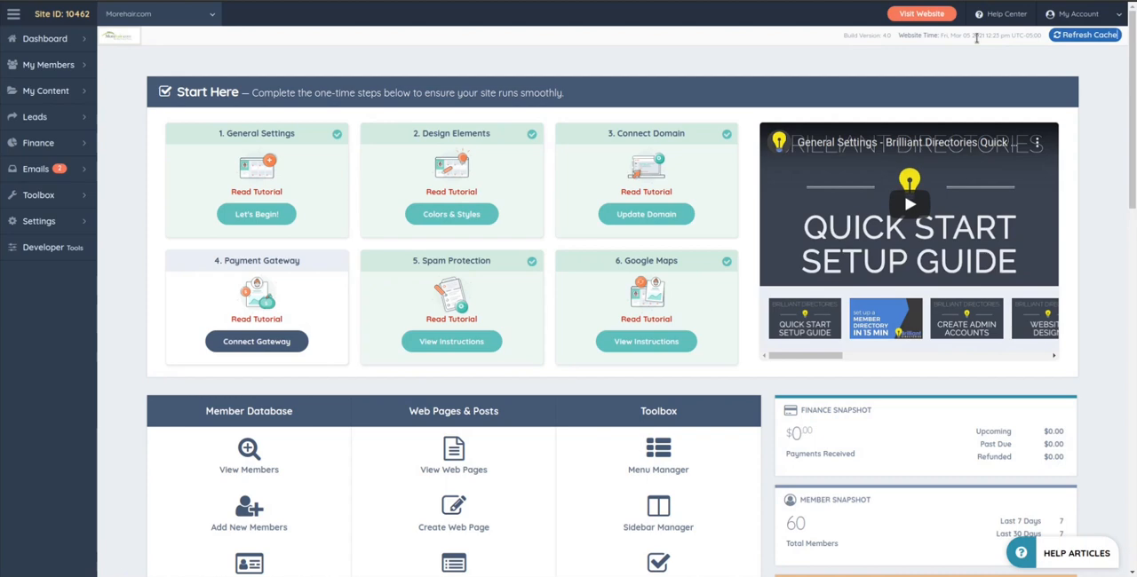
mouse_move(590, 34)
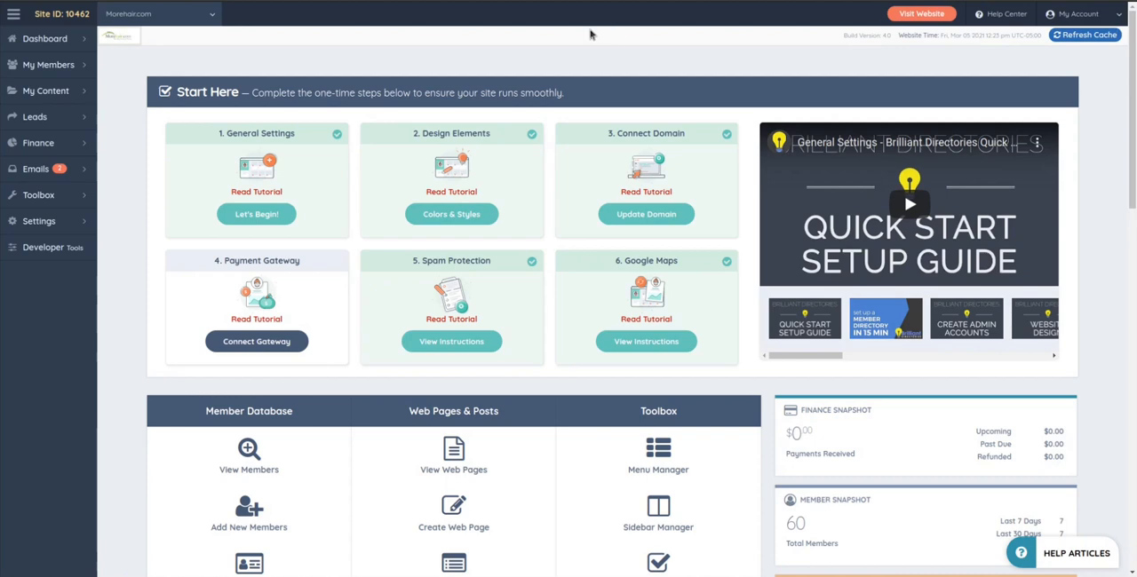
mouse_move(138, 116)
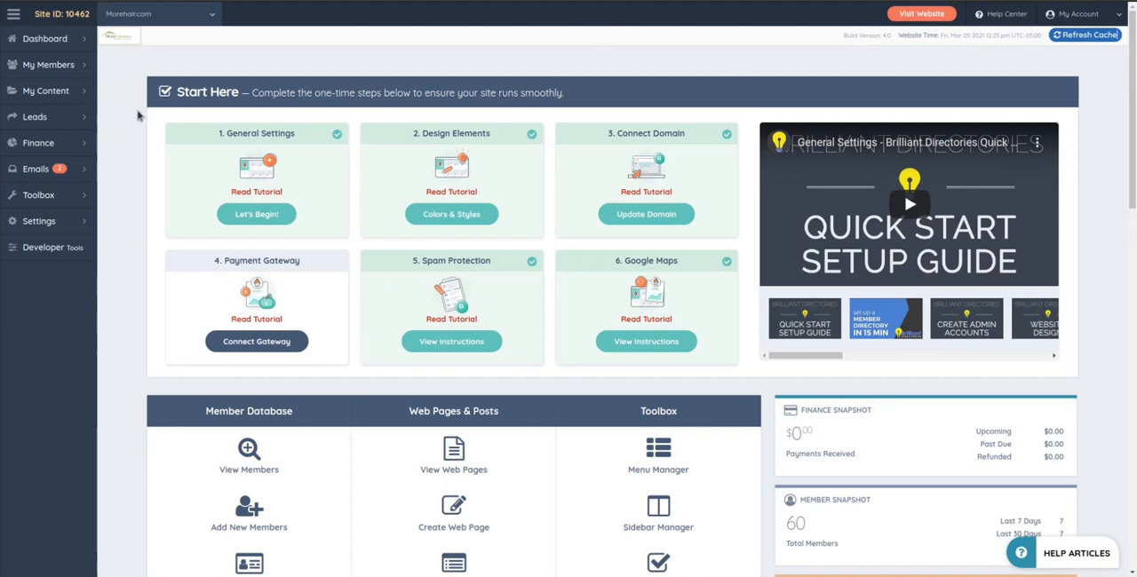
mouse_move(247, 162)
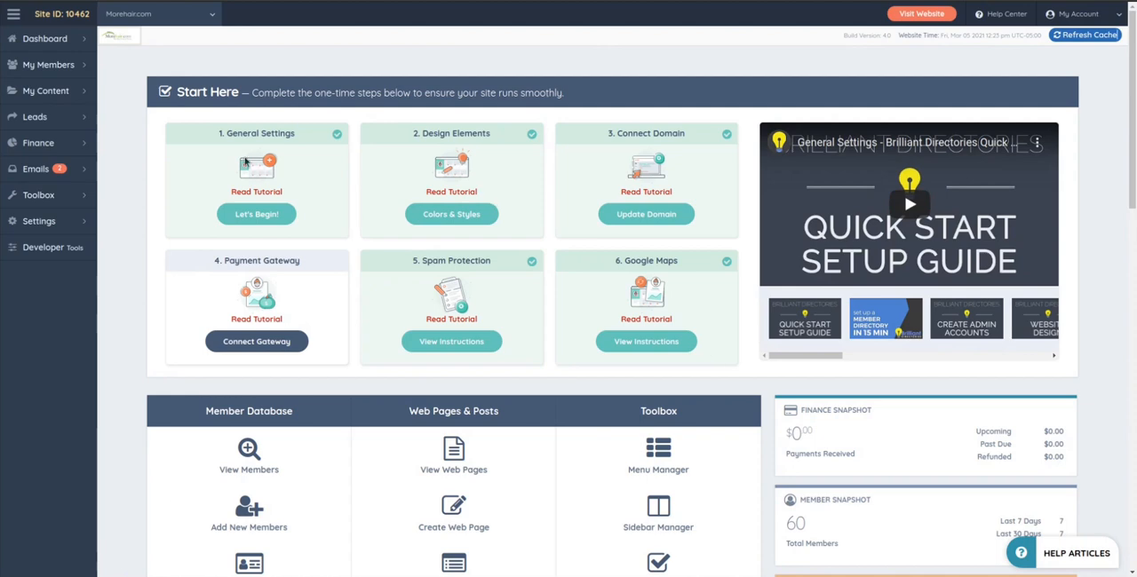
mouse_move(263, 181)
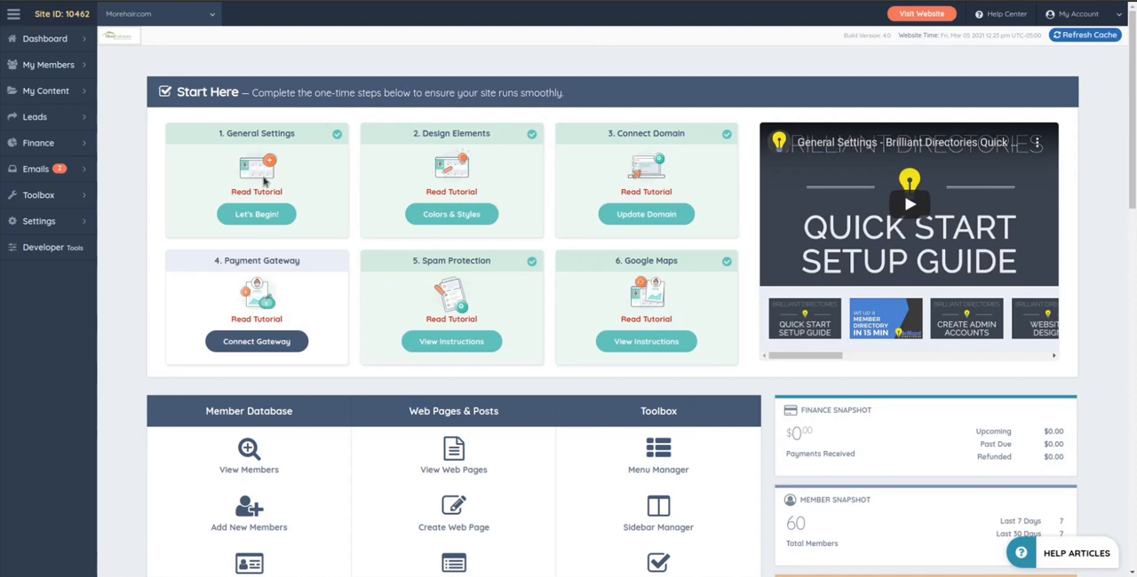
mouse_move(199, 226)
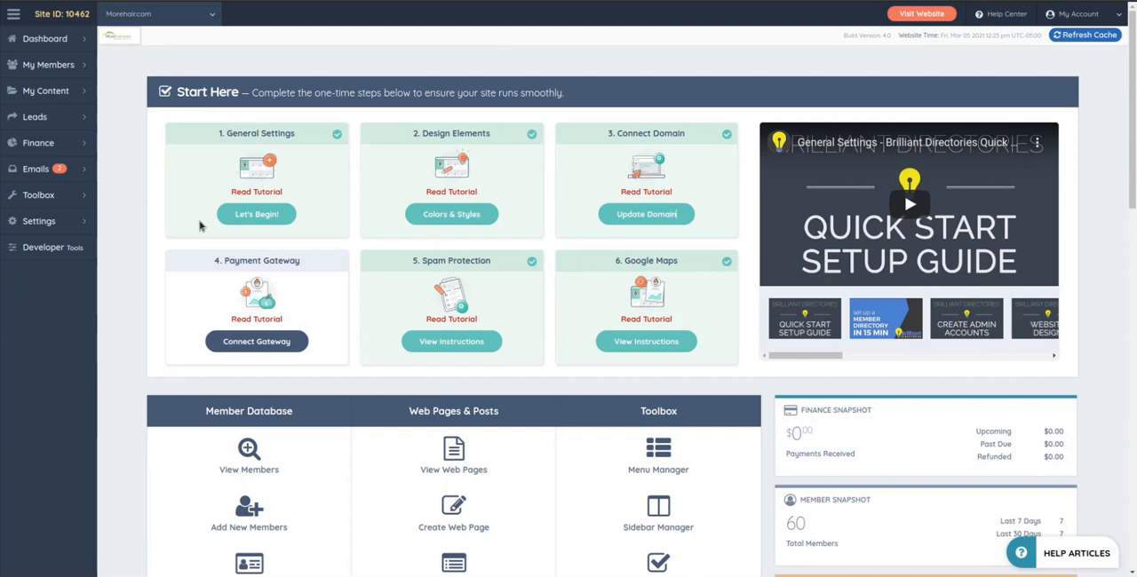
mouse_move(524, 187)
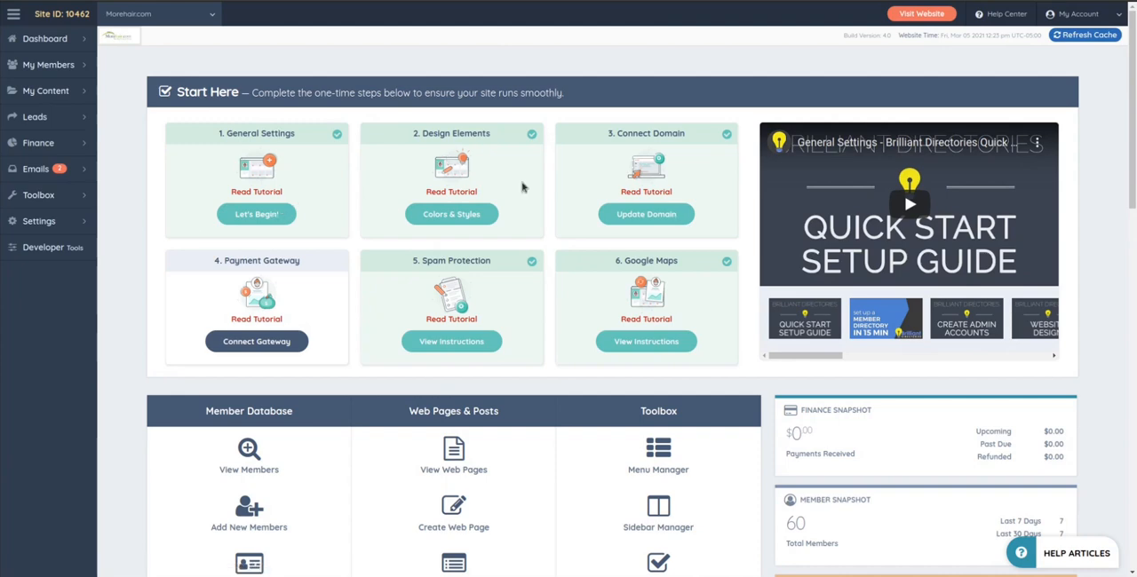
mouse_move(604, 139)
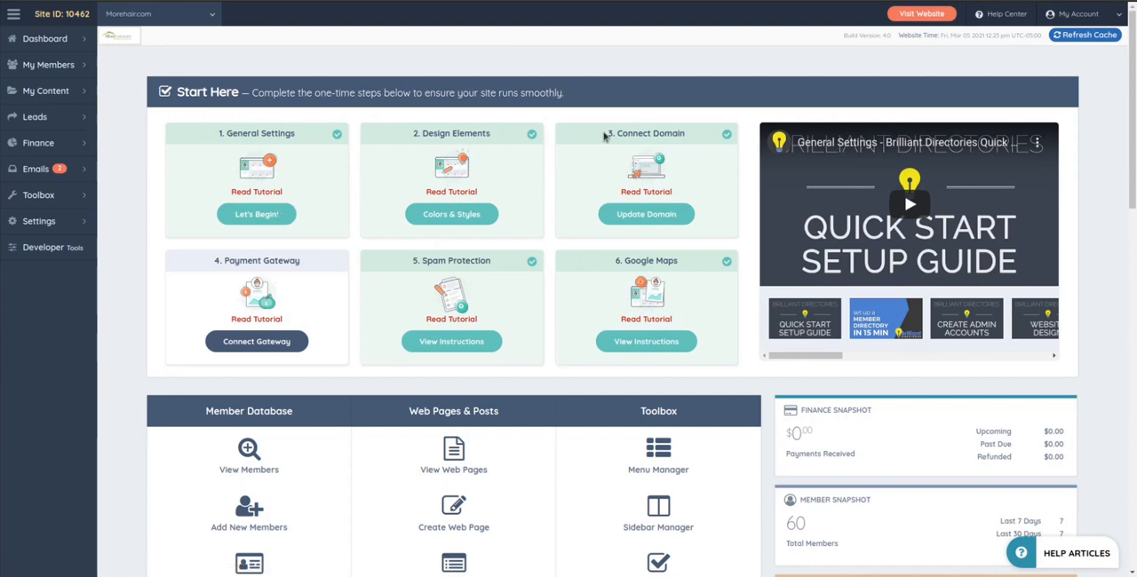
mouse_move(581, 277)
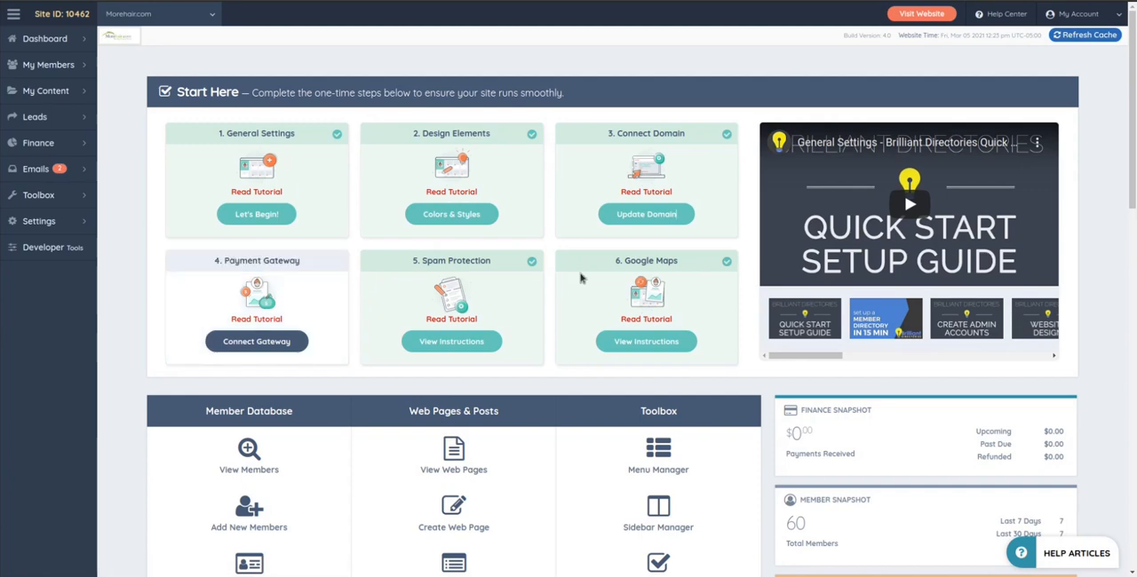
mouse_move(124, 385)
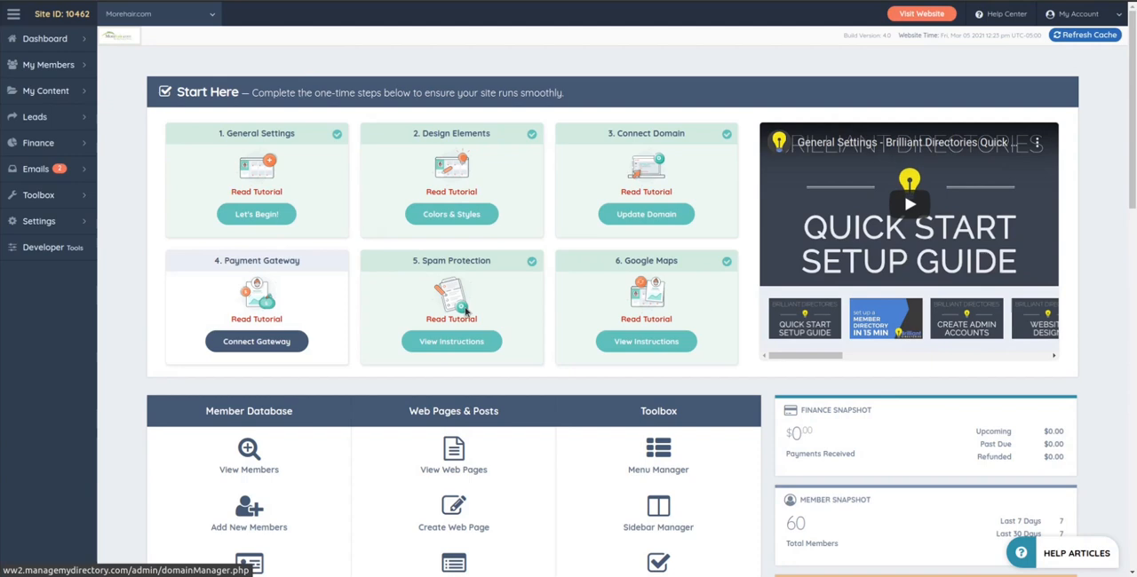
mouse_move(458, 389)
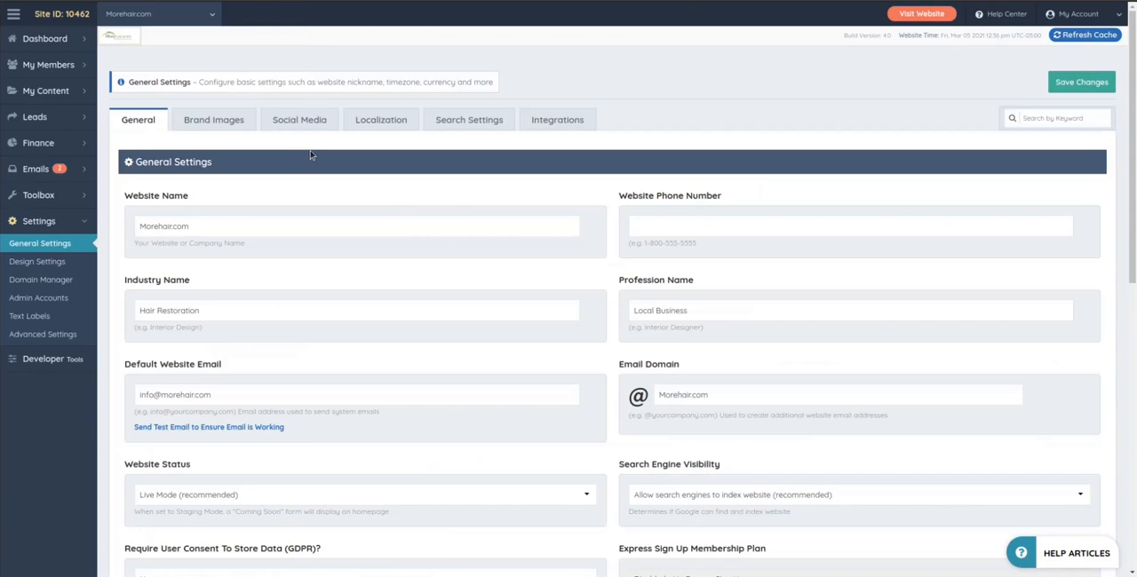
- Return to the admin home from the General Settings page via the sidebar
left_click(44, 39)
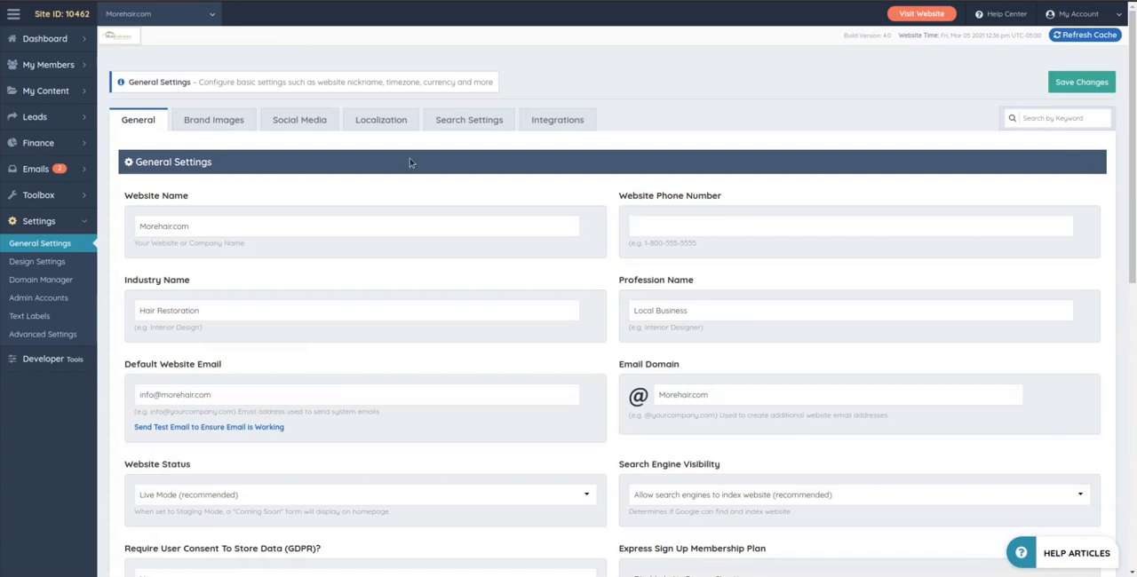
mouse_move(242, 171)
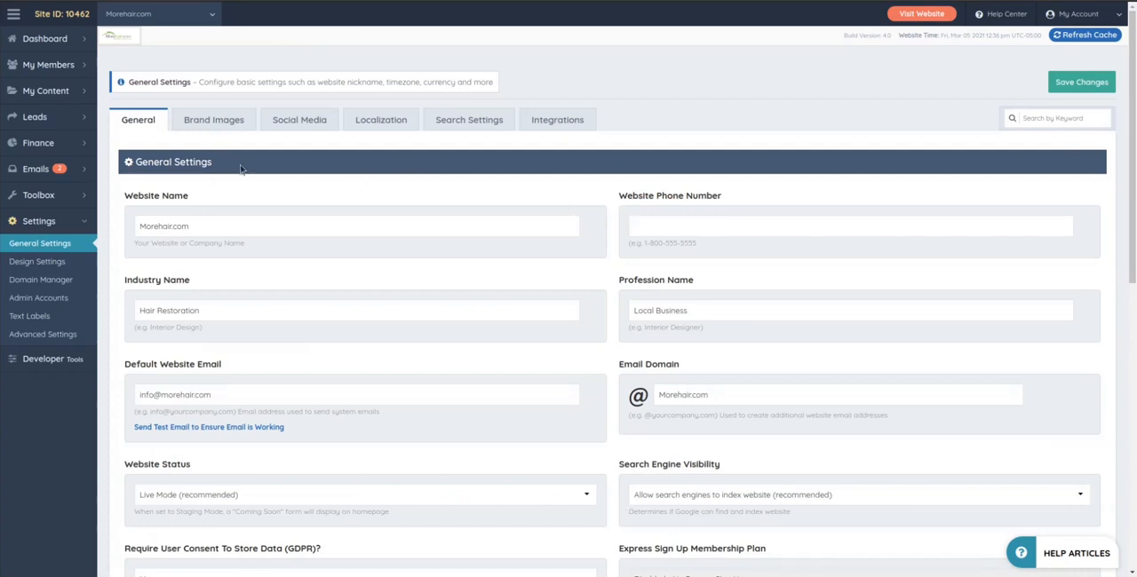
mouse_move(249, 151)
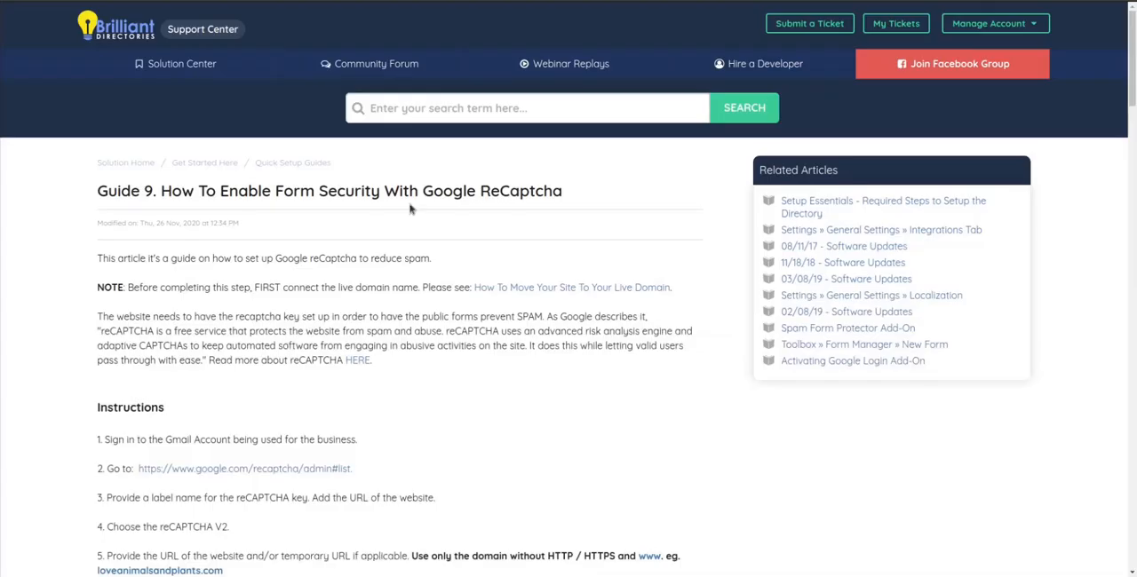
mouse_move(305, 220)
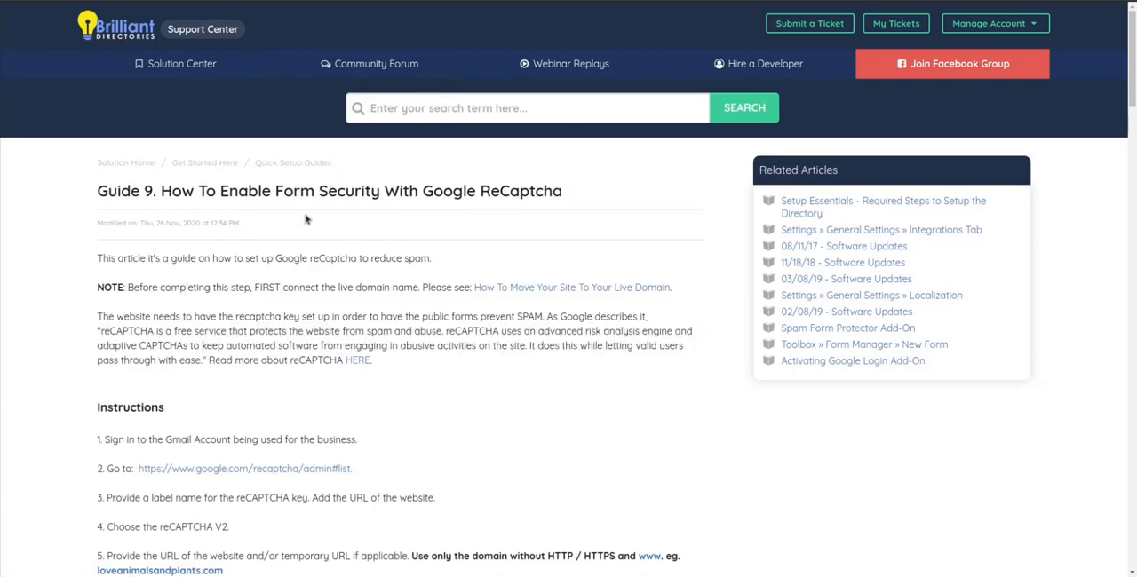
mouse_move(306, 220)
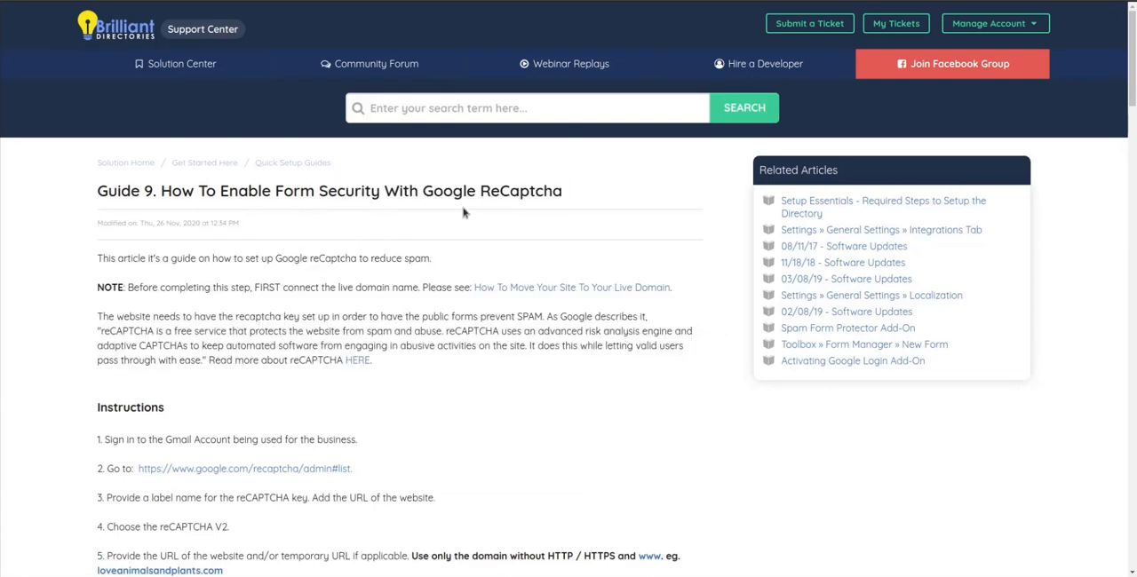
- Scroll down the Google reCAPTCHA guide to reach its Instructions section
scroll("down", 3)
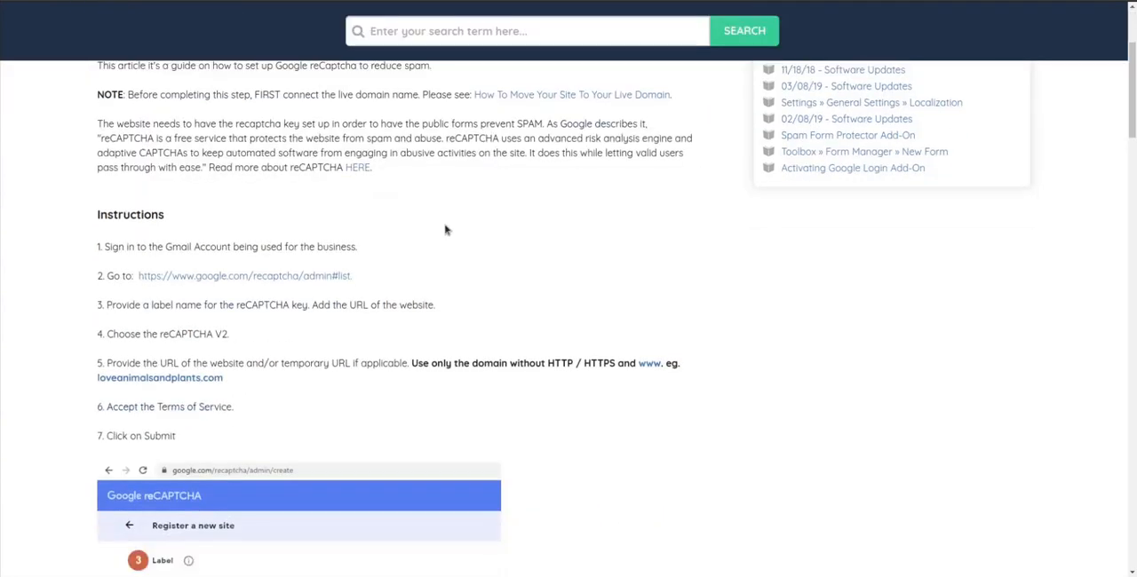
scroll("down", 3)
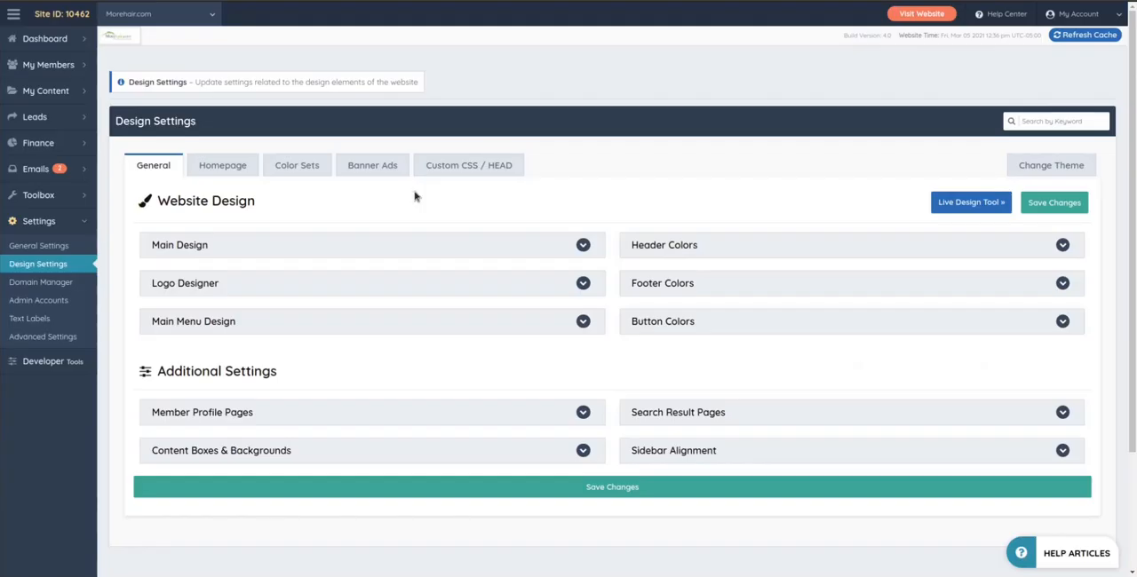
mouse_move(453, 199)
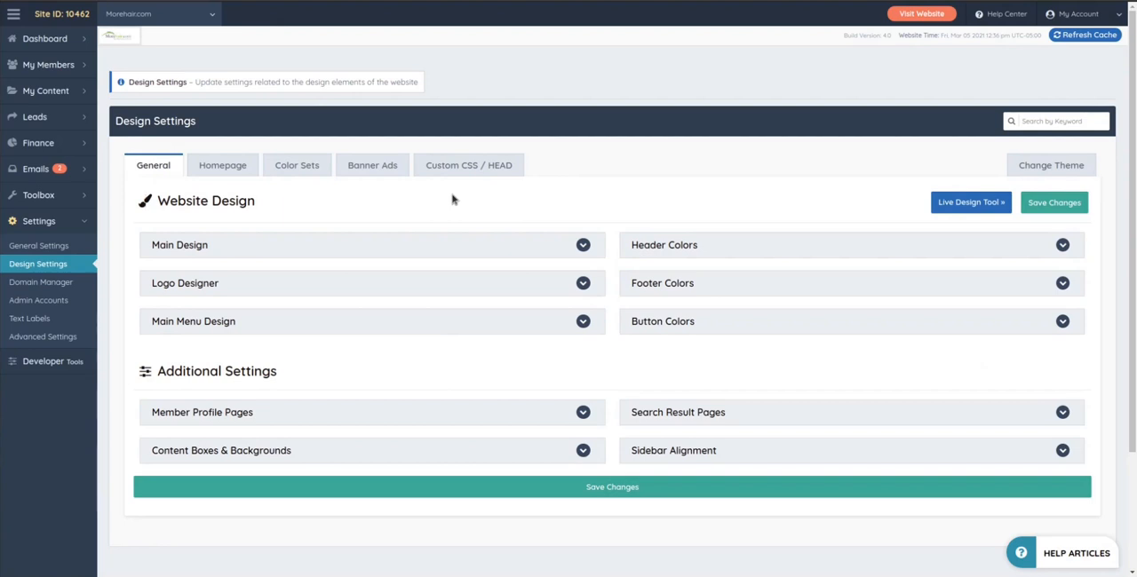
mouse_move(209, 206)
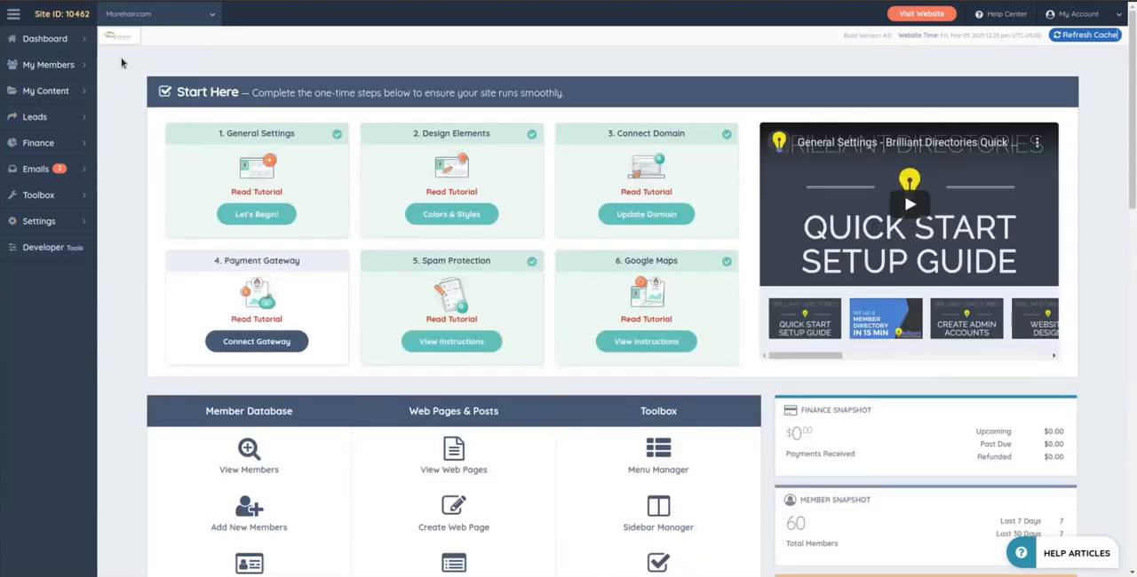
- Go back to the dashboard showing the Start Here setup checklist
left_click(48, 64)
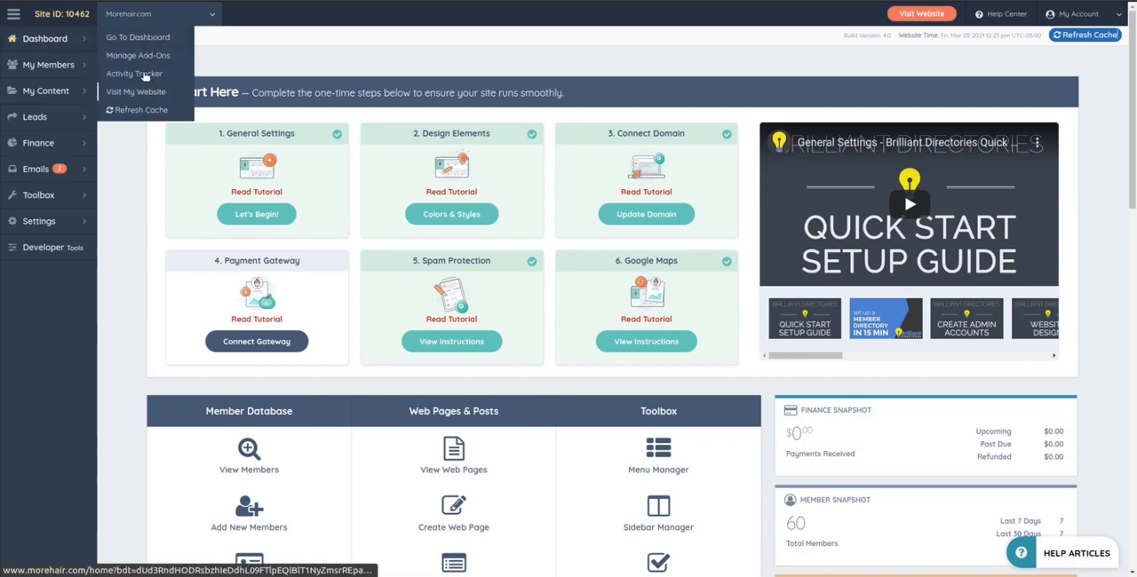
left_click(139, 55)
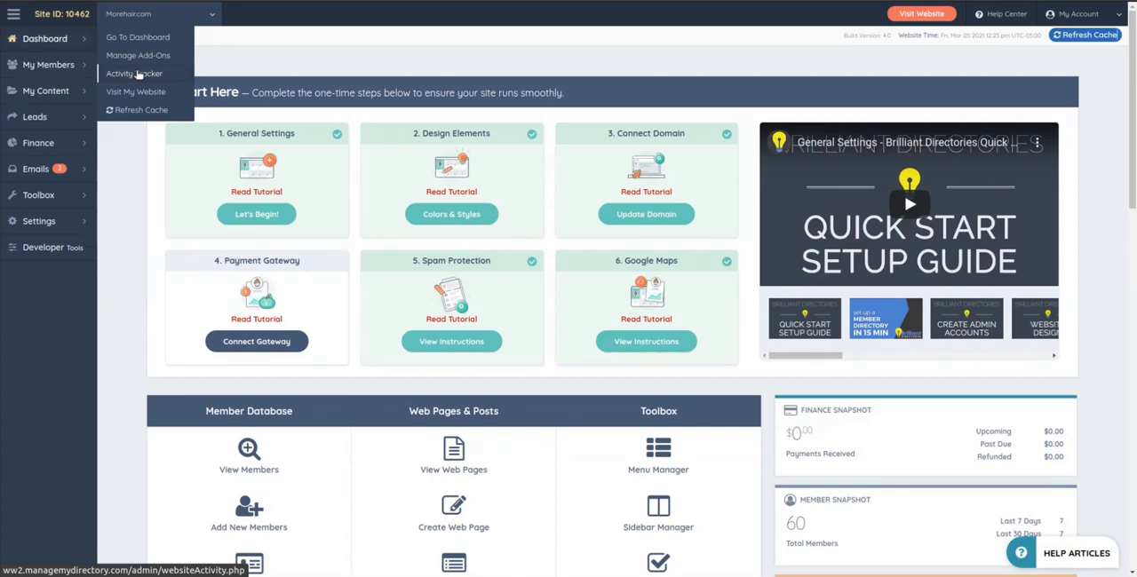
mouse_move(135, 93)
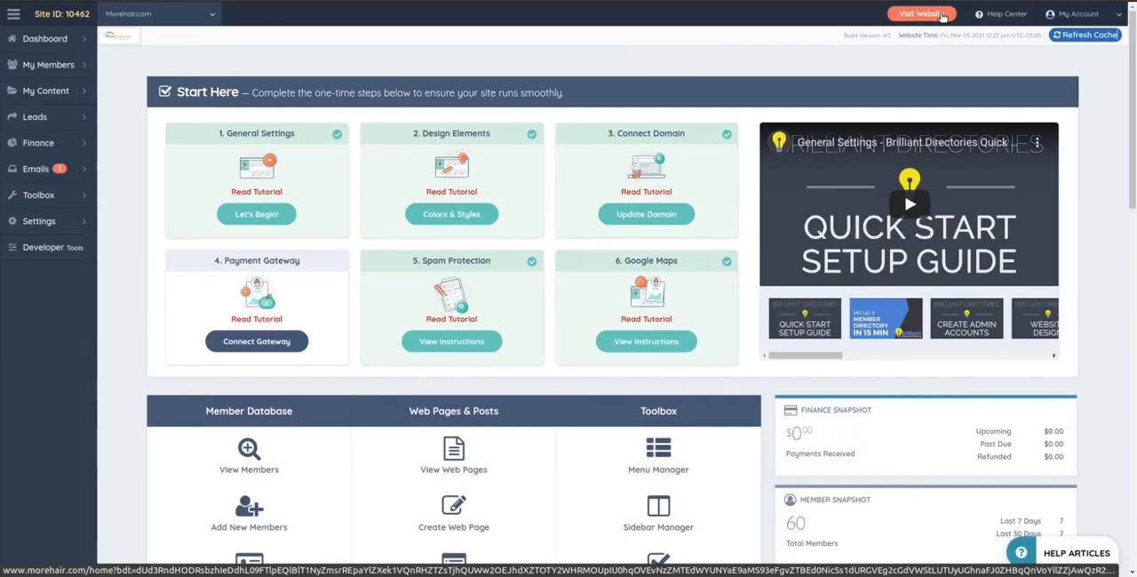
left_click(920, 14)
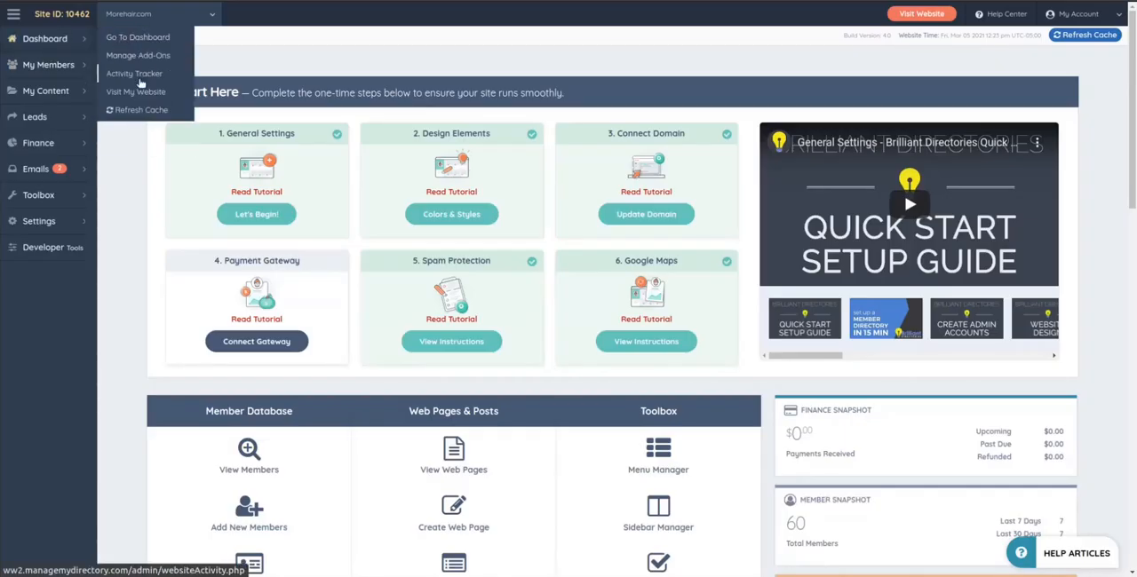
left_click(135, 92)
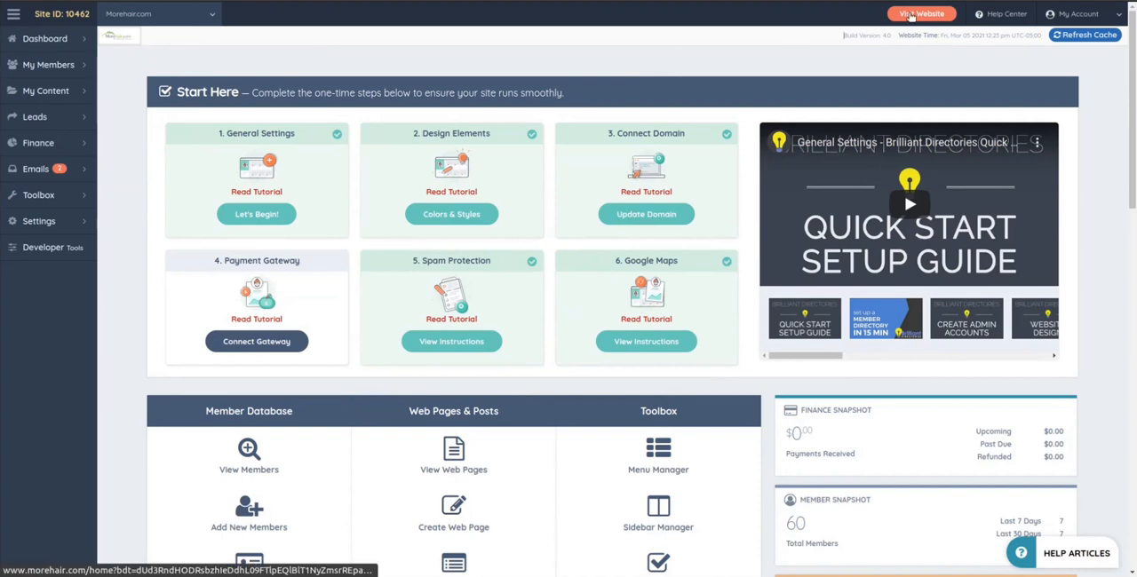
mouse_move(462, 67)
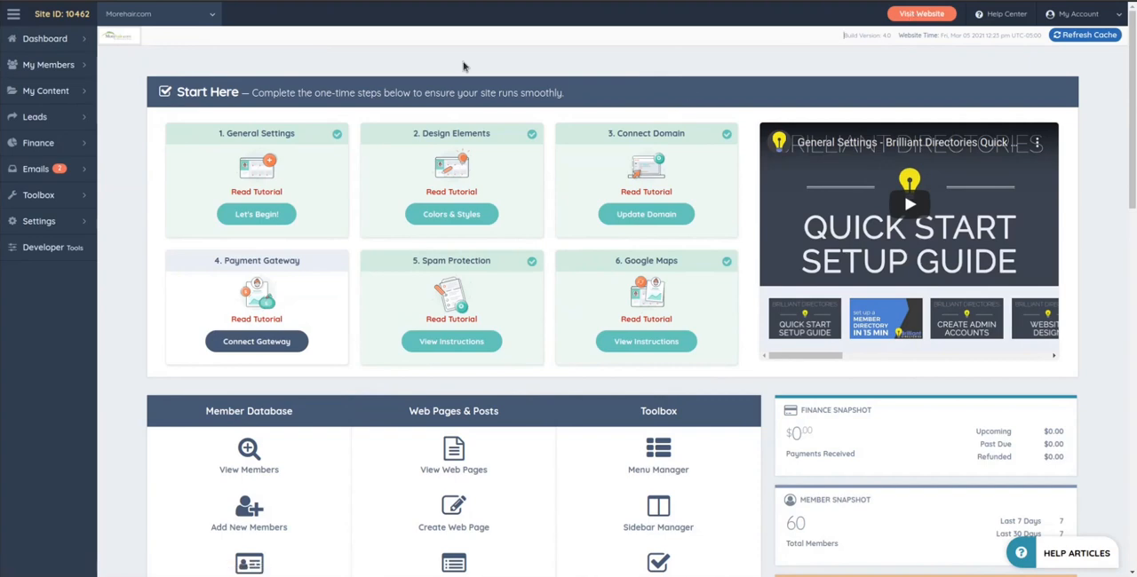
- View the live Morehair.com website in admin mode with the Admin Bar open
left_click(920, 14)
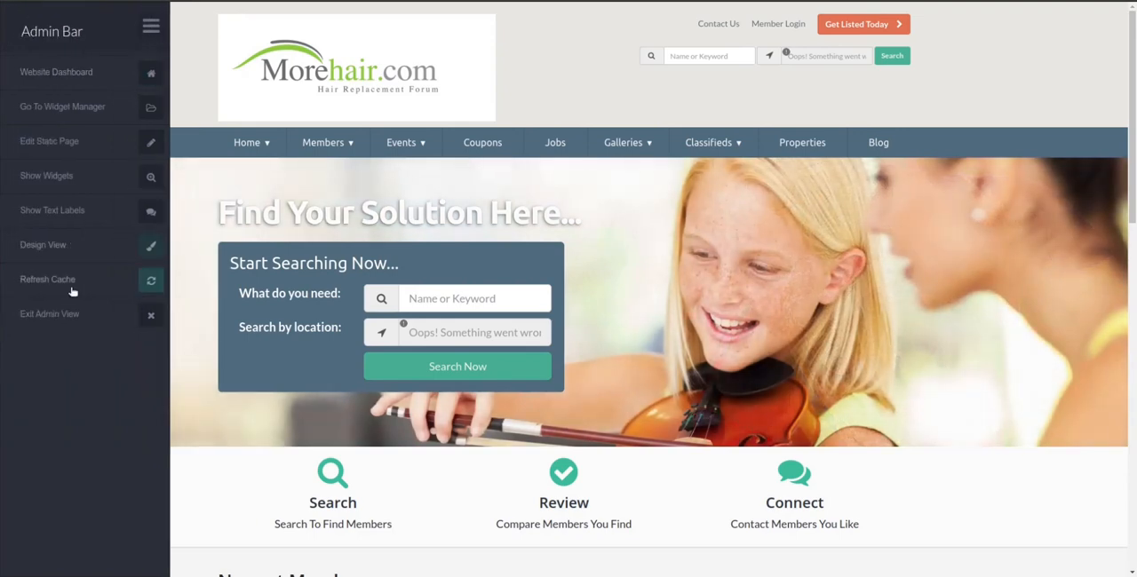
mouse_move(48, 279)
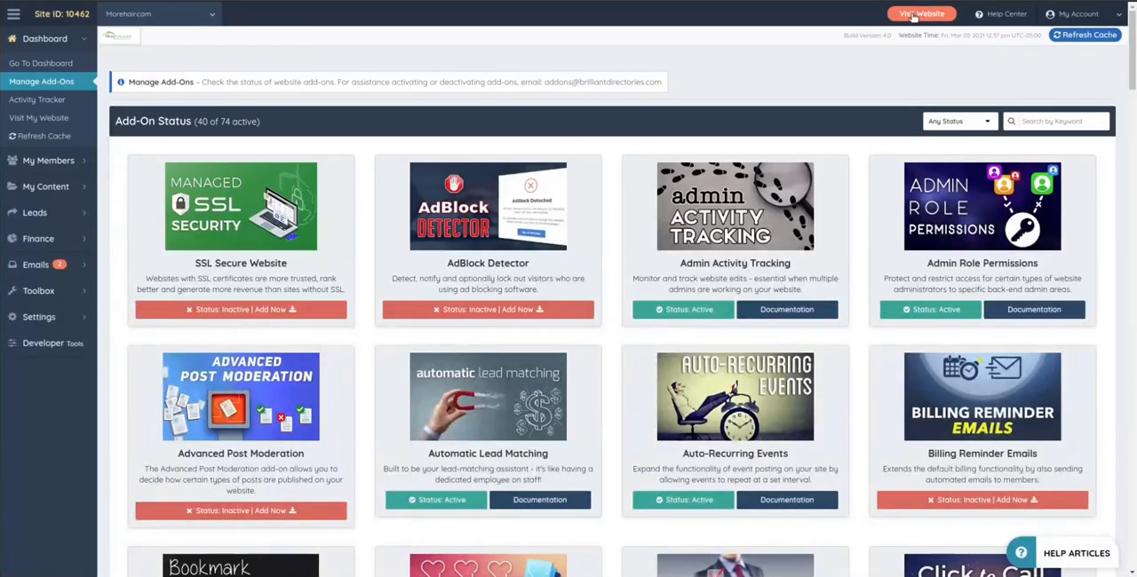
left_click(921, 15)
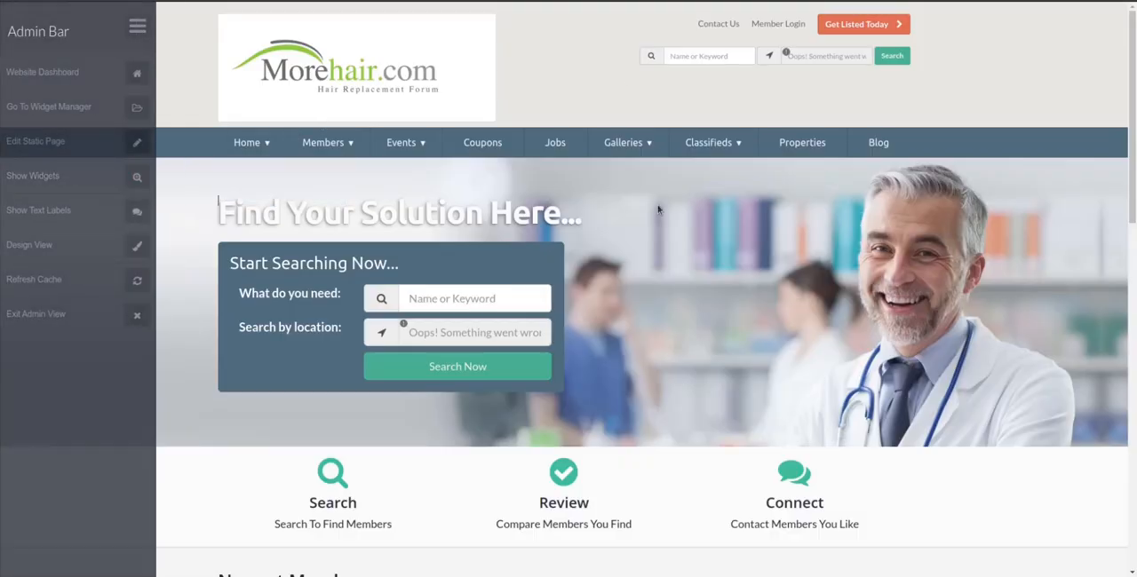
left_click(137, 25)
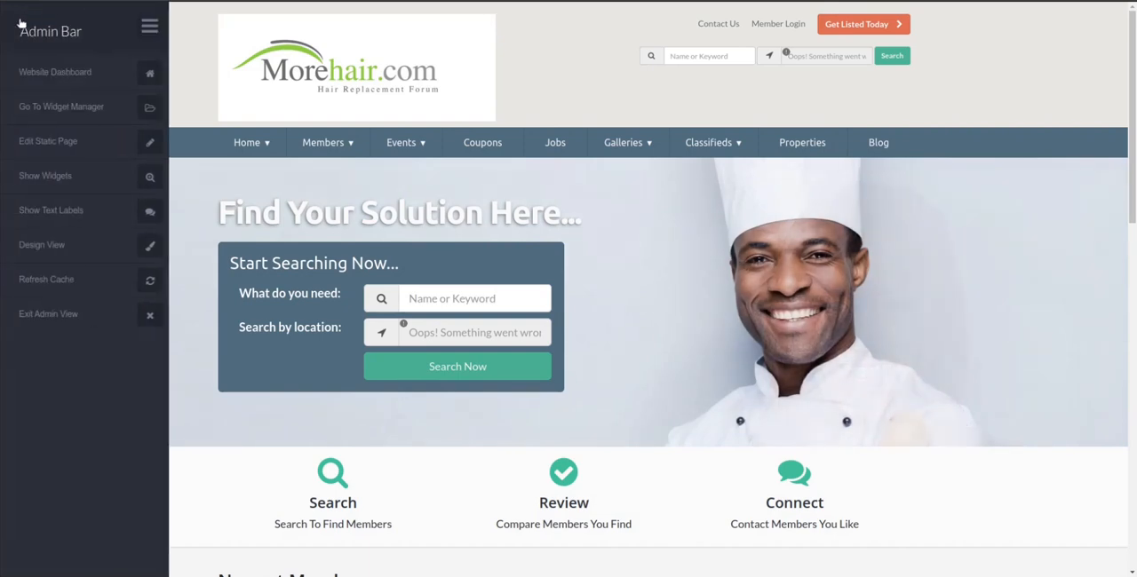
- Return to the admin dashboard from the Admin Bar's Website Dashboard link
left_click(149, 25)
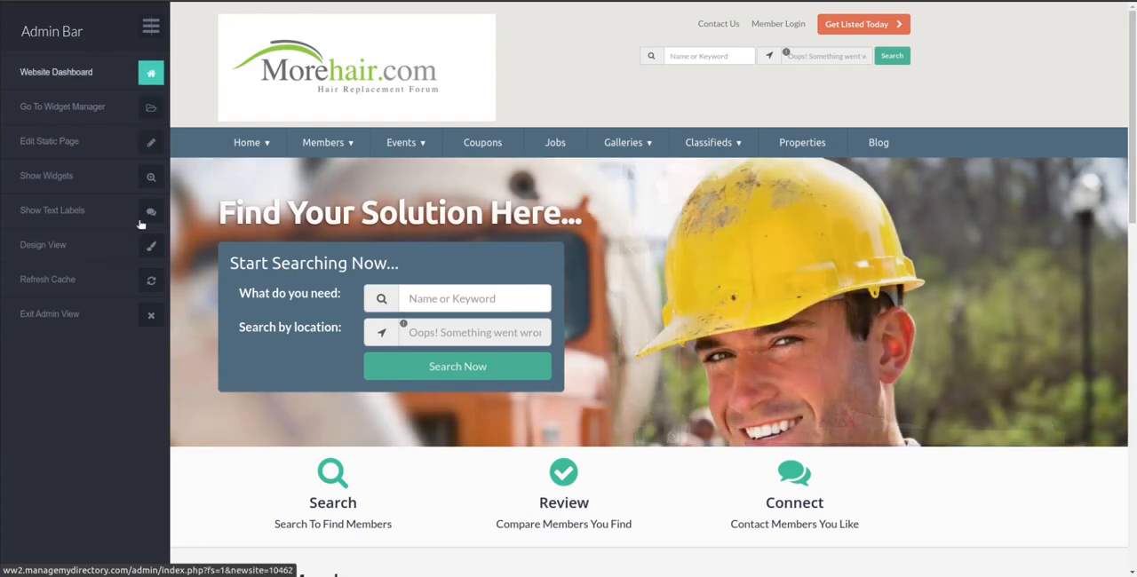
left_click(149, 25)
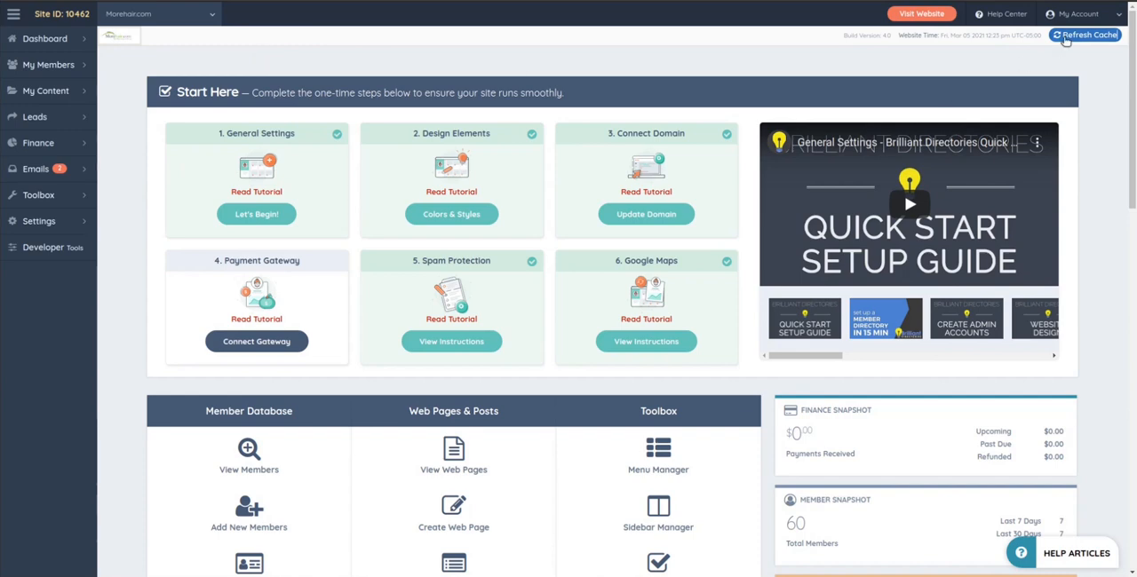
mouse_move(1087, 35)
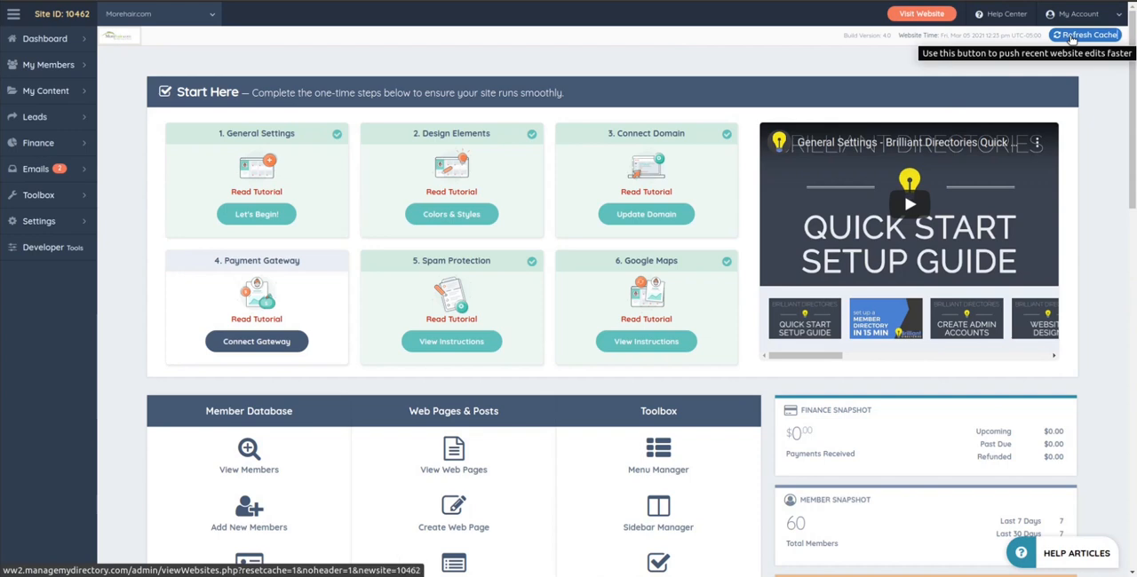
mouse_move(204, 64)
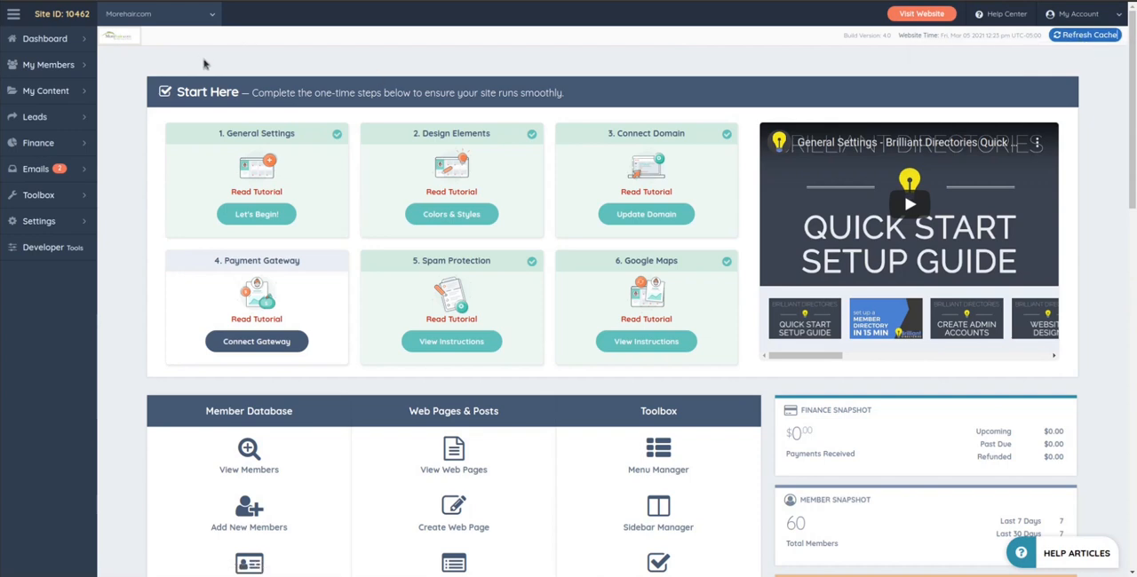
mouse_move(252, 64)
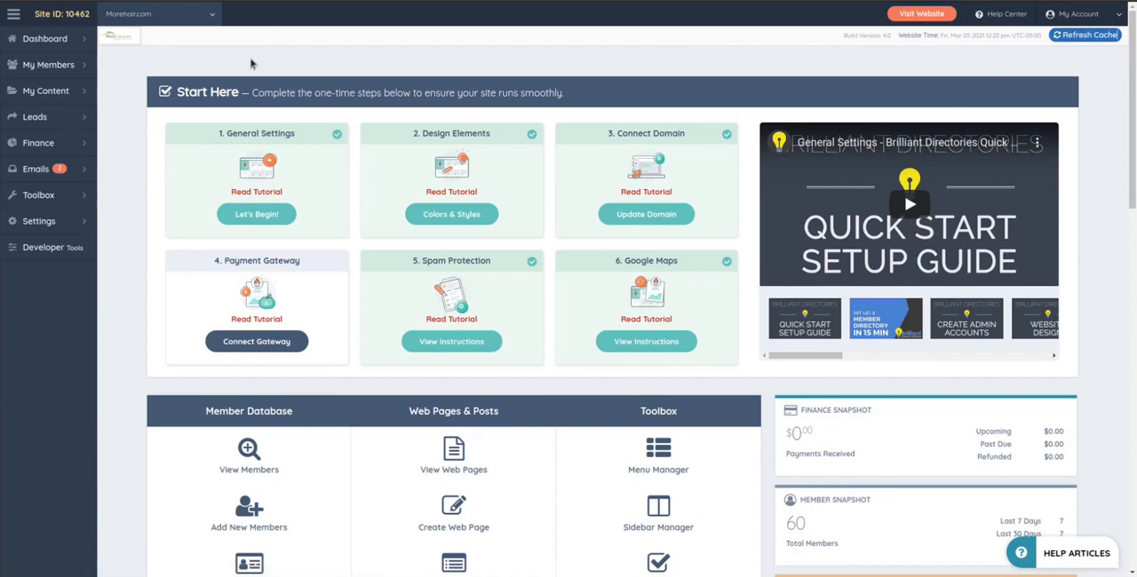
mouse_move(238, 60)
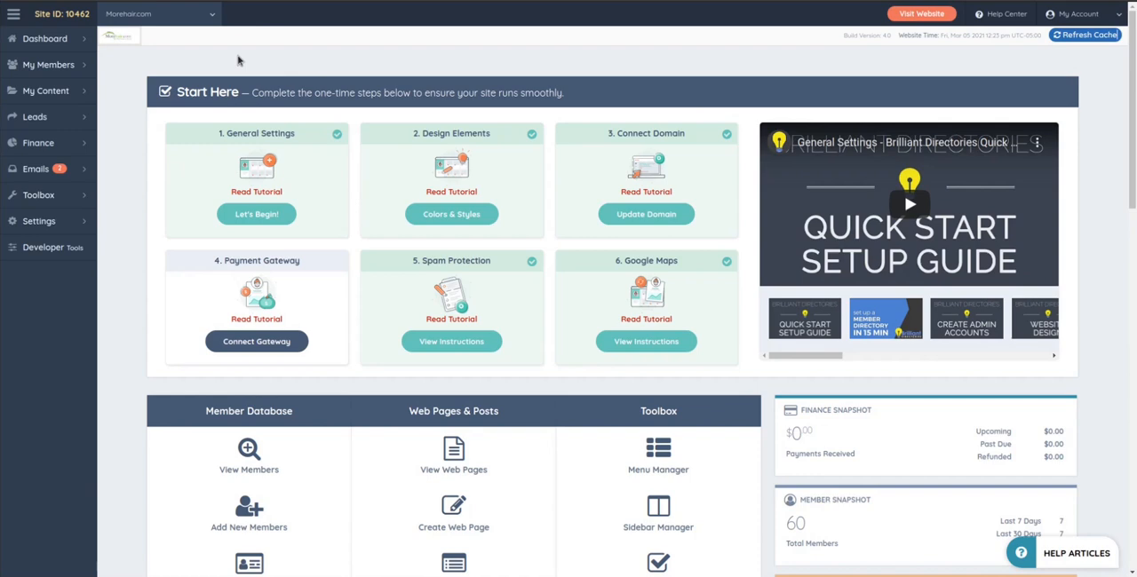
mouse_move(247, 59)
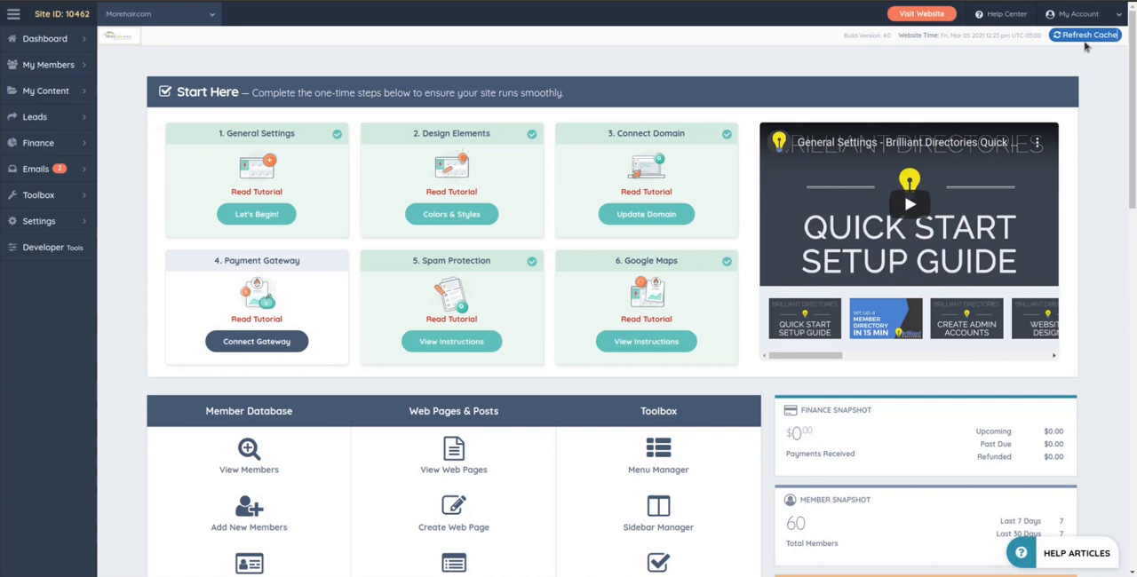
mouse_move(1087, 35)
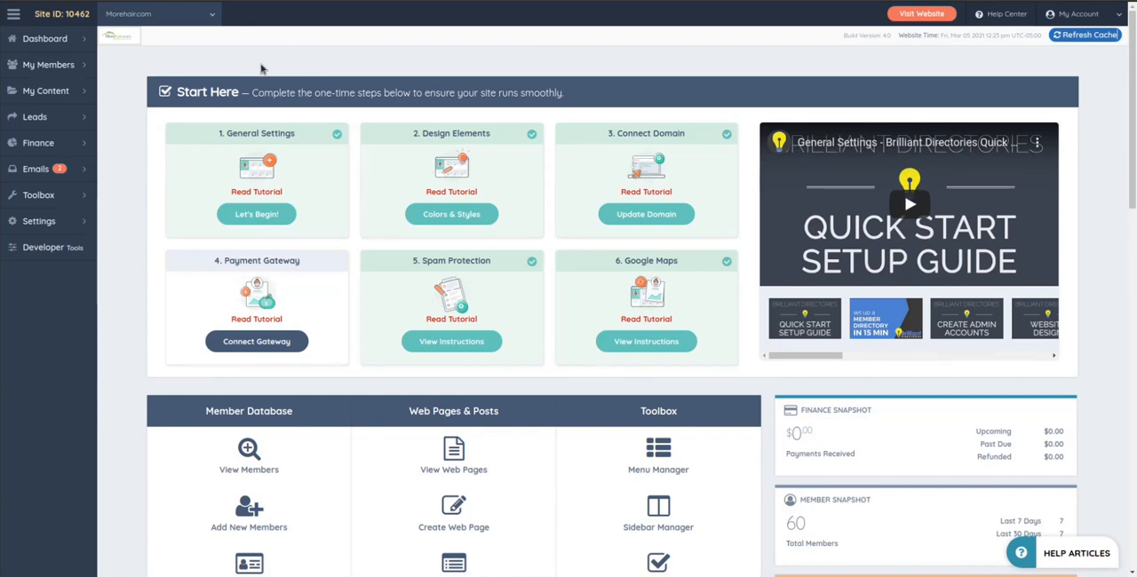
- Bring up the Search Members list of active Premium hair restoration listings
left_click(49, 64)
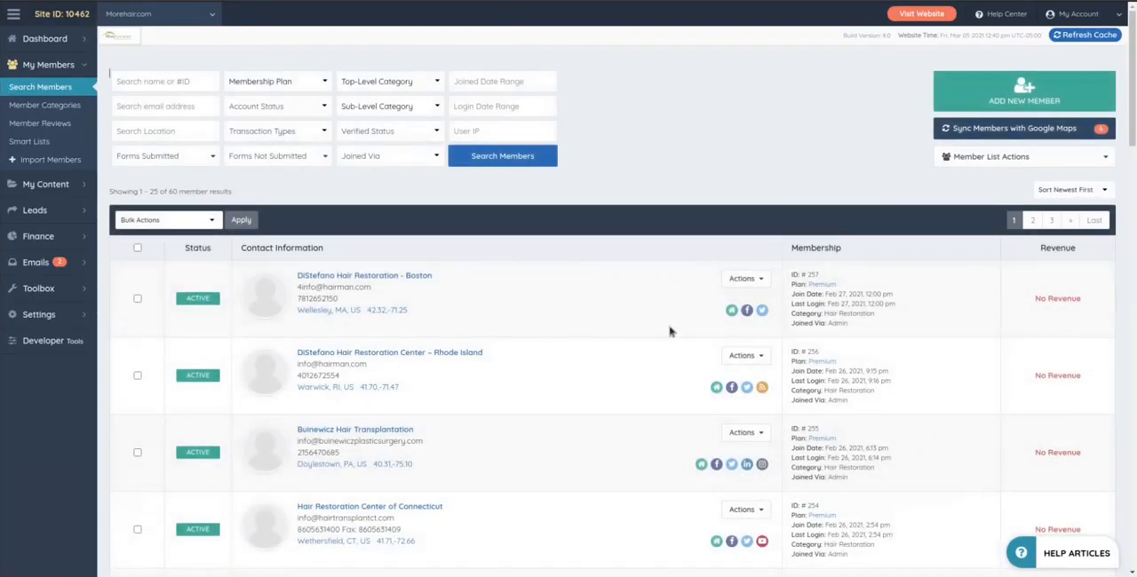
- Read and dismiss the invalid Google Maps API key error over the member list
scroll("down", 3)
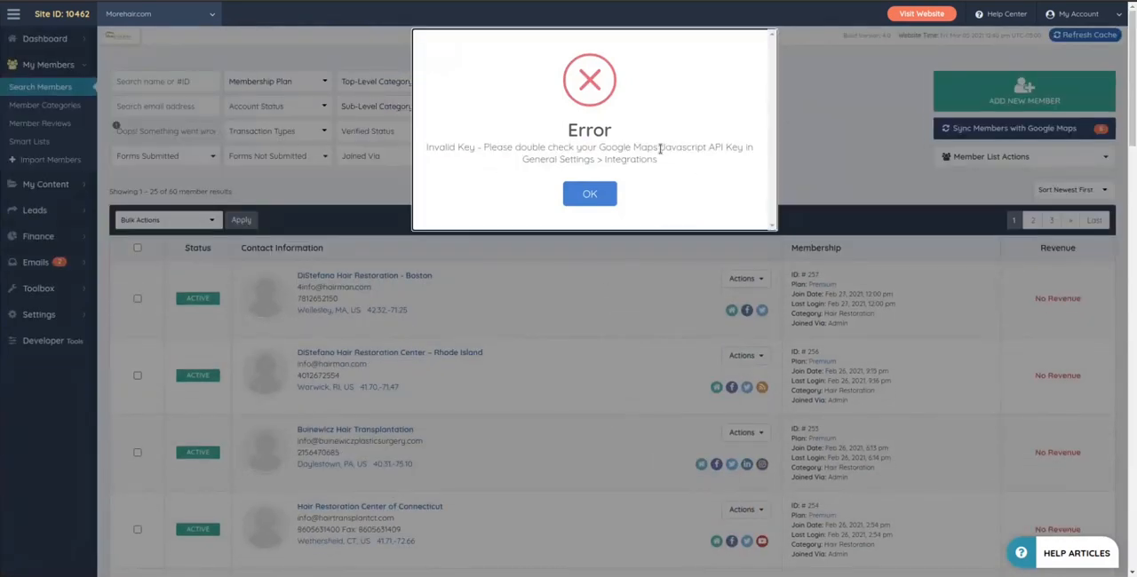
mouse_move(646, 144)
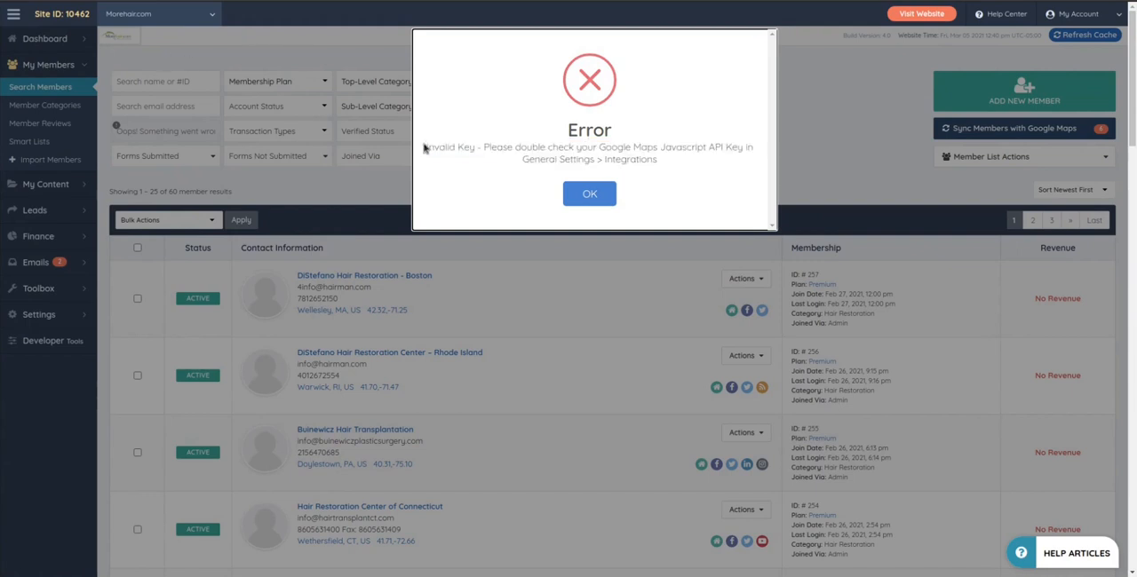
double_click(590, 146)
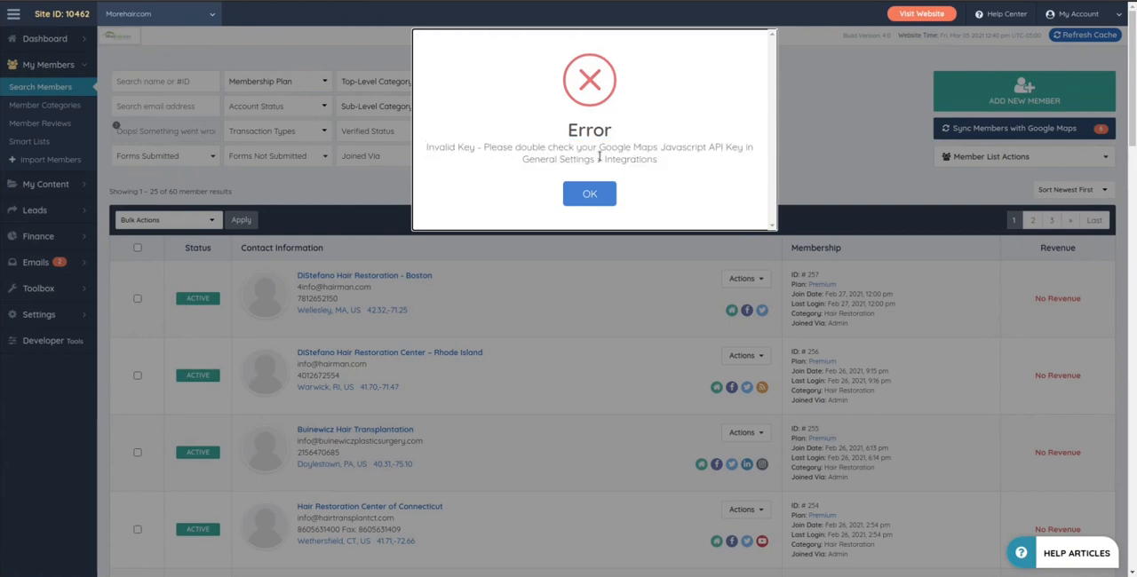
mouse_move(311, 197)
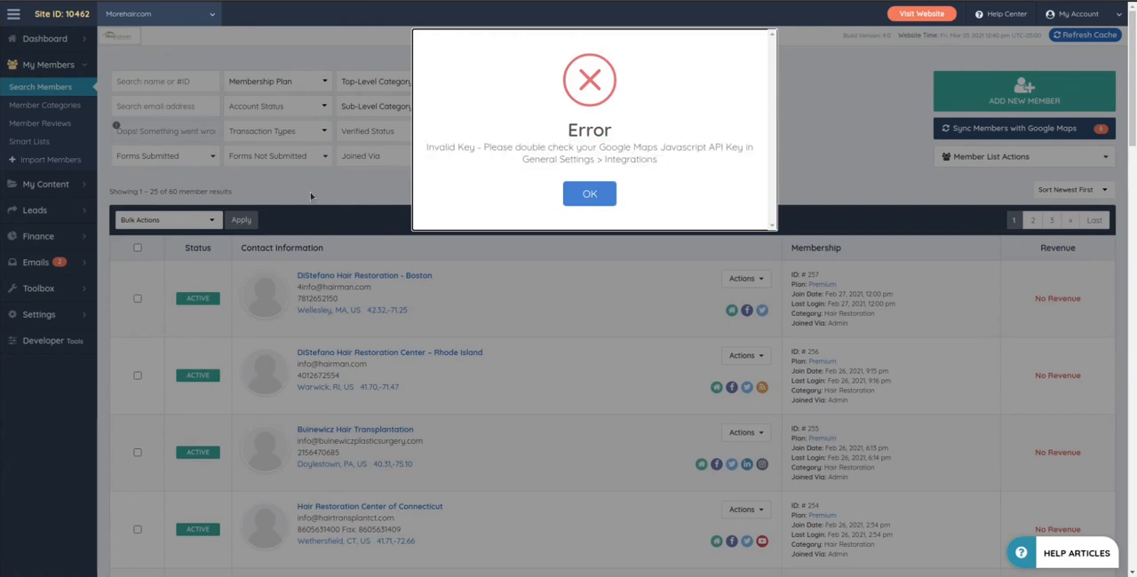
left_click(590, 194)
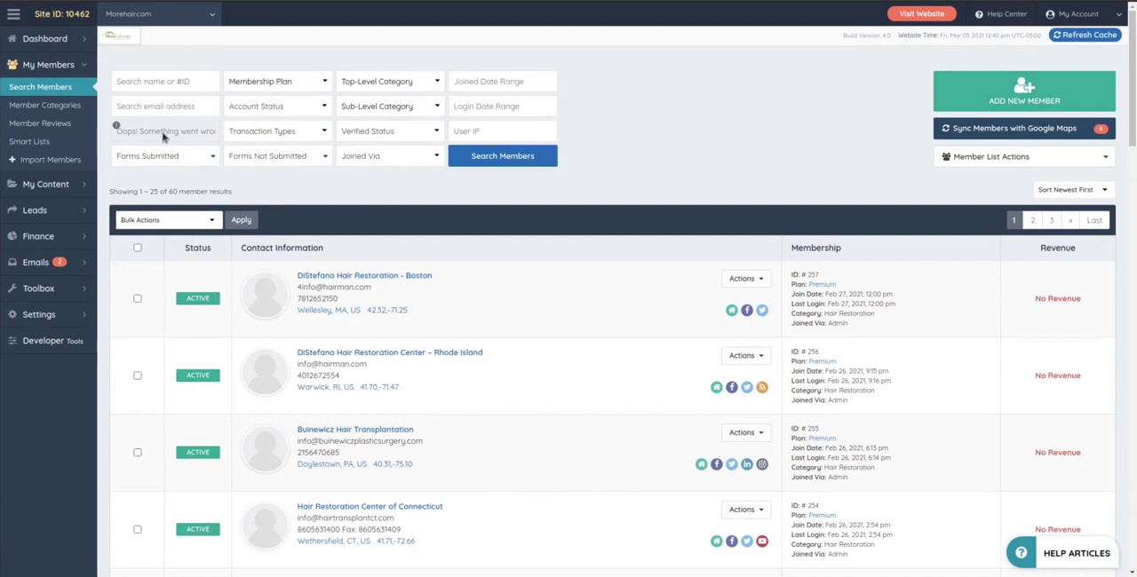
mouse_move(163, 199)
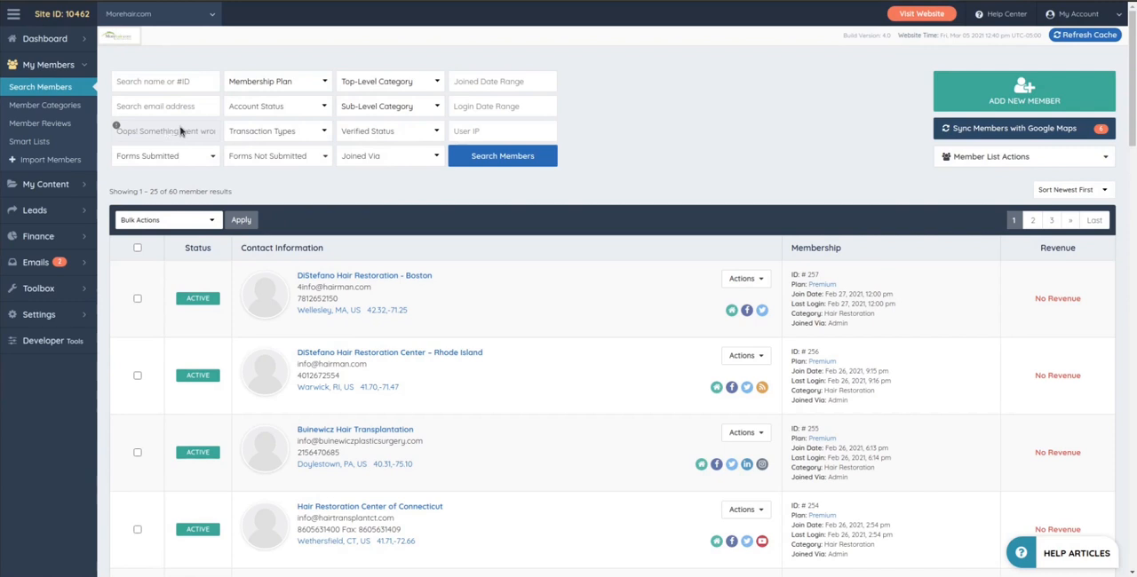
mouse_move(458, 533)
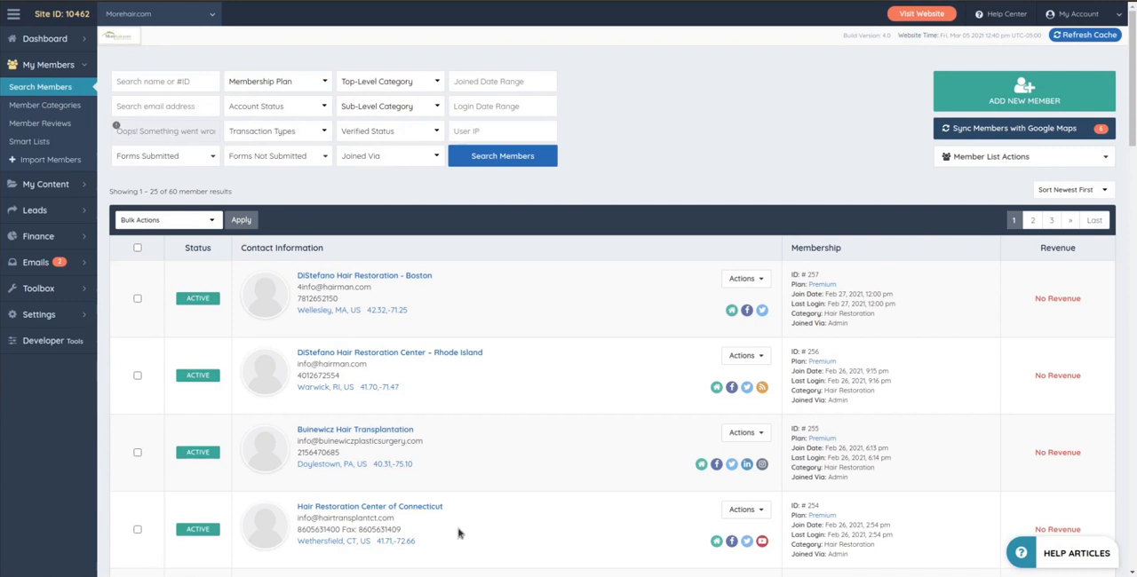
mouse_move(647, 294)
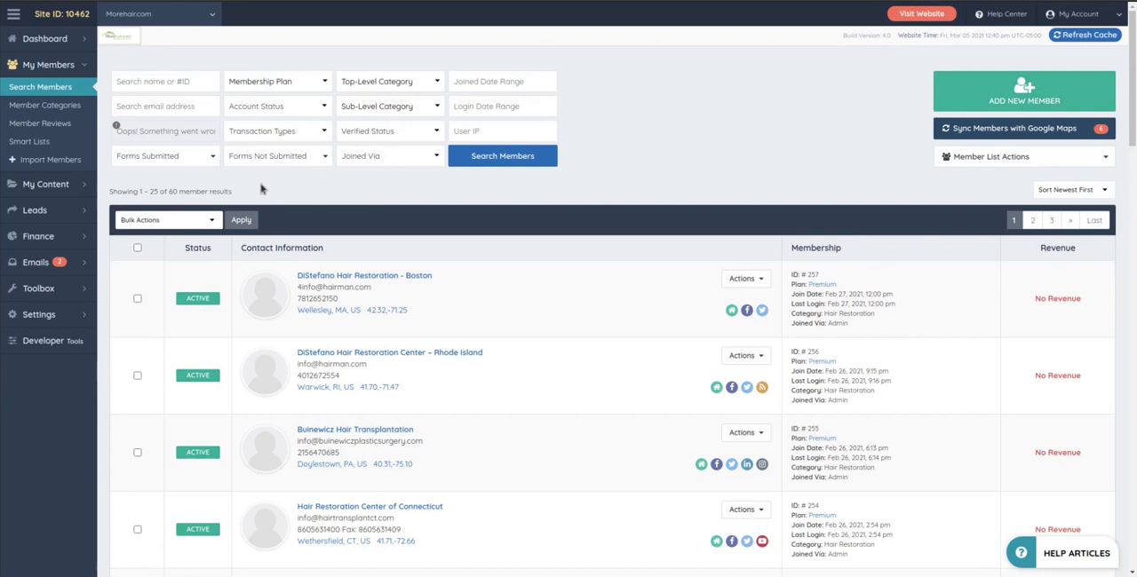
mouse_move(595, 386)
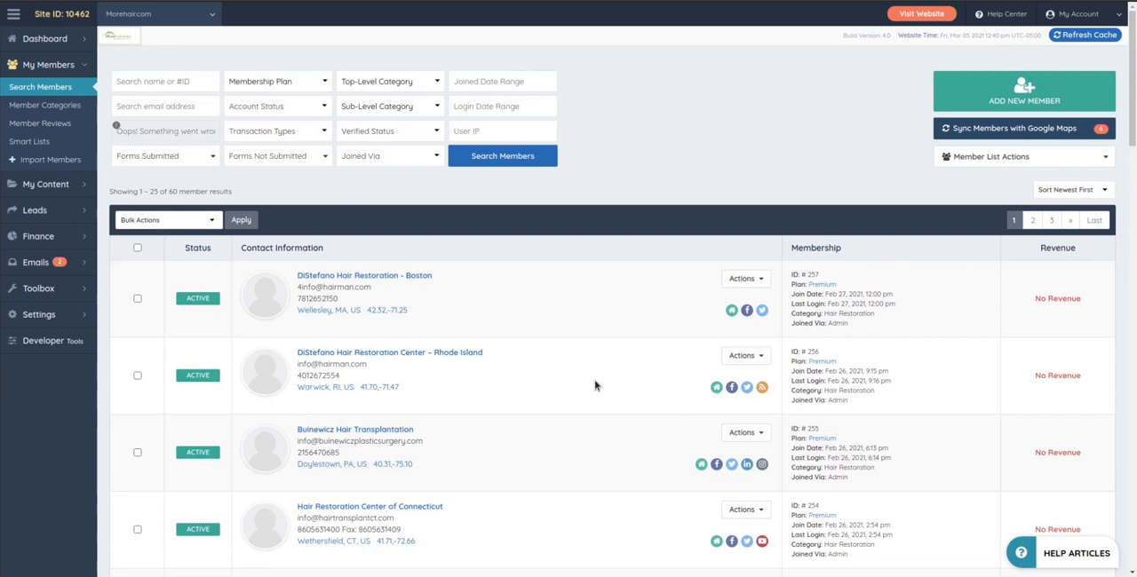
mouse_move(532, 295)
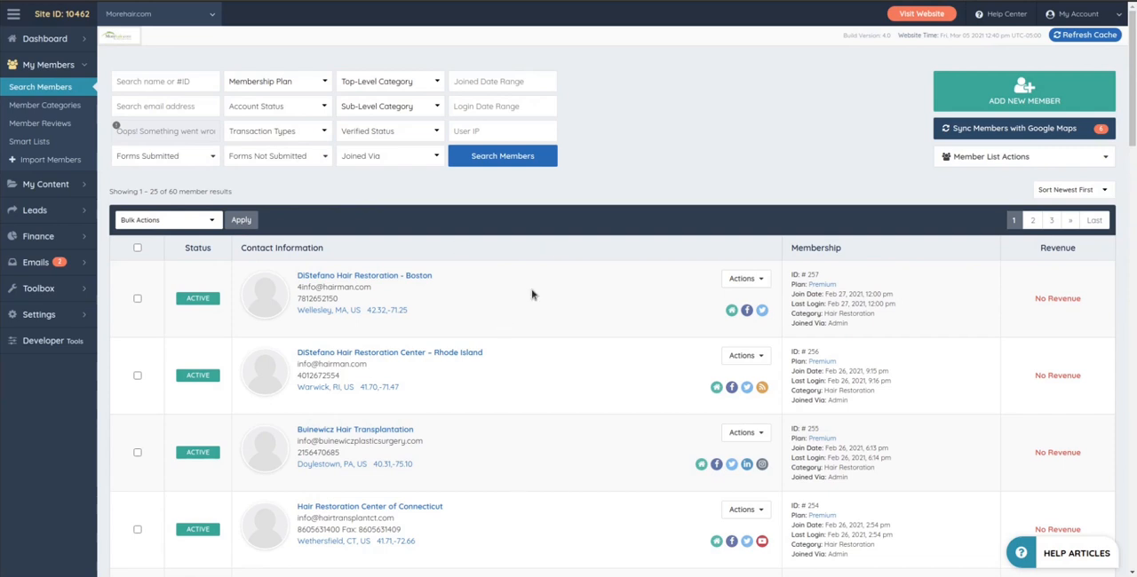
mouse_move(163, 131)
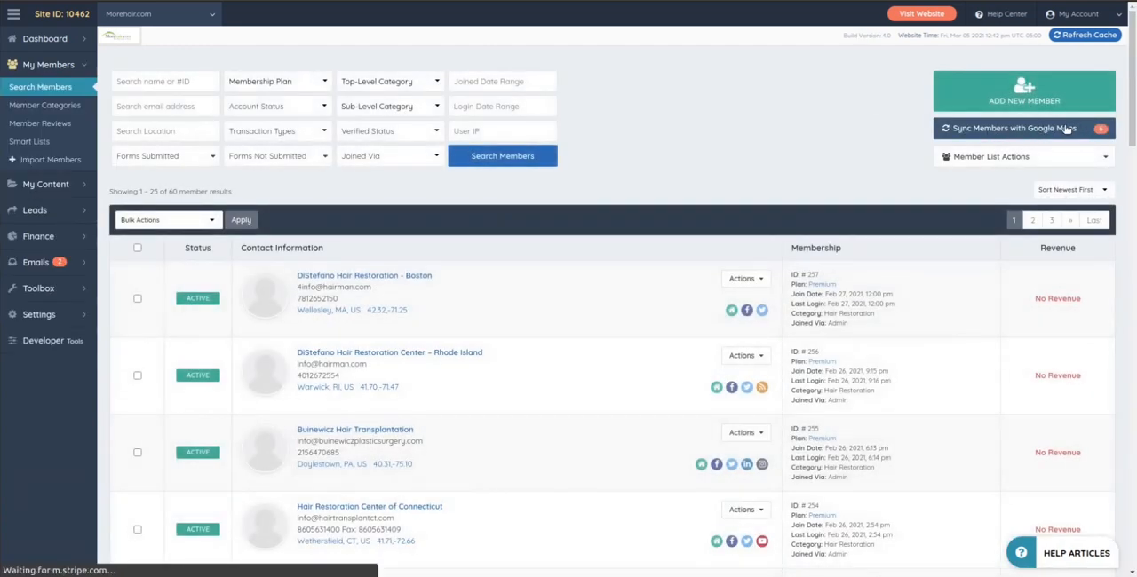
- Launch Sync Members with Google Maps to reach the Batch Geocoder Tool
left_click(1023, 128)
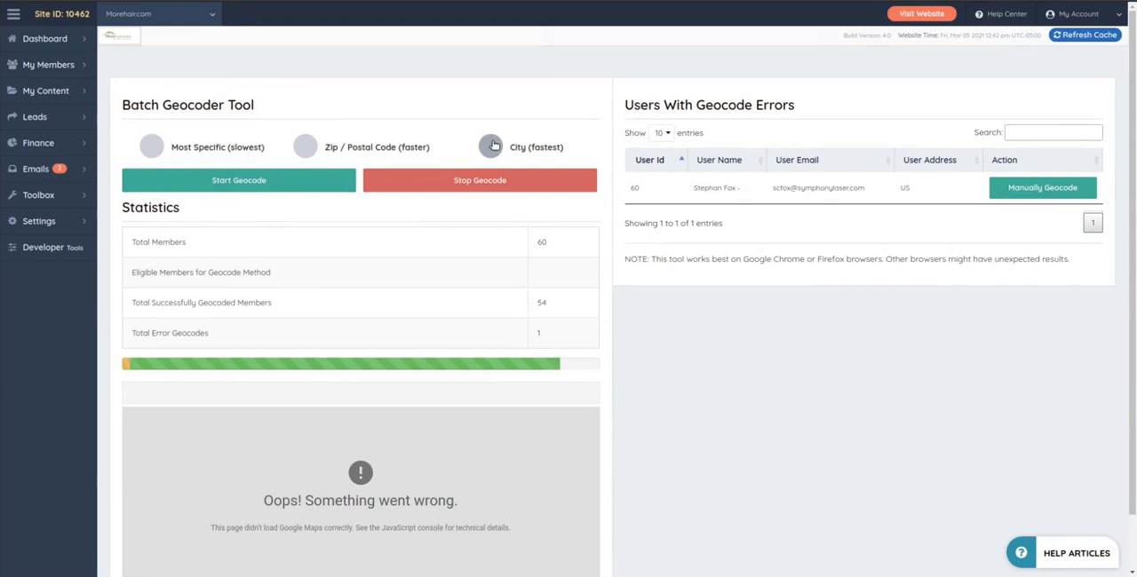
mouse_move(128, 138)
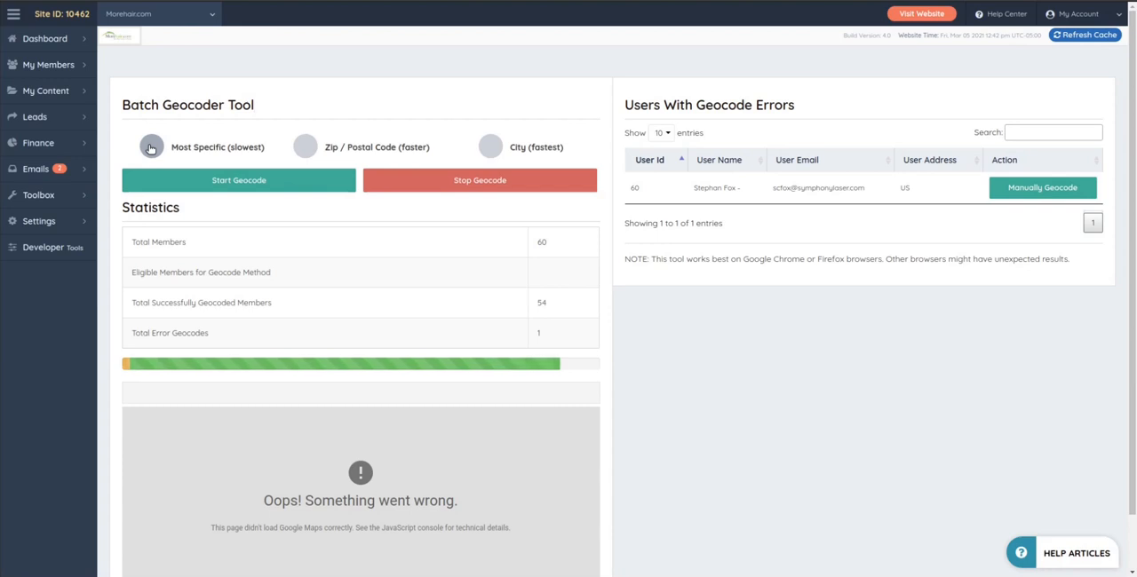
left_click(151, 146)
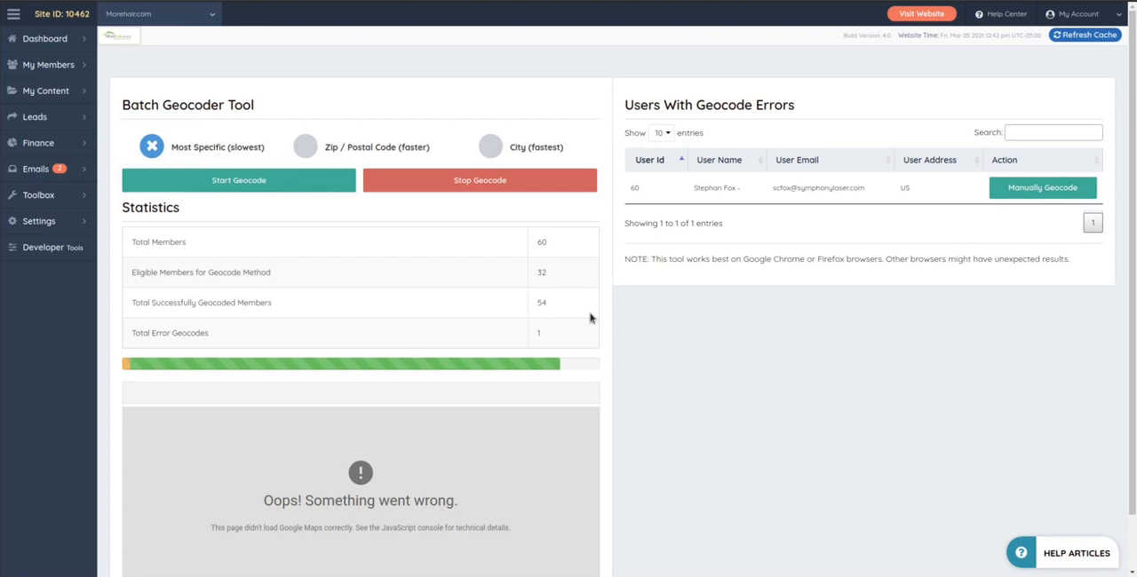
scroll("down", 3)
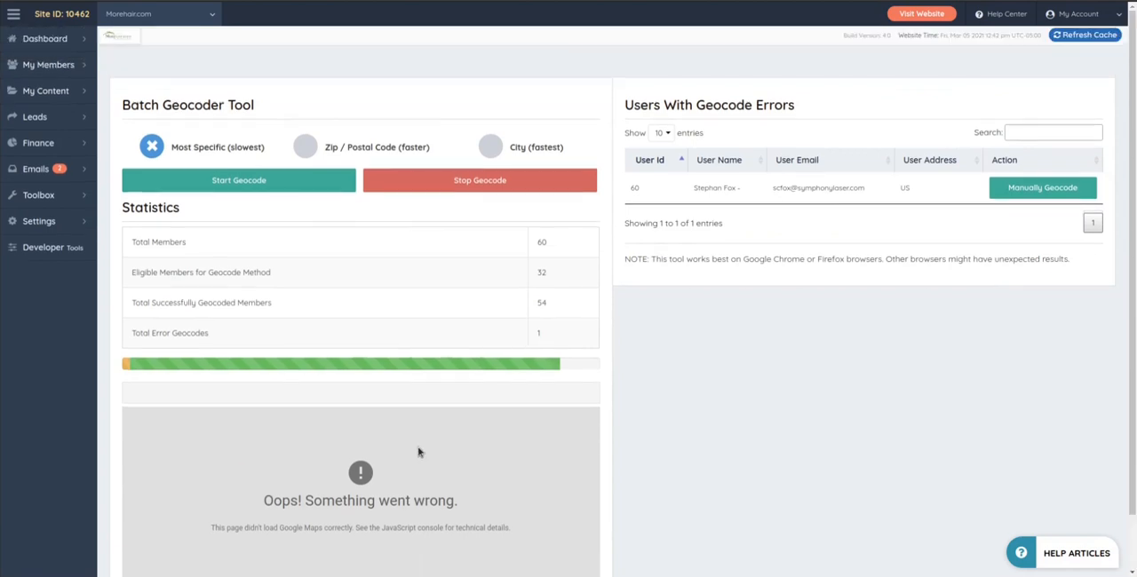
scroll("down", 3)
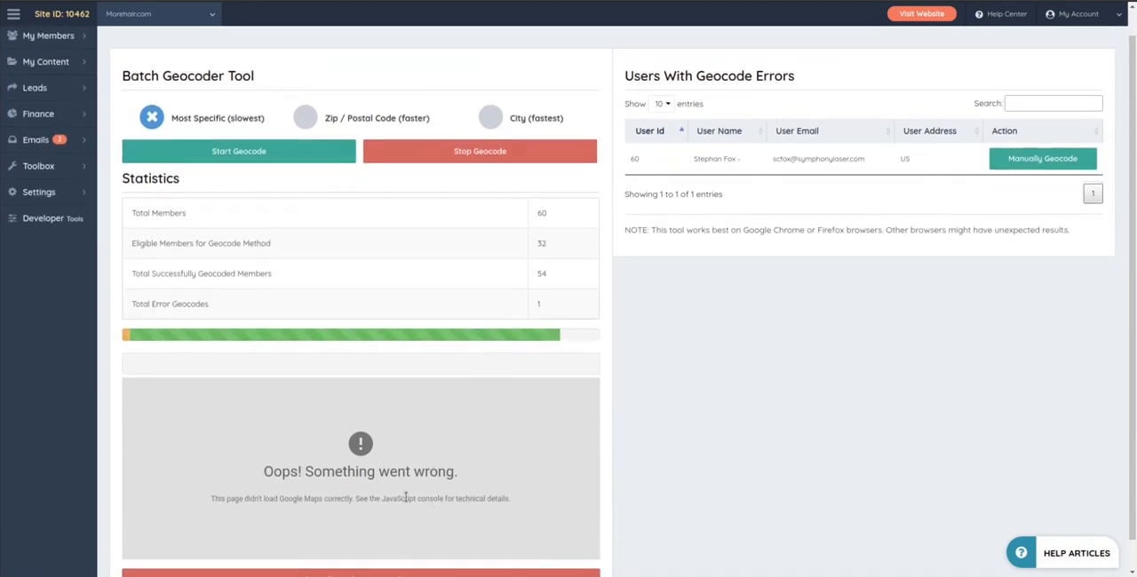
scroll("down", 3)
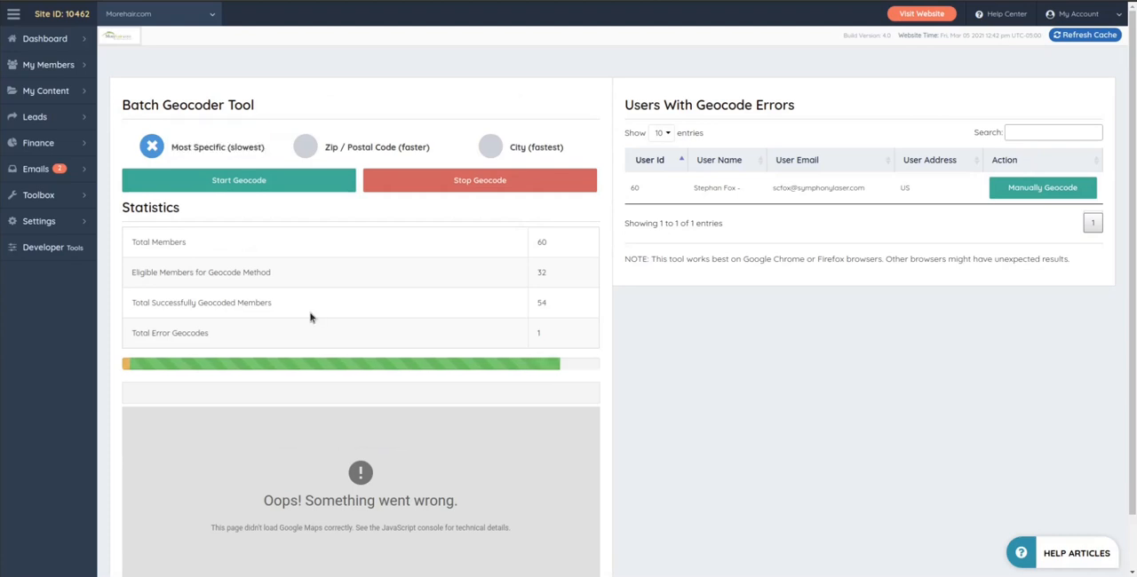
mouse_move(322, 453)
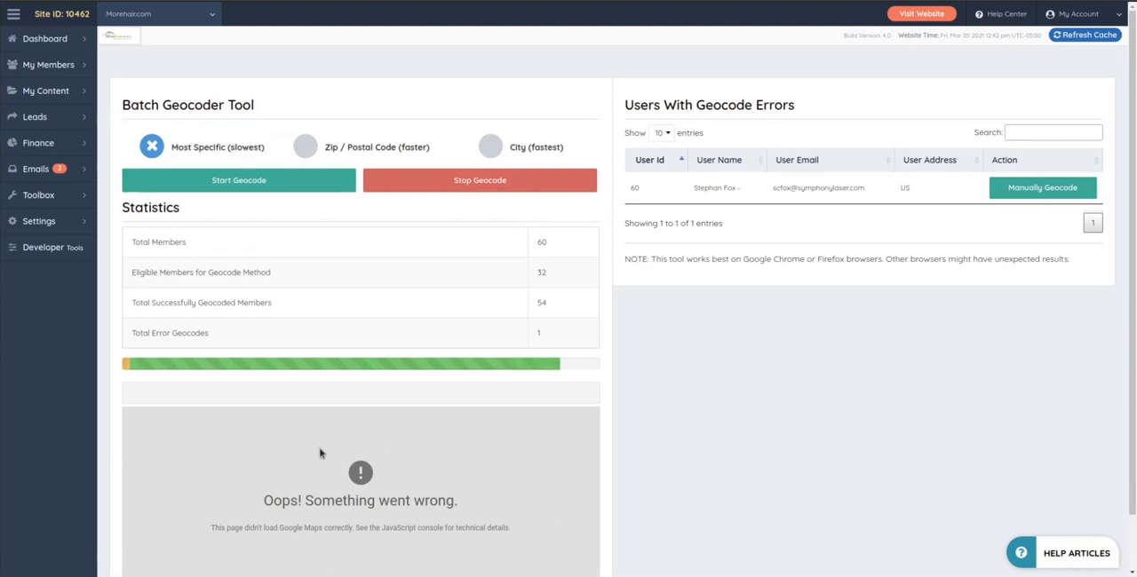
scroll("down", 3)
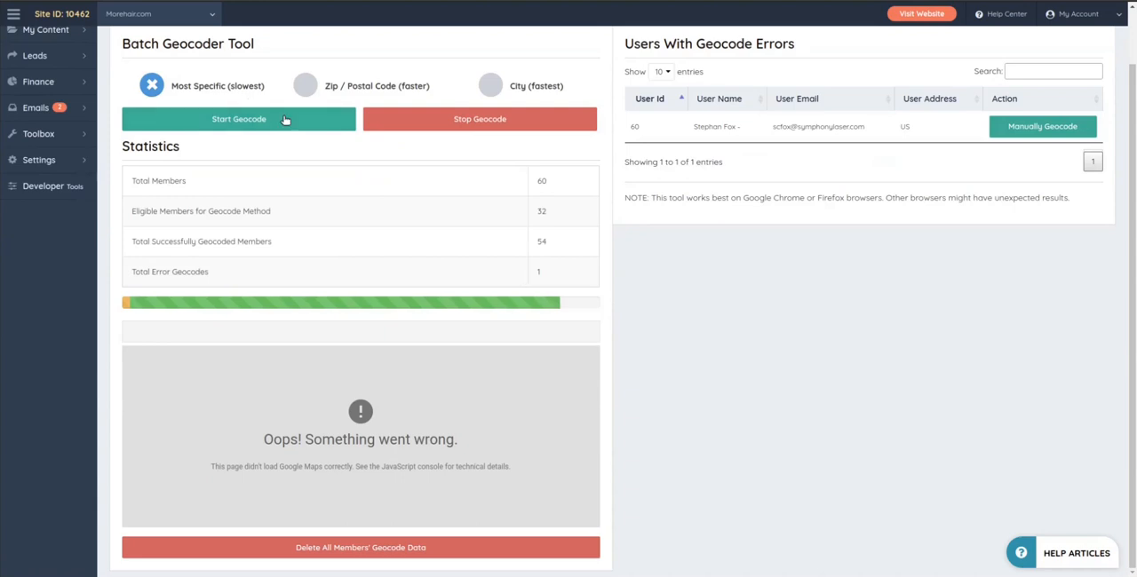
mouse_move(522, 393)
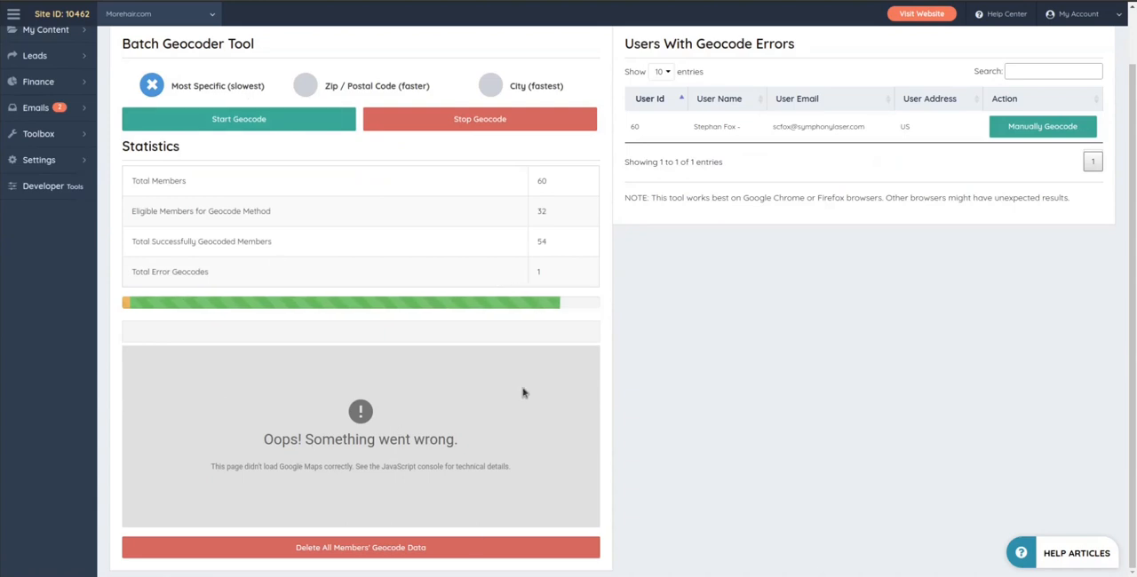
scroll("up", 3)
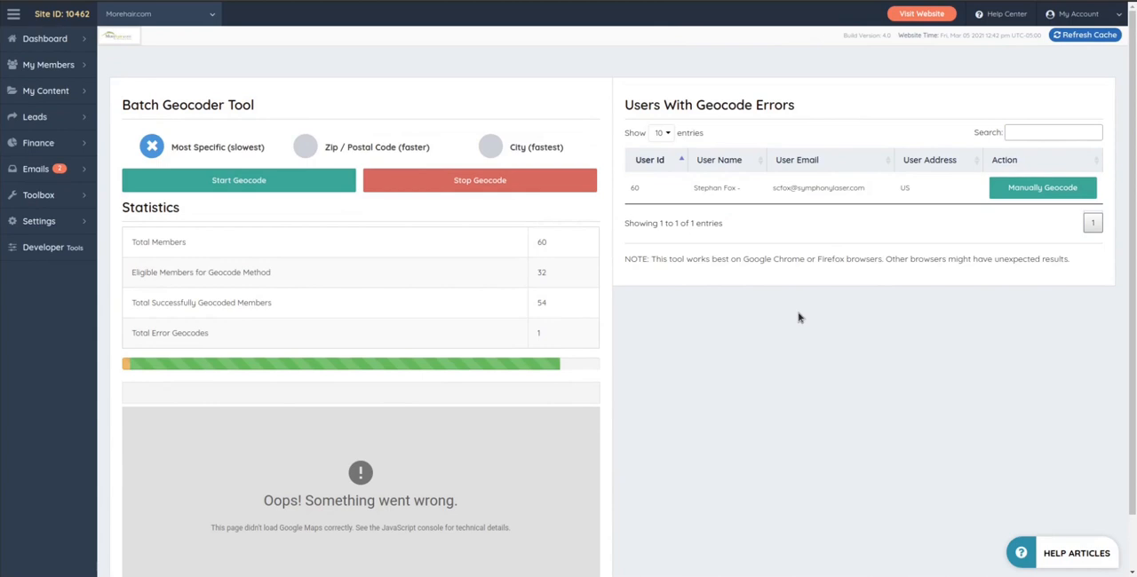
mouse_move(249, 487)
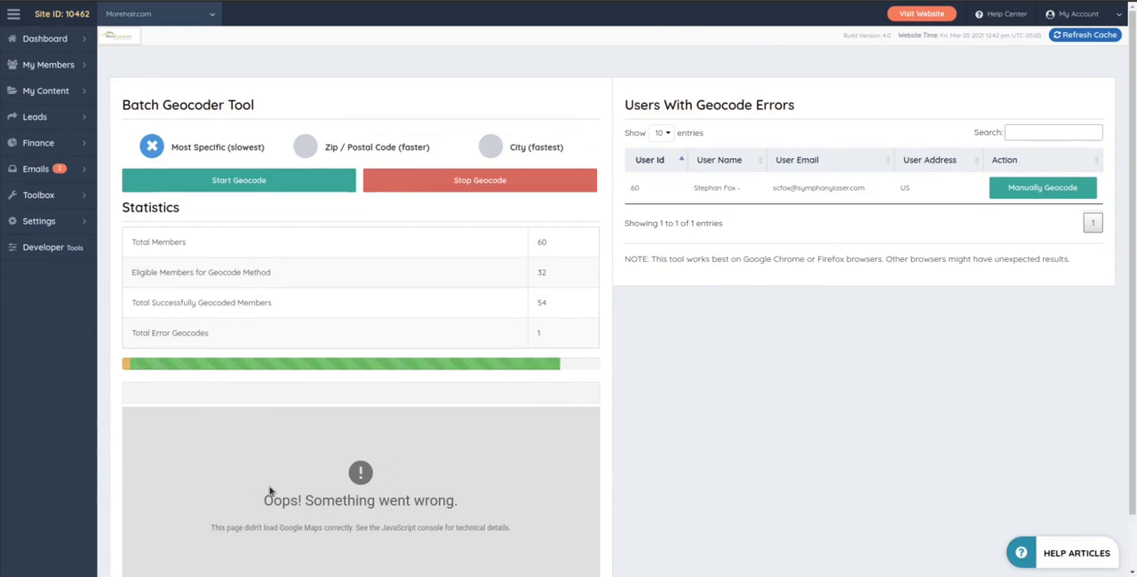
mouse_move(350, 447)
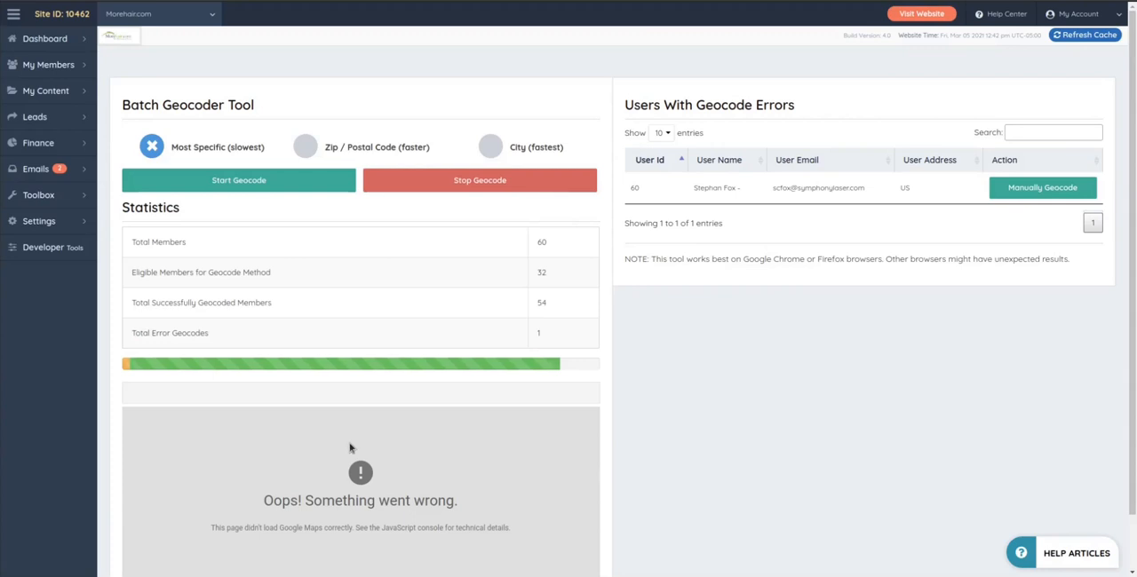
mouse_move(789, 405)
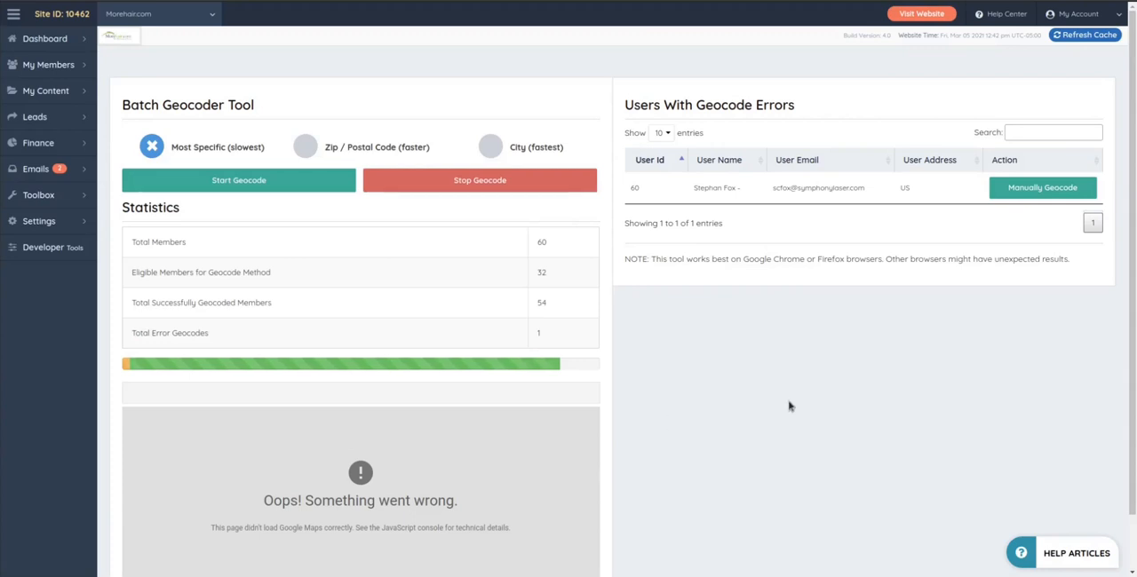
mouse_move(366, 444)
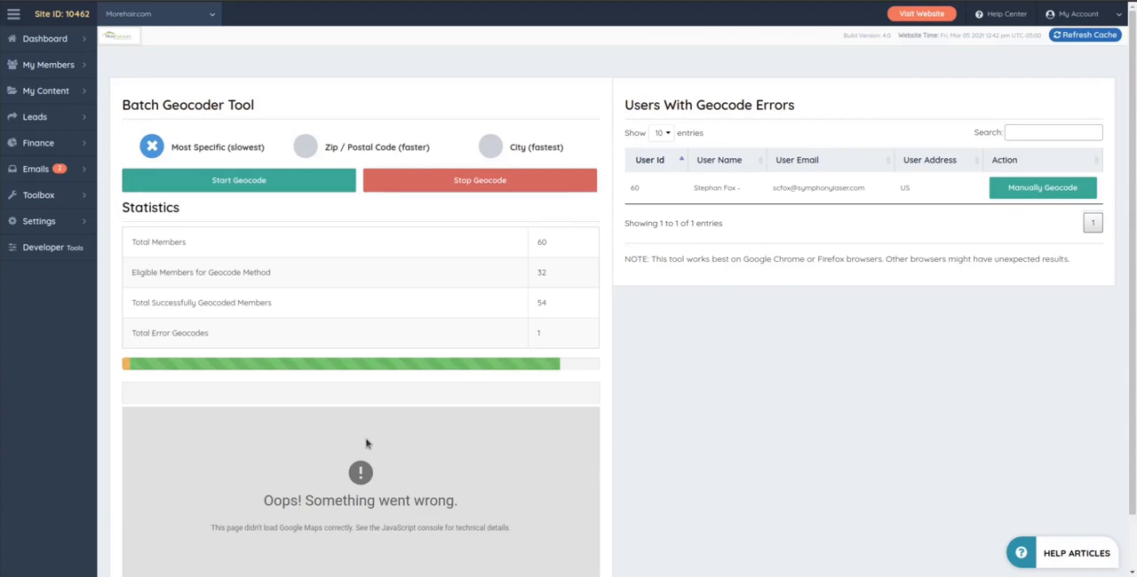
mouse_move(903, 181)
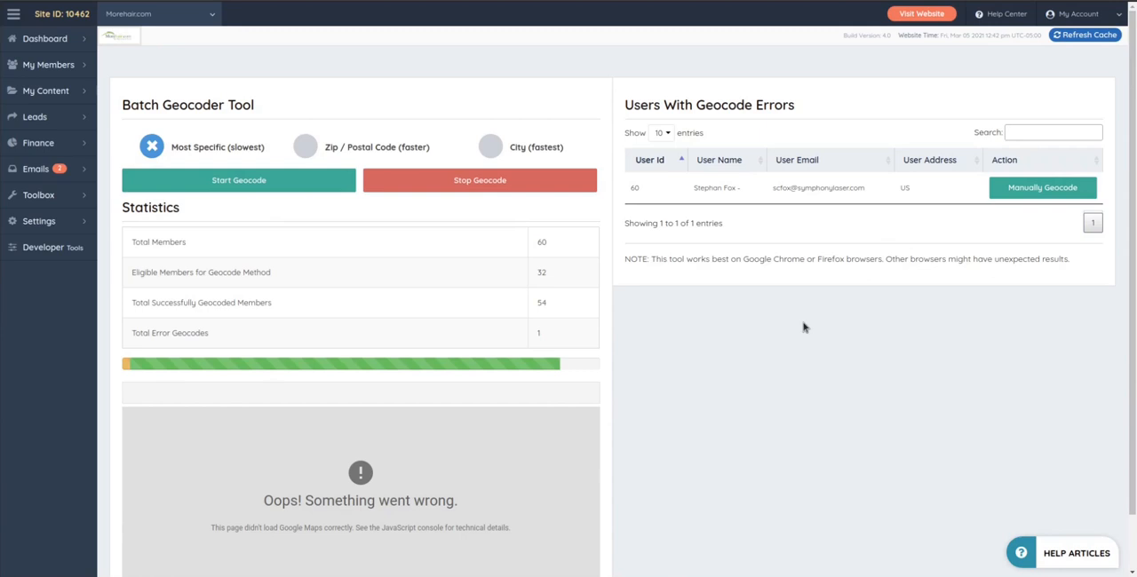
mouse_move(1058, 315)
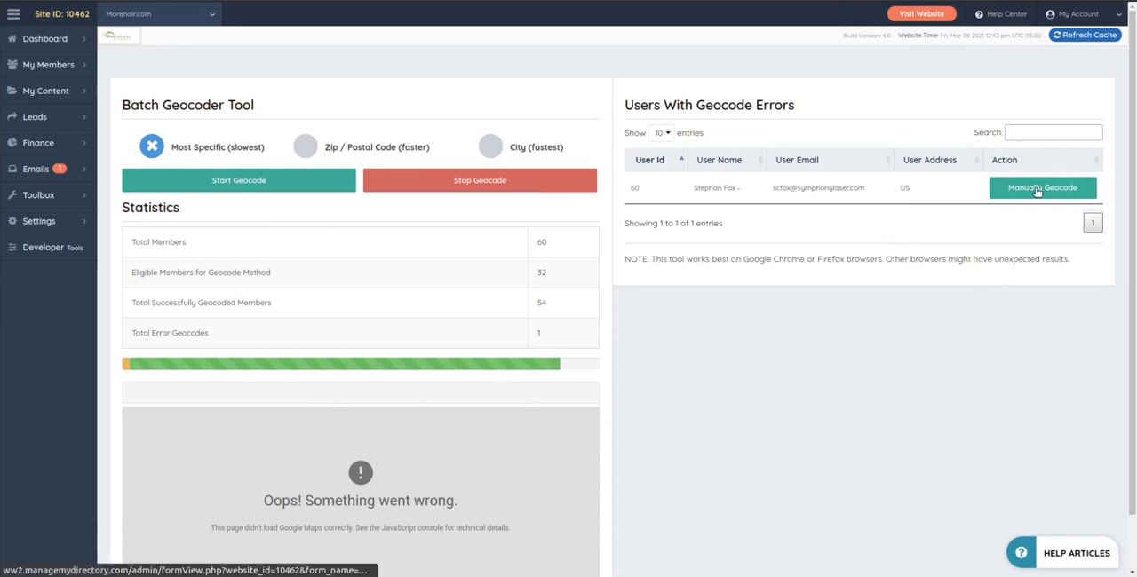
left_click(1041, 188)
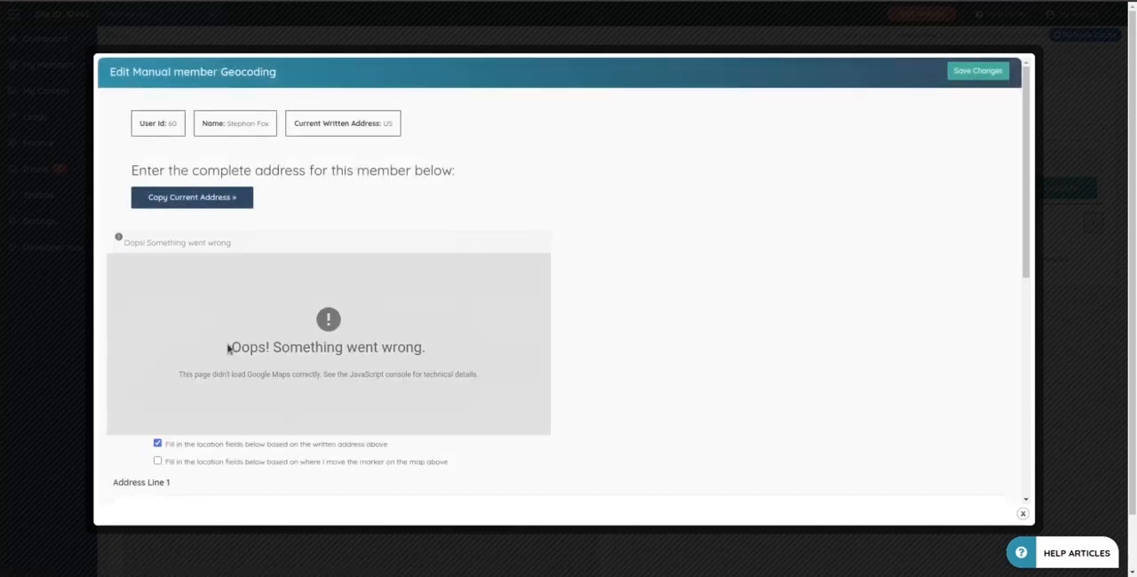
mouse_move(350, 245)
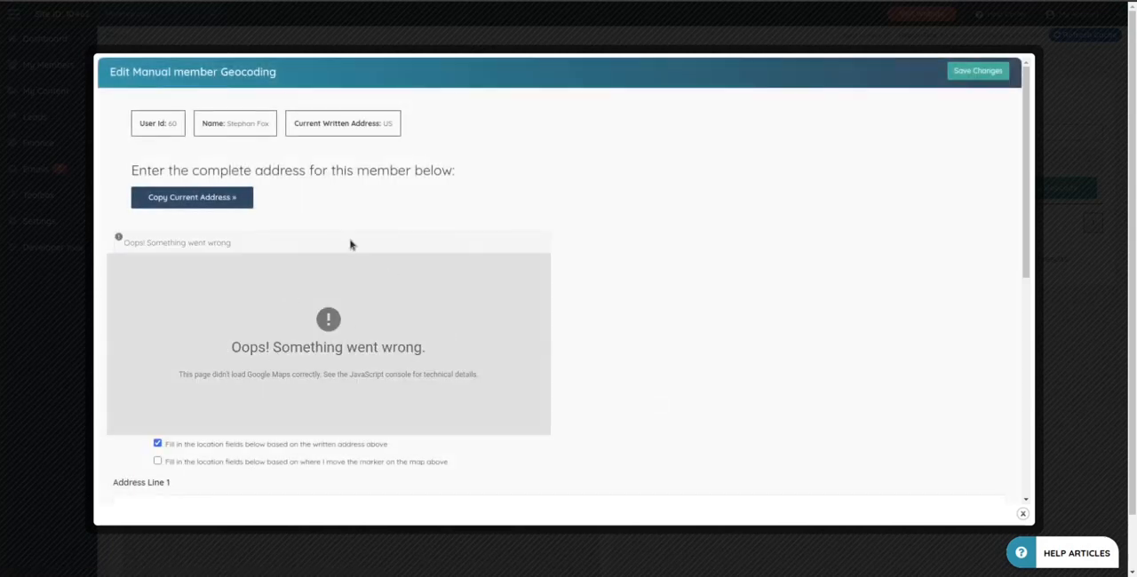
mouse_move(535, 288)
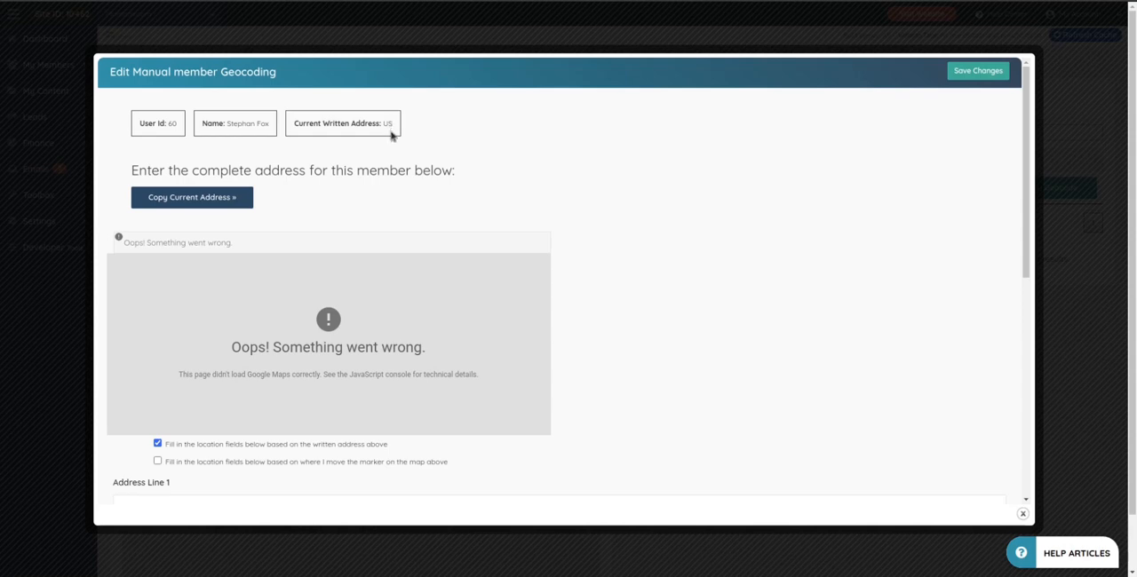
mouse_move(323, 150)
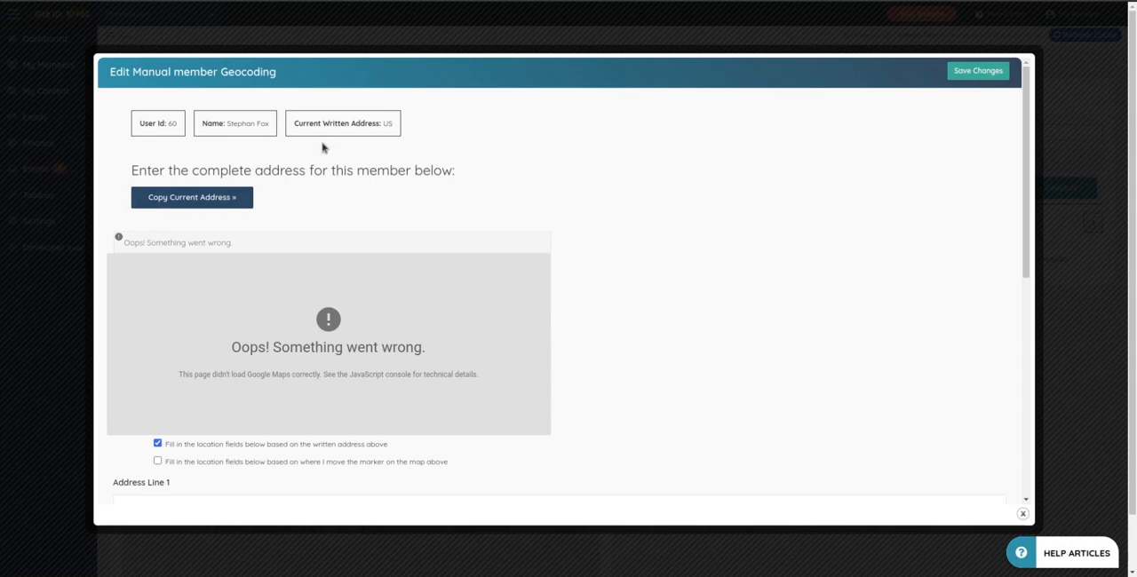
mouse_move(1081, 123)
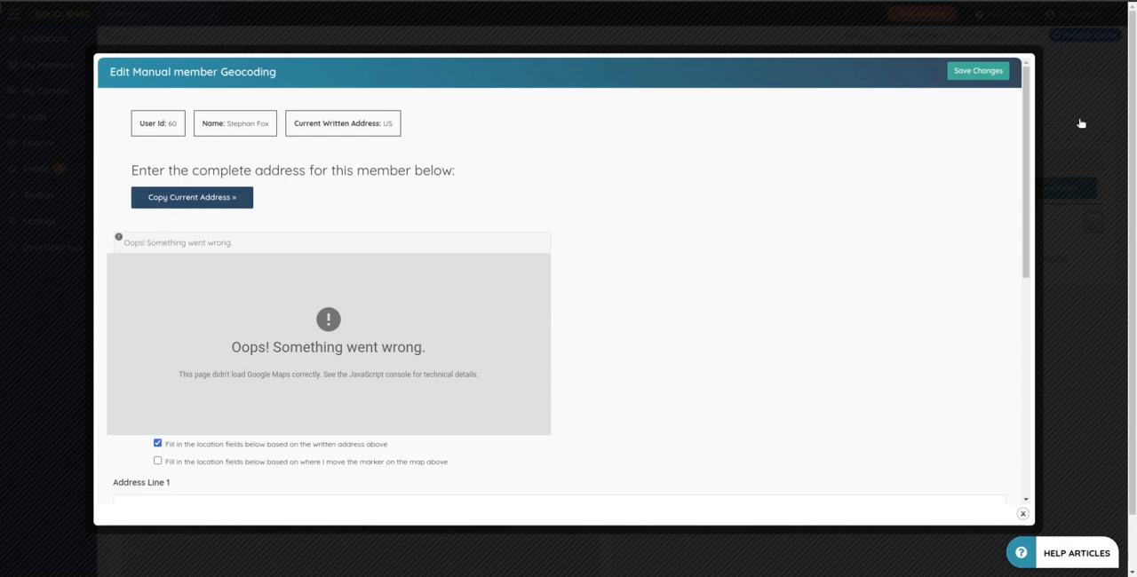
left_click(1023, 514)
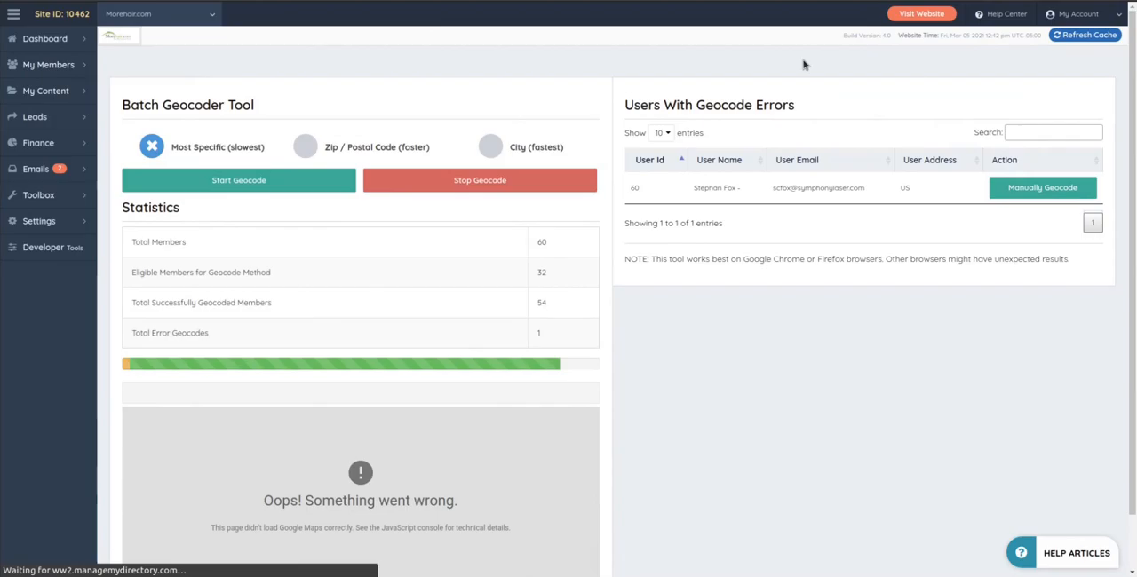
left_click(921, 15)
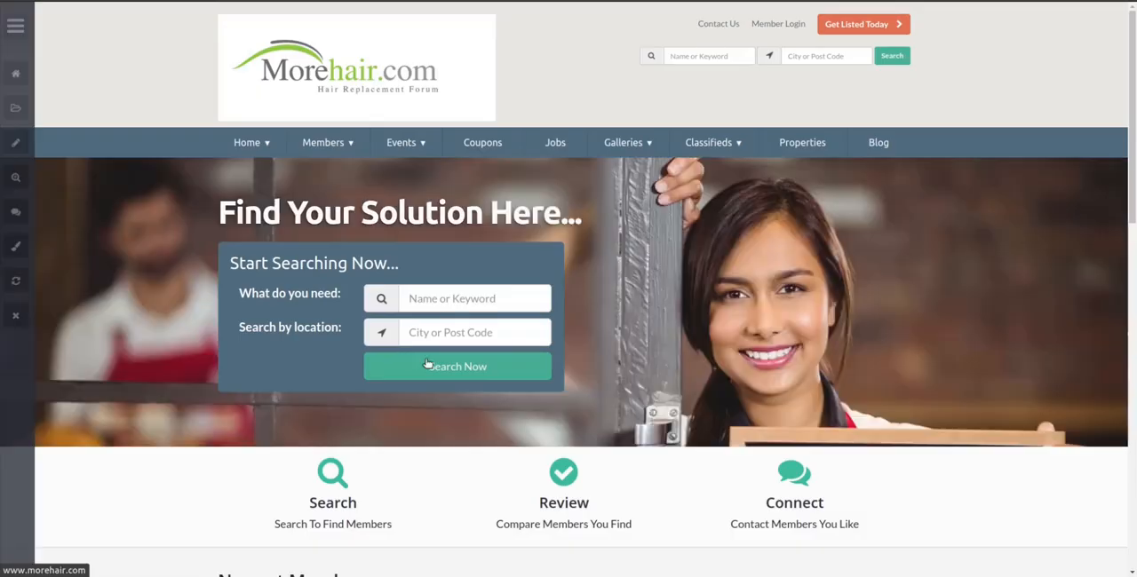
mouse_move(569, 344)
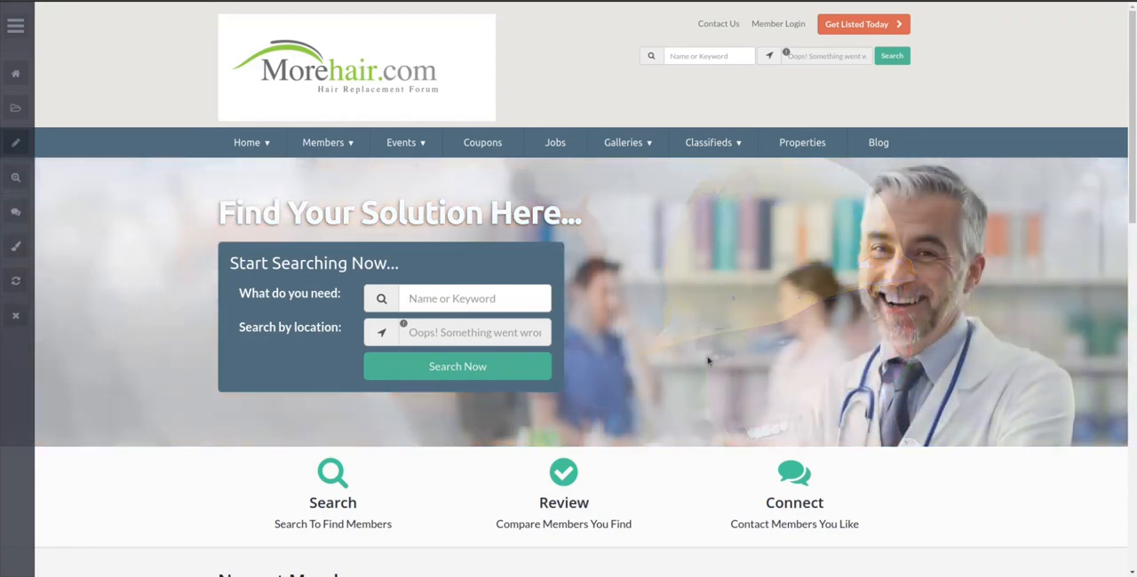
- Run Search Now on the public homepage to show Local Business Results for all 54 members
left_click(458, 366)
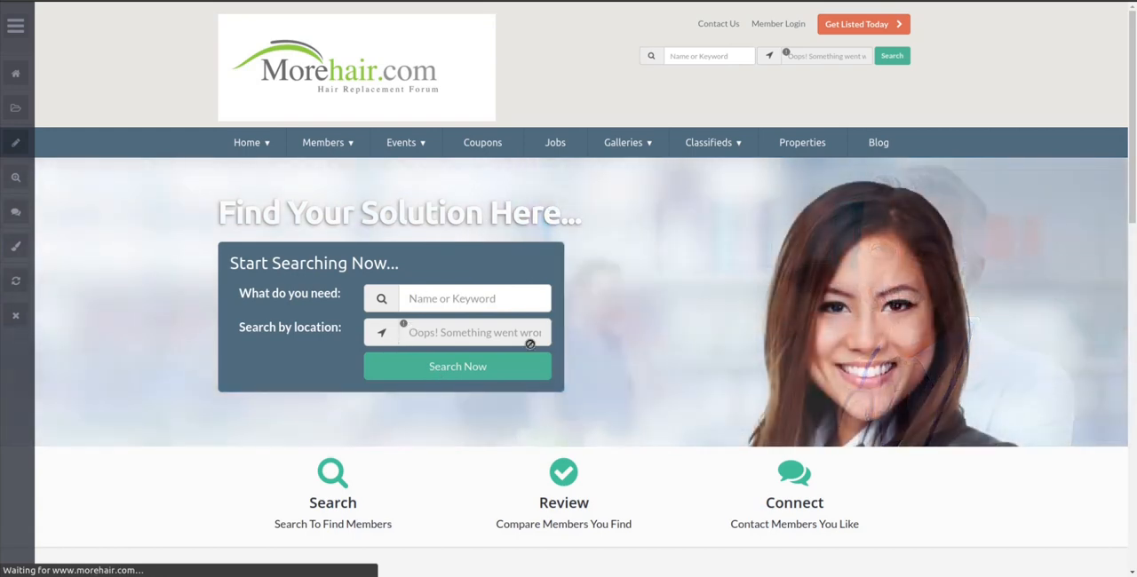
left_click(458, 366)
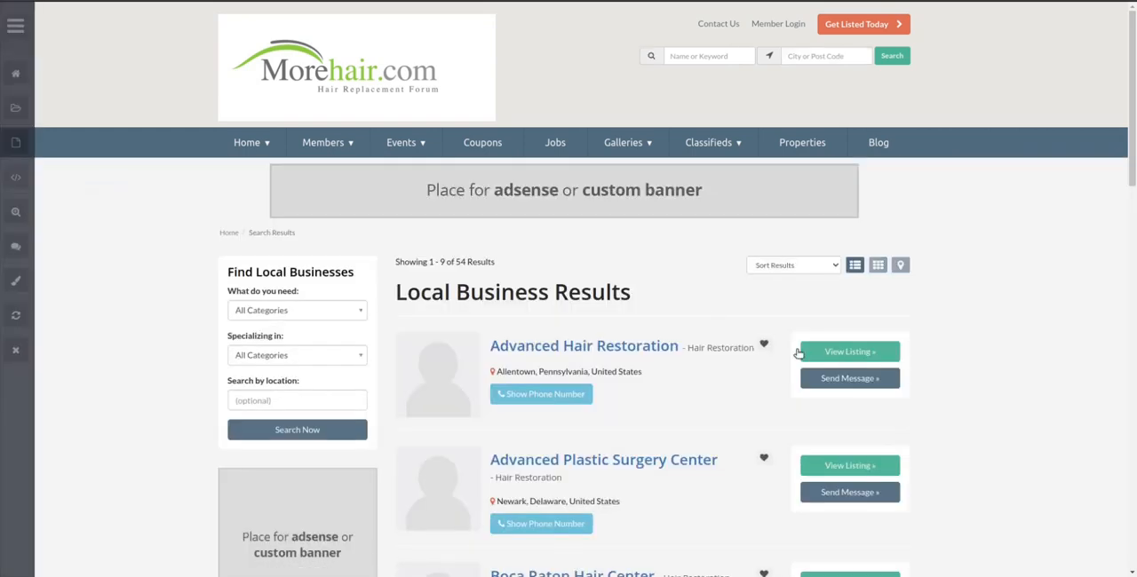
mouse_move(821, 309)
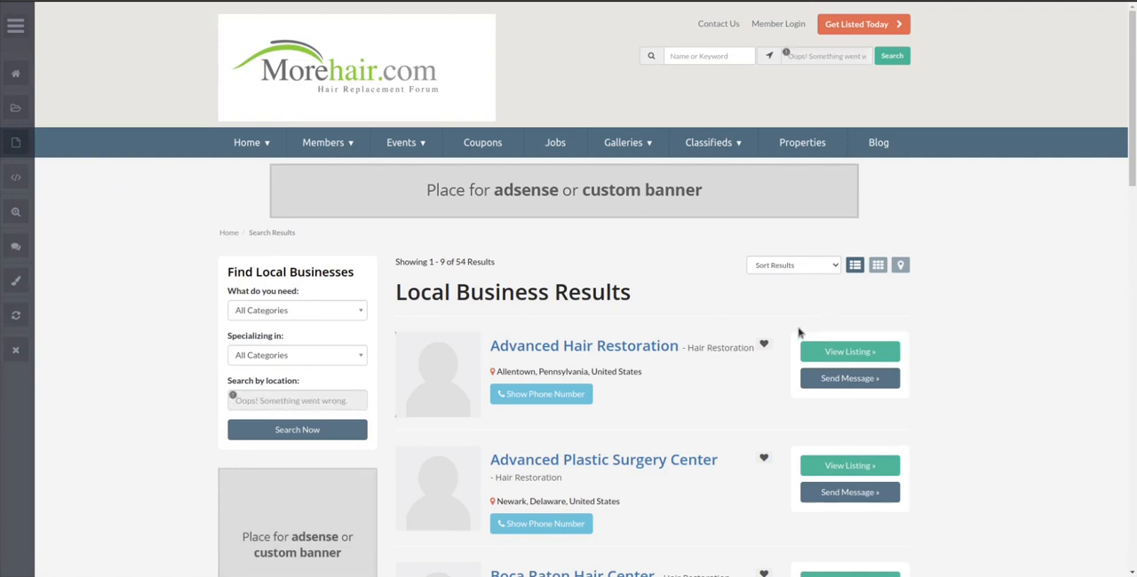
mouse_move(789, 366)
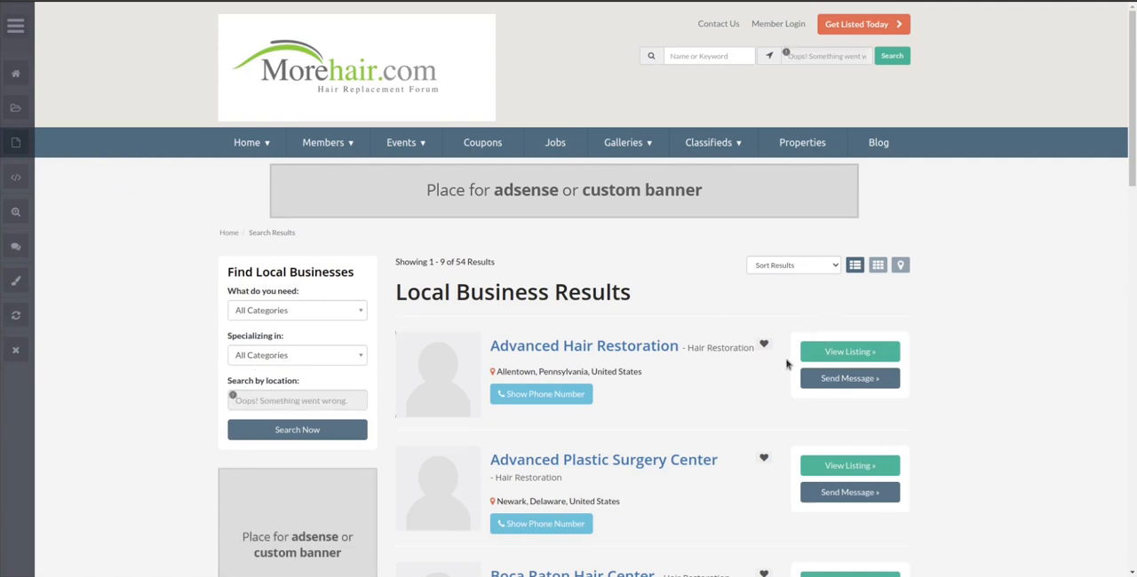
mouse_move(884, 333)
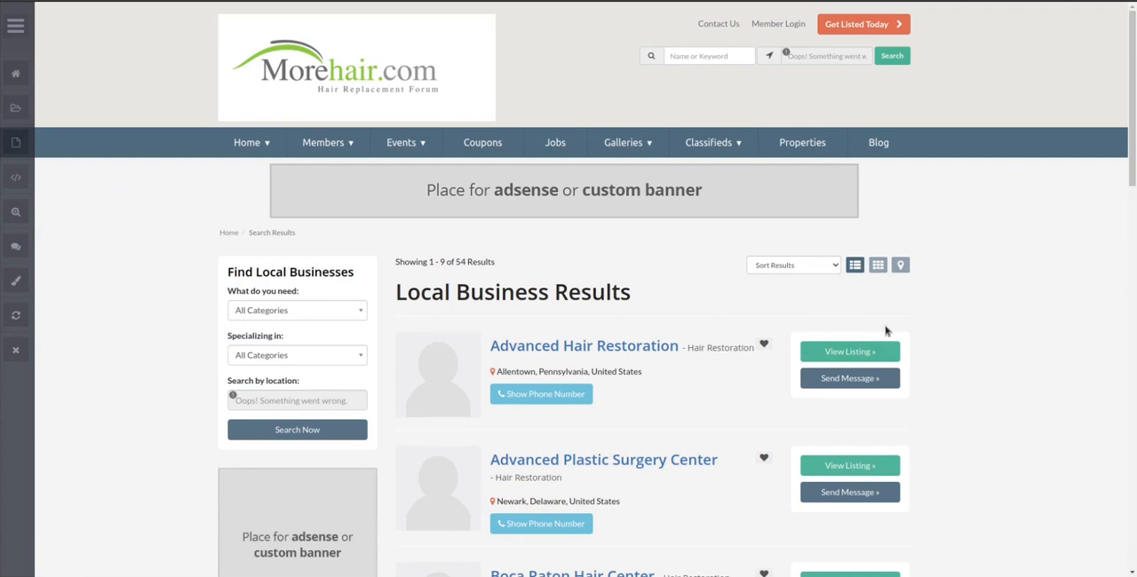
mouse_move(853, 292)
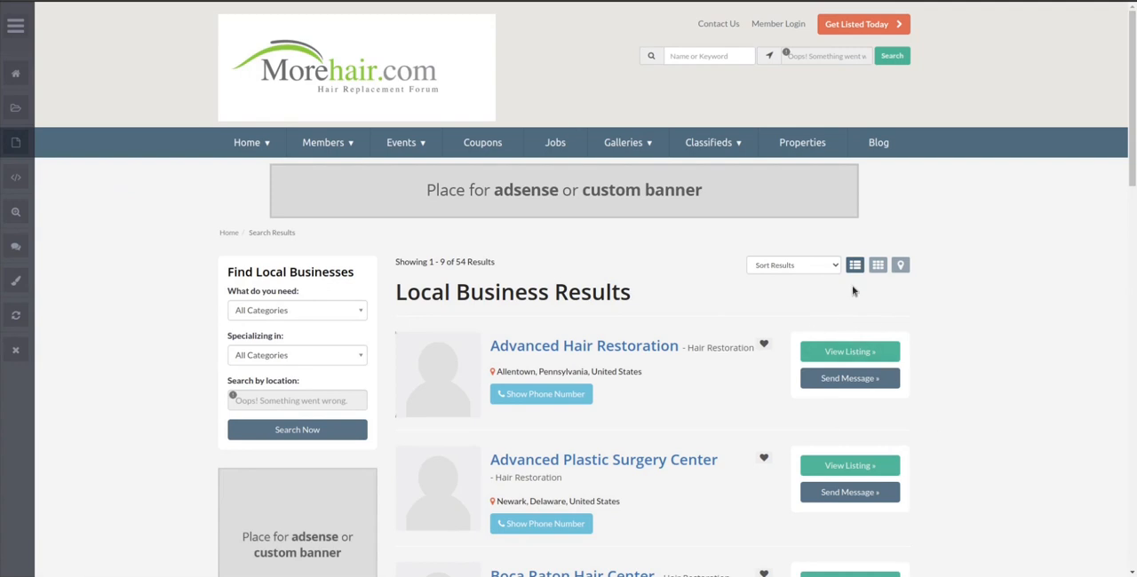
mouse_move(772, 346)
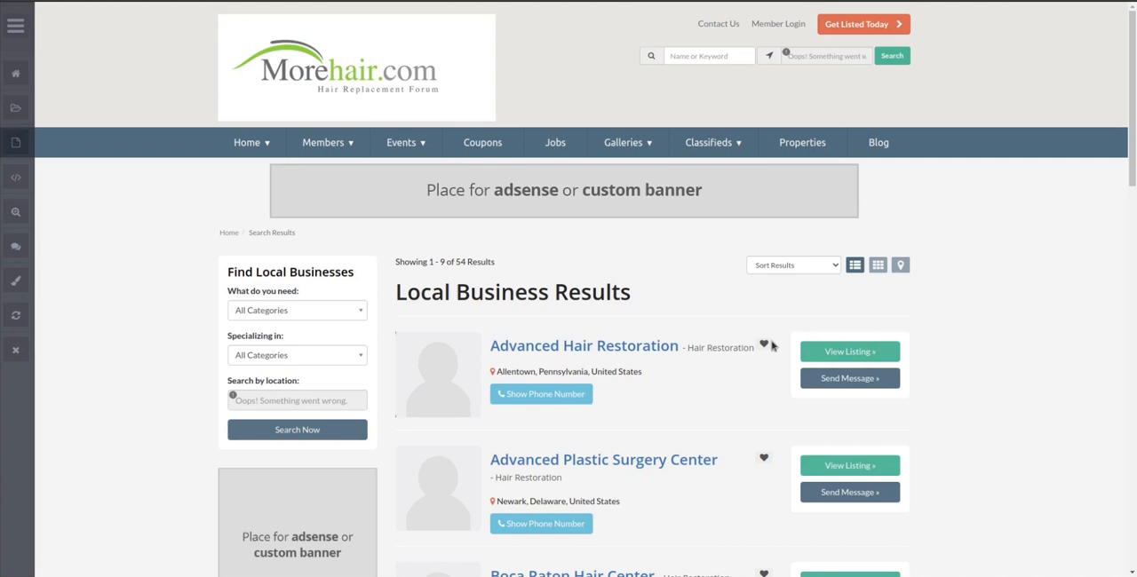
mouse_move(984, 367)
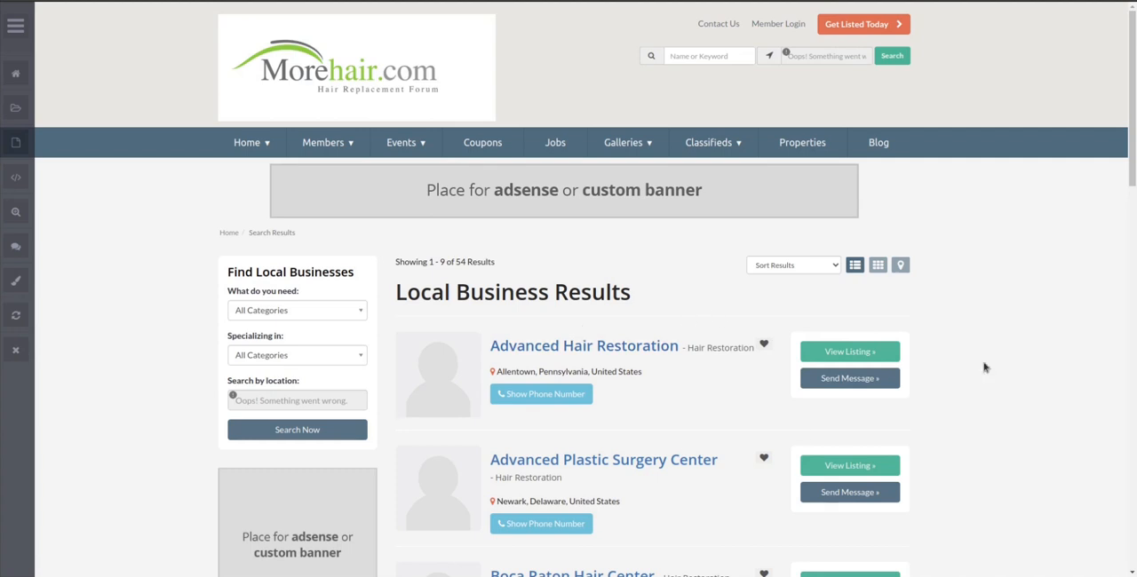
mouse_move(999, 327)
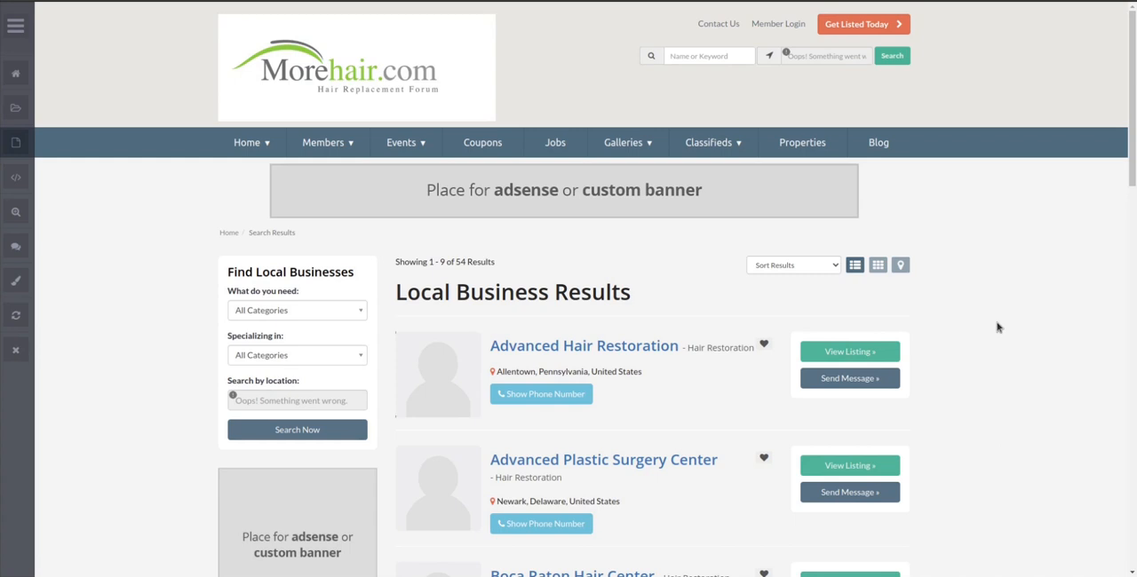
mouse_move(931, 345)
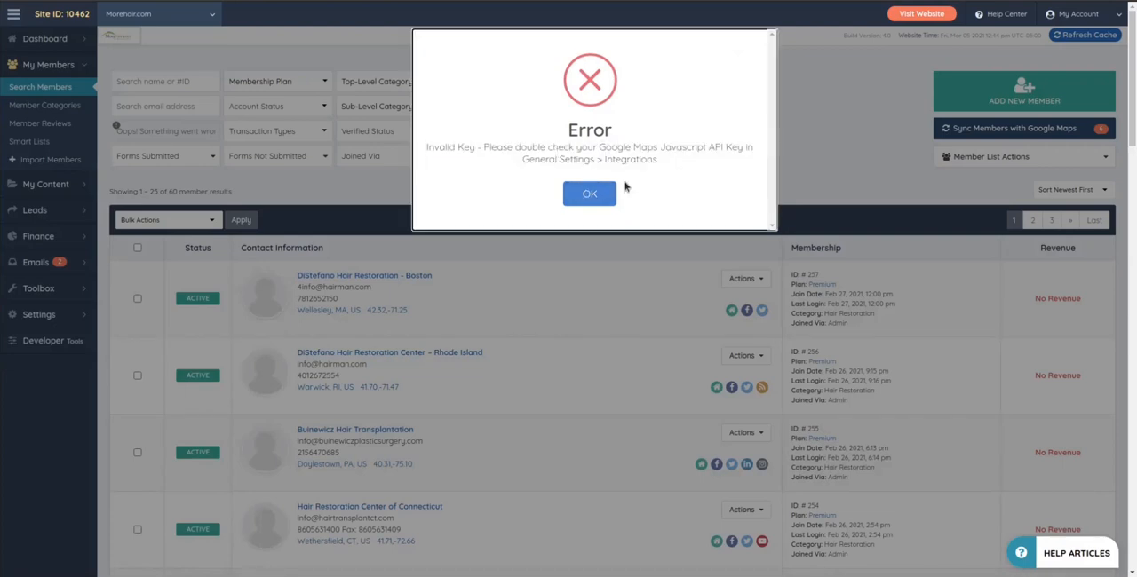
- Dismiss the Maps API key error and return to the dashboard's Start Here checklist
left_click(590, 194)
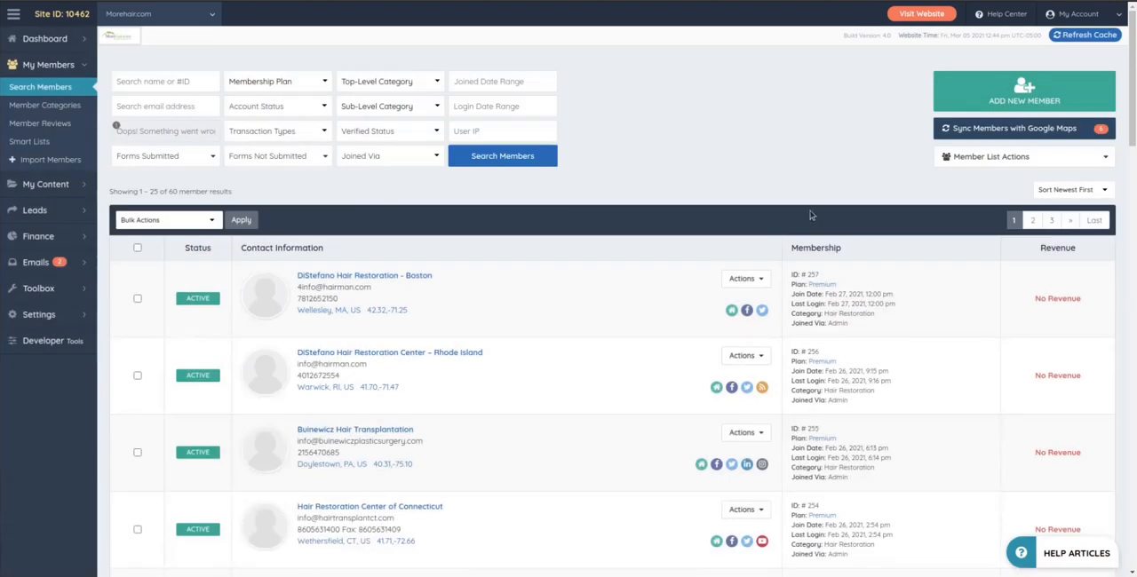
mouse_move(163, 56)
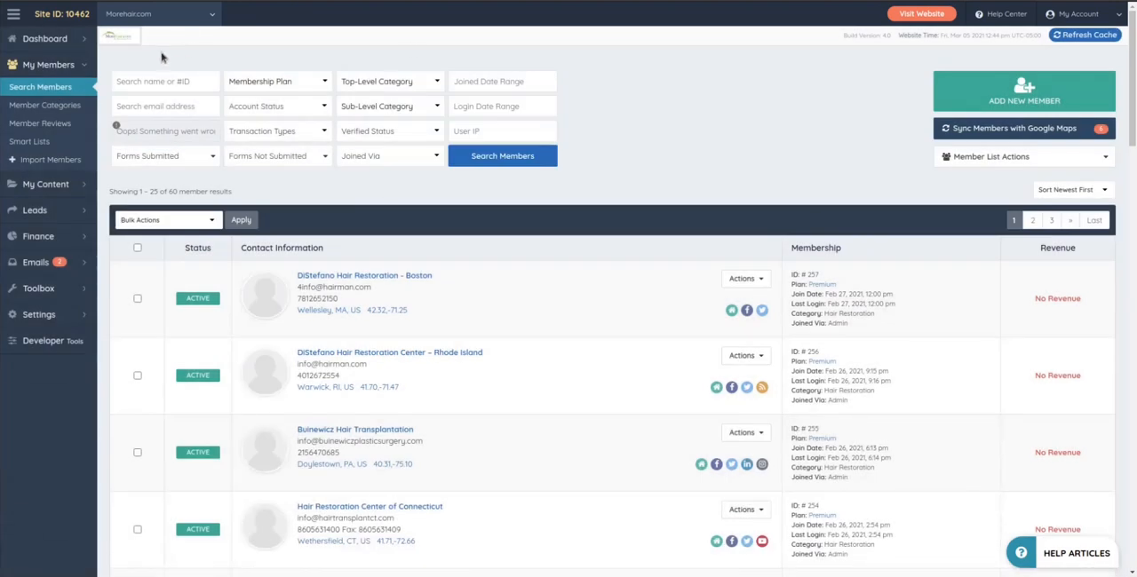
mouse_move(647, 179)
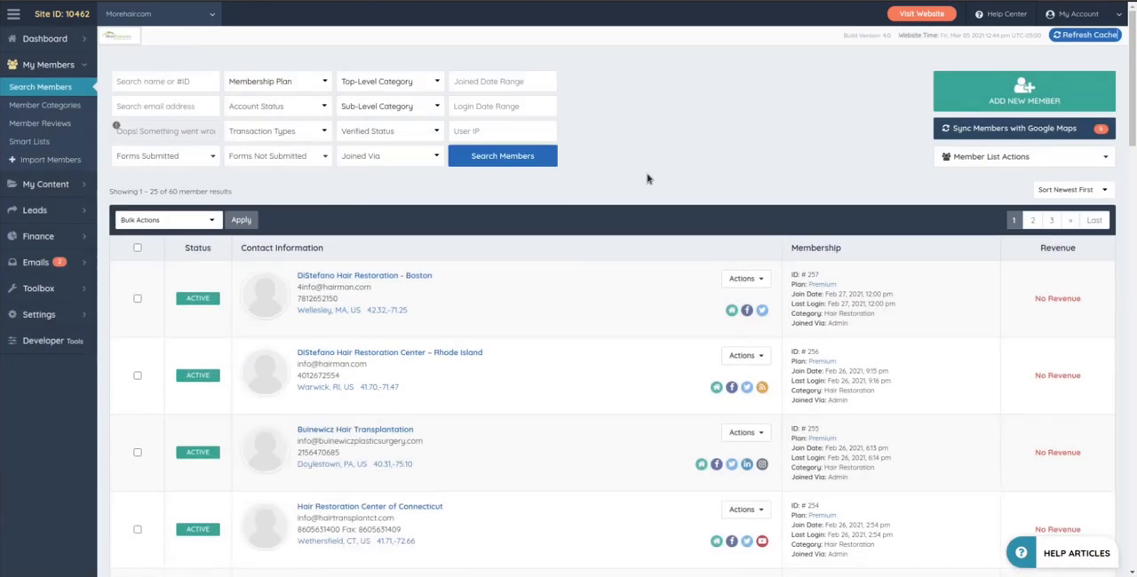
mouse_move(636, 206)
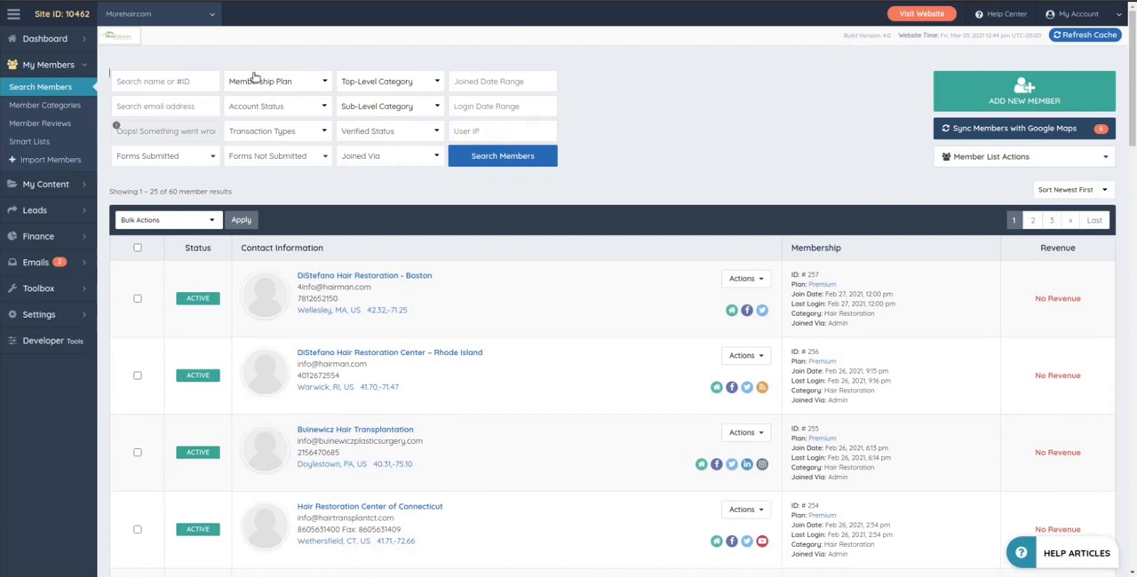
left_click(45, 39)
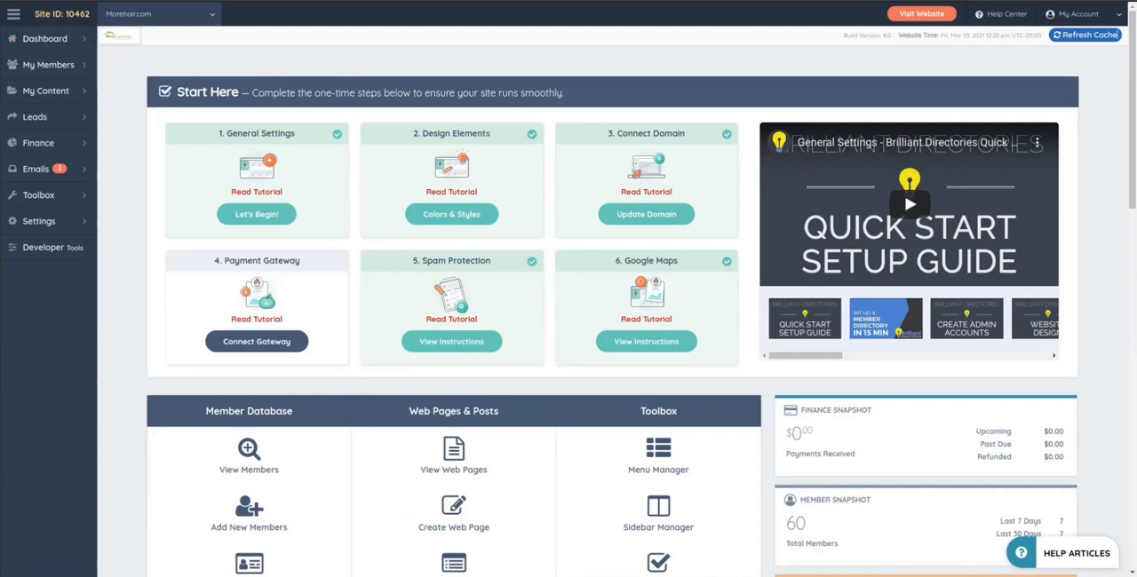
- Review the Manage Add-Ons status list, then bring up the Brilliant Directories marketing homepage
left_click(41, 81)
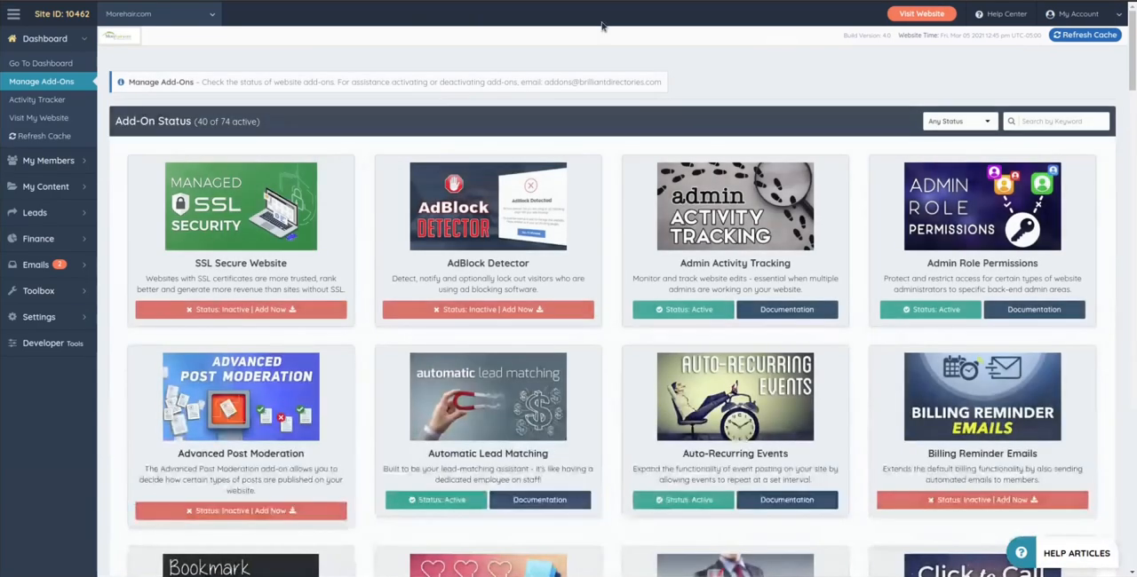
mouse_move(612, 309)
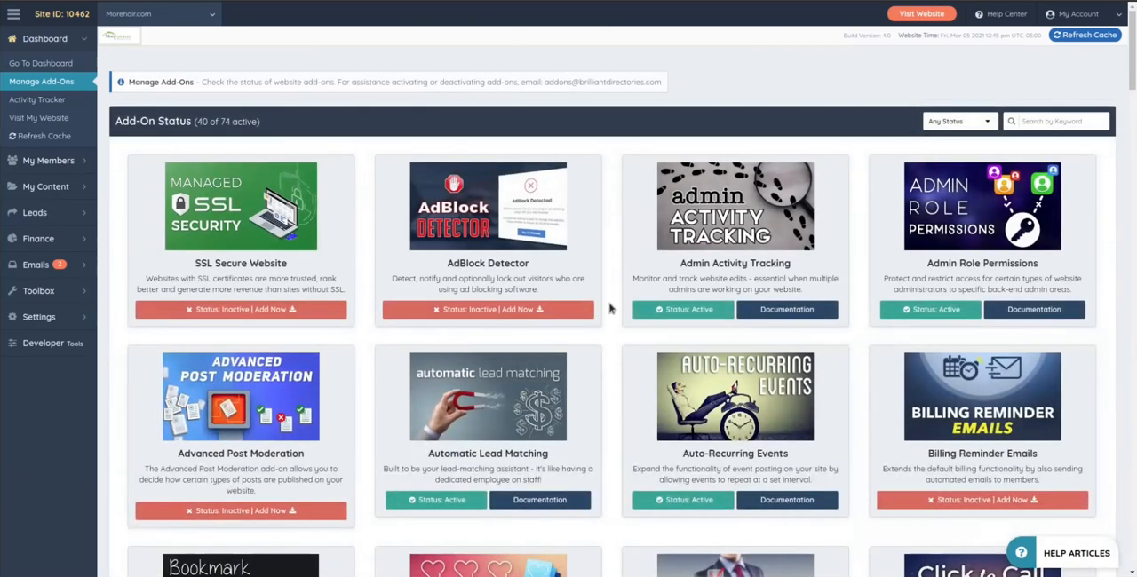
double_click(565, 82)
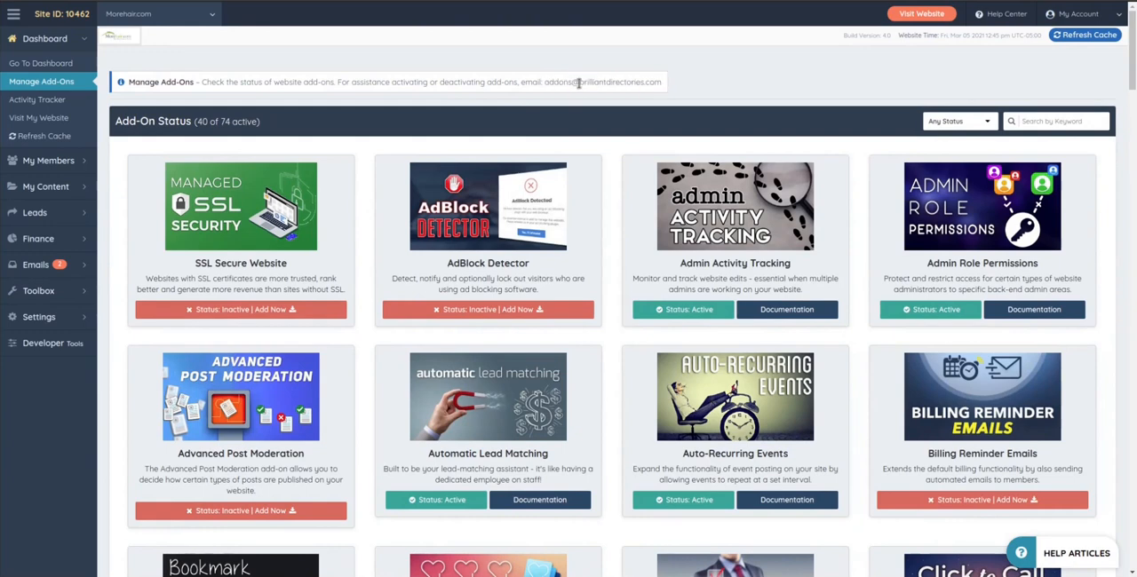
double_click(618, 82)
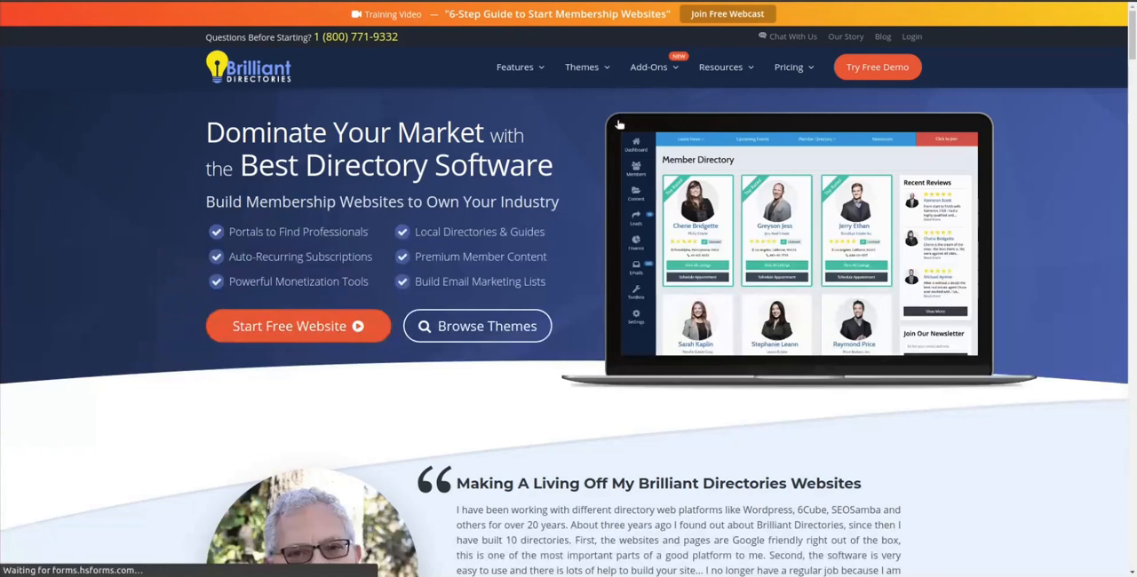
- Browse the VIP Add-Ons Club pricing page and its table of included add-on values
left_click(648, 68)
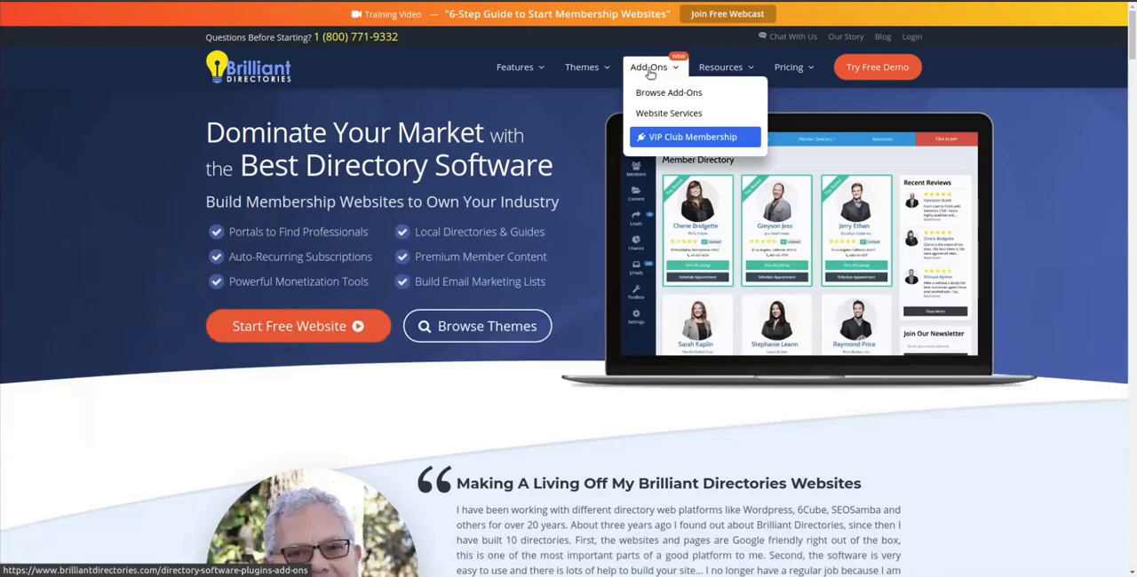
left_click(693, 137)
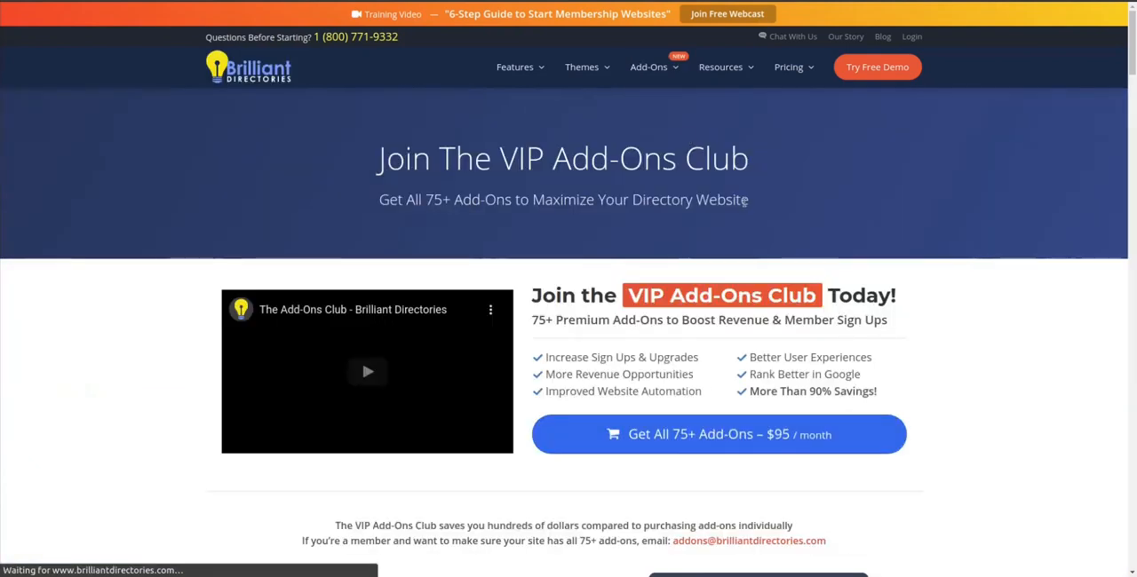
scroll("down", 3)
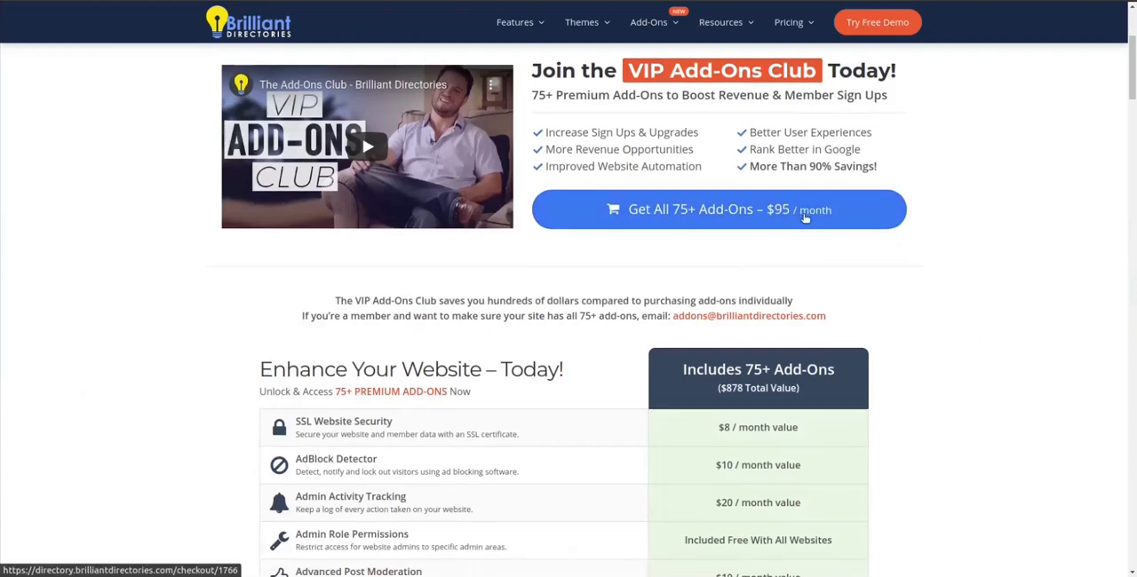
scroll("down", 3)
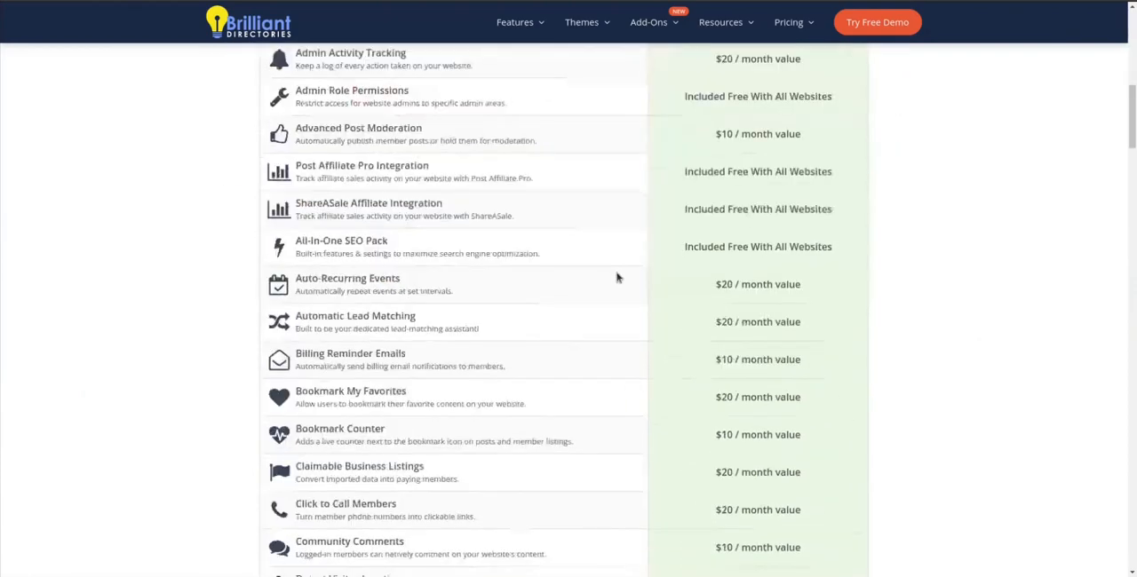
scroll("down", 3)
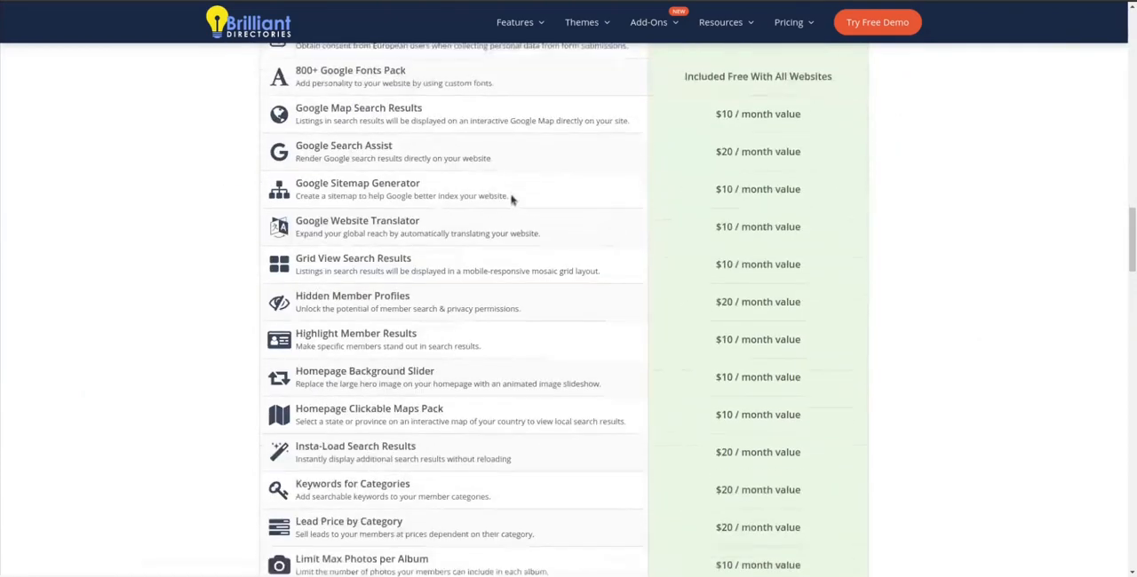
scroll("down", 3)
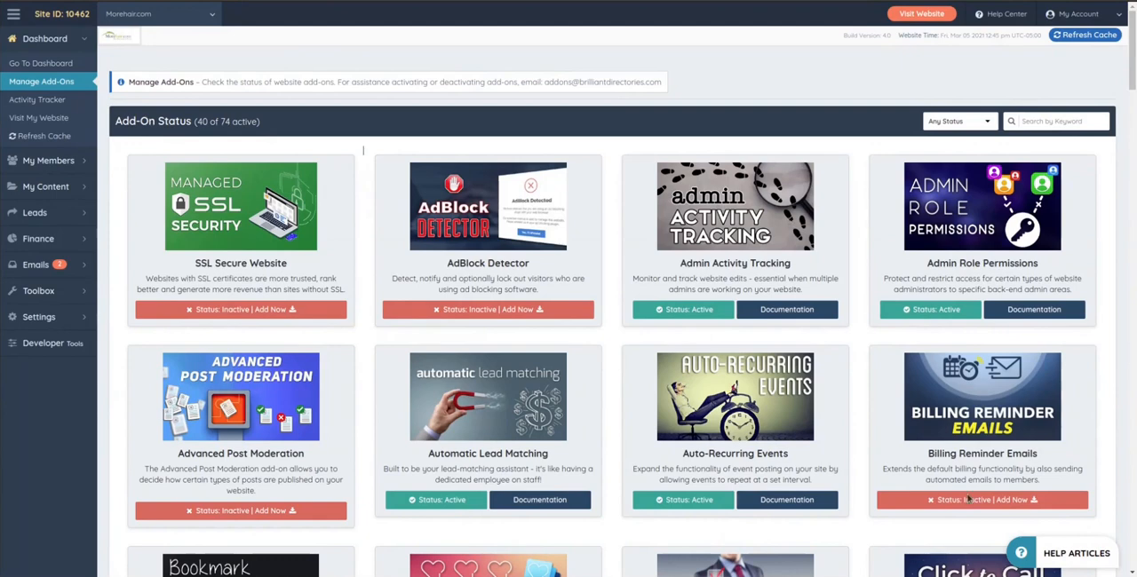
mouse_move(366, 214)
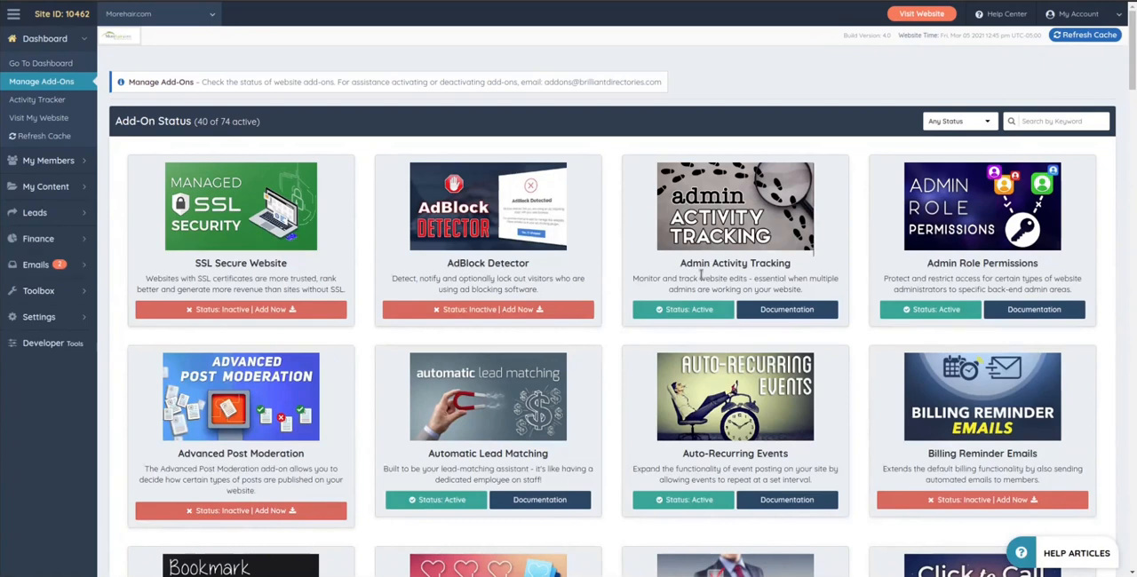
- Scroll the Add-On Status grid to entries like Bookmark Counter and Claimable Business Listings
double_click(719, 263)
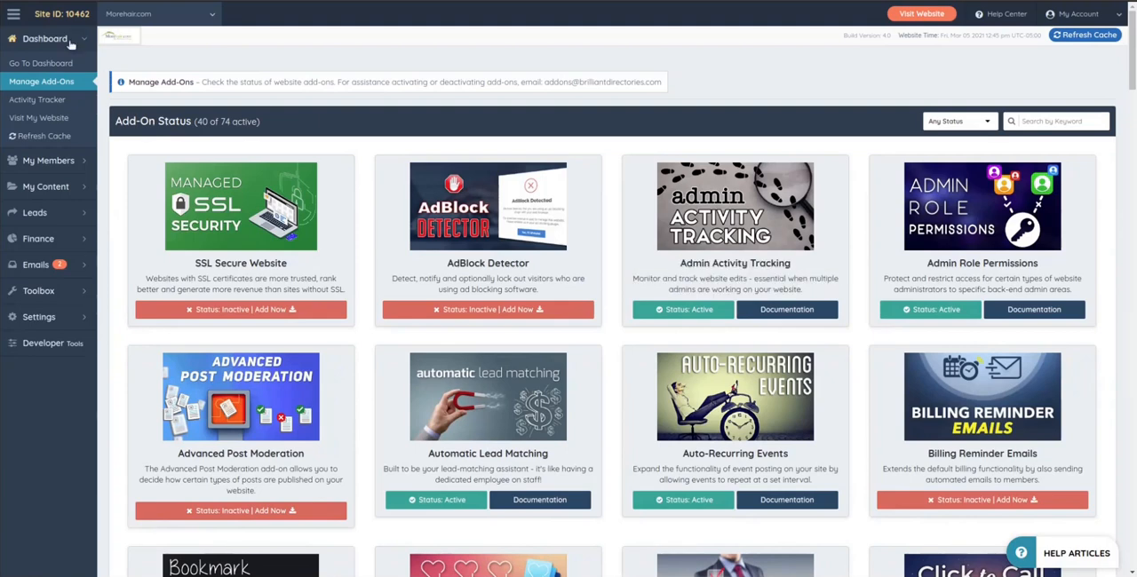
scroll("down", 3)
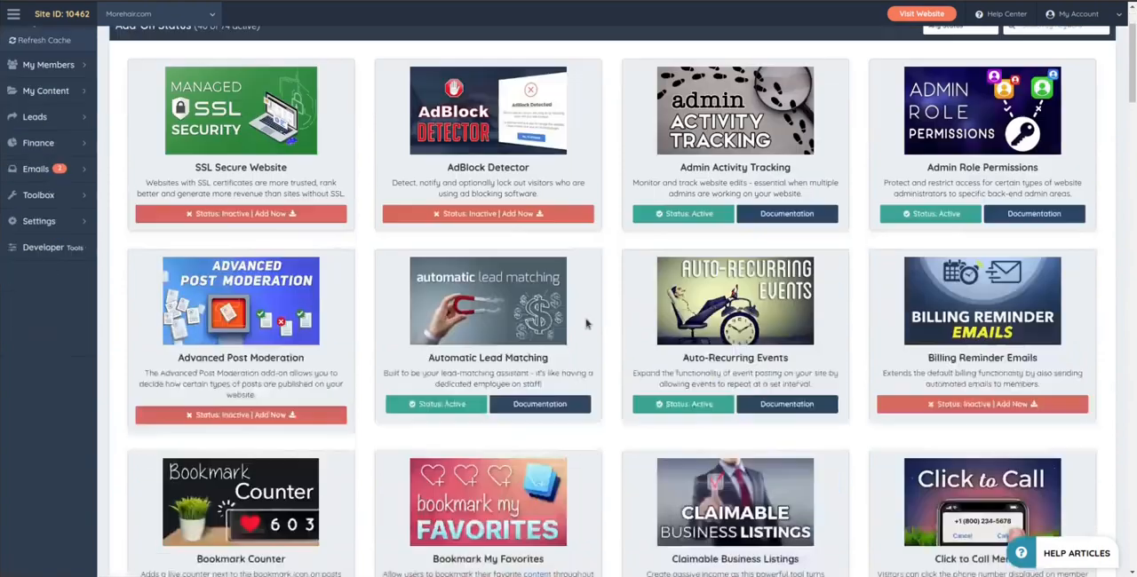
double_click(487, 357)
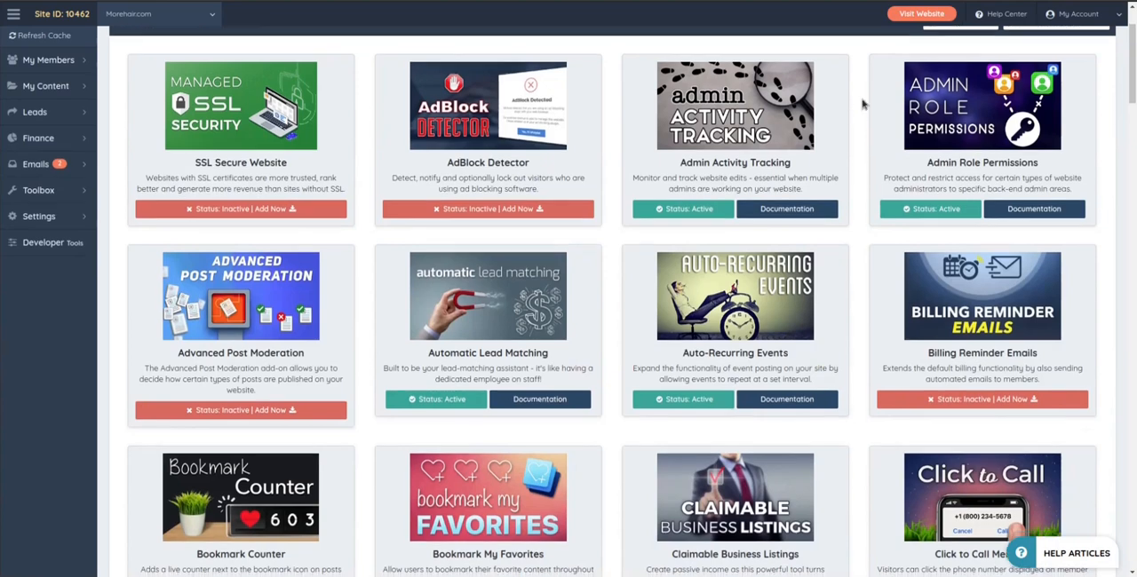
scroll("down", 3)
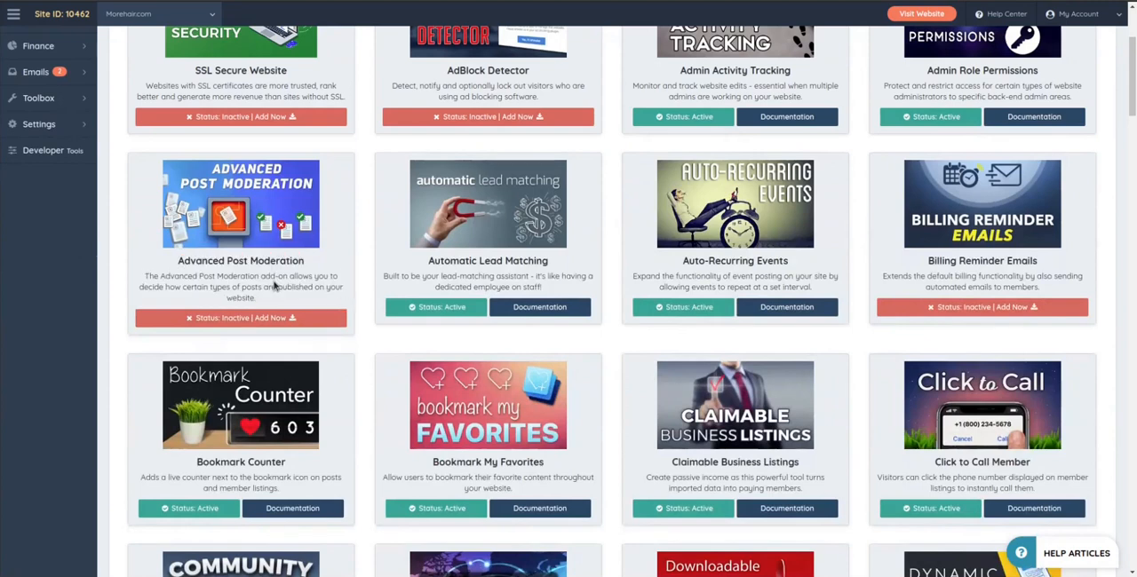
mouse_move(121, 274)
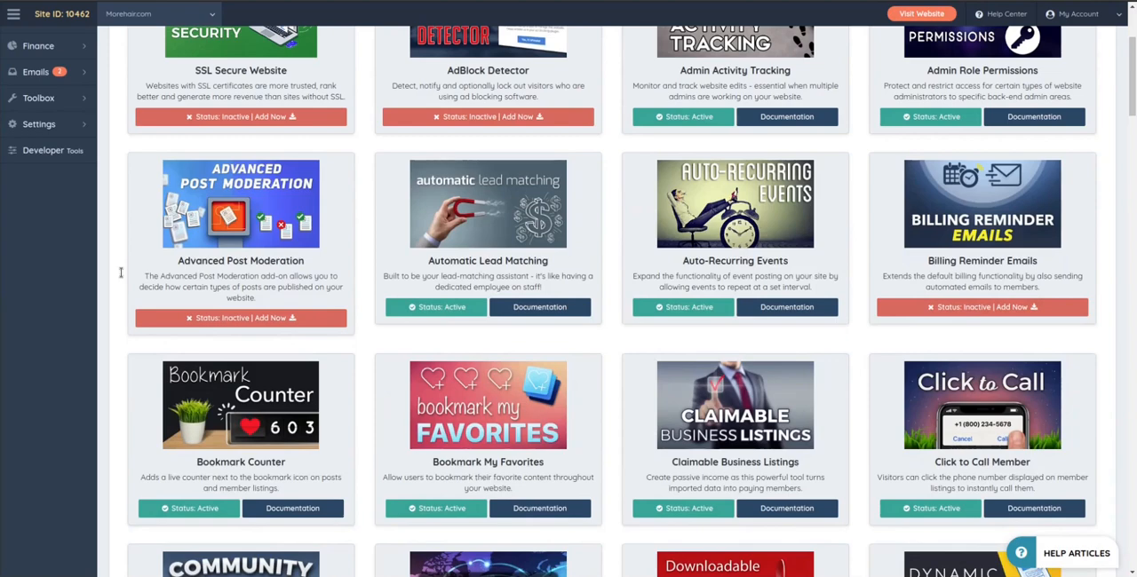
scroll("down", 3)
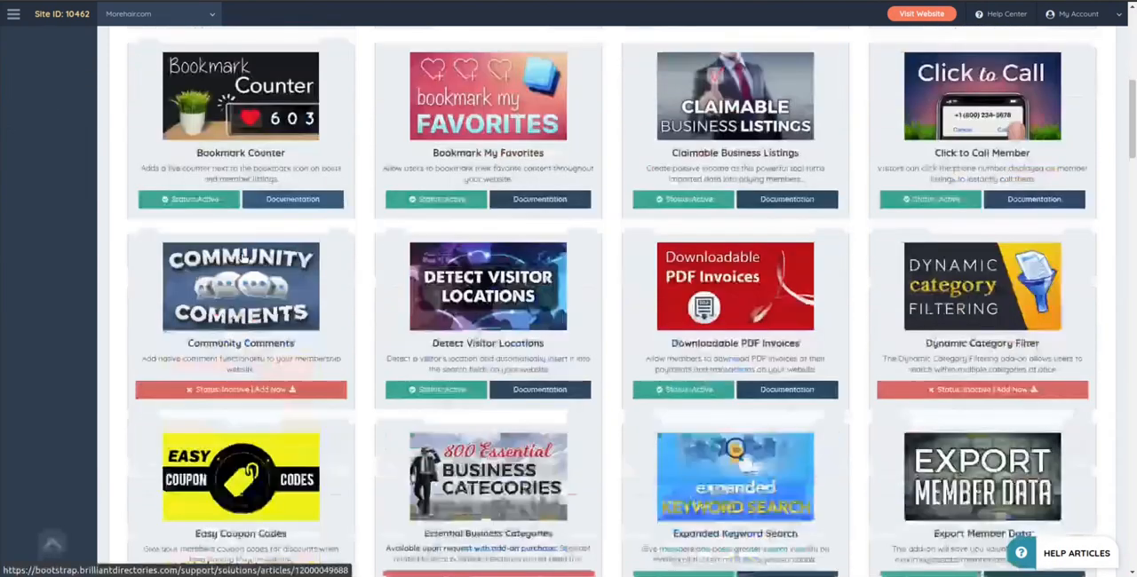
scroll("down", 3)
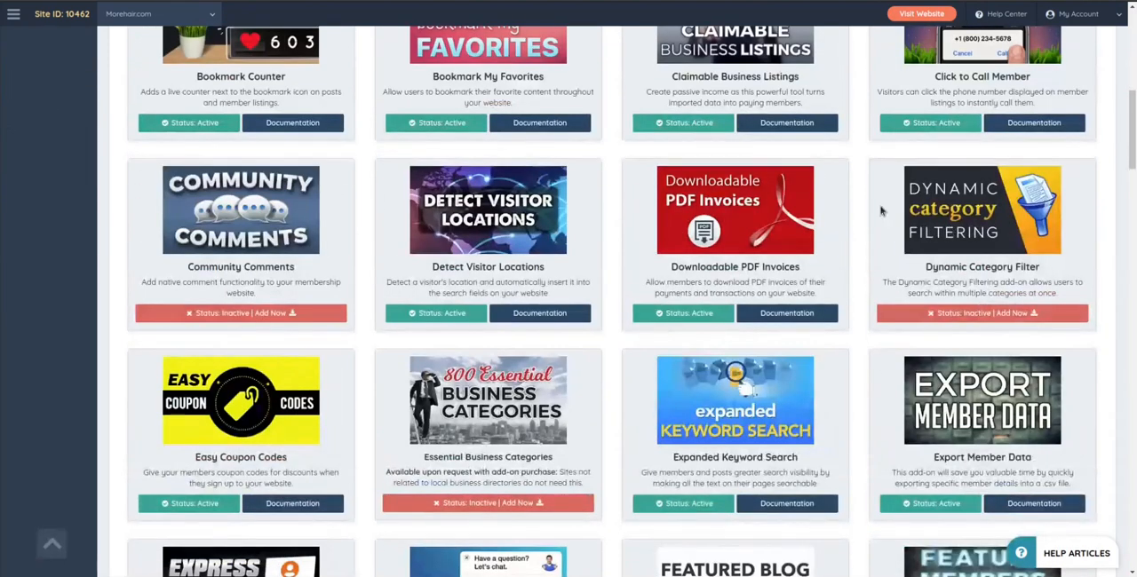
scroll("down", 3)
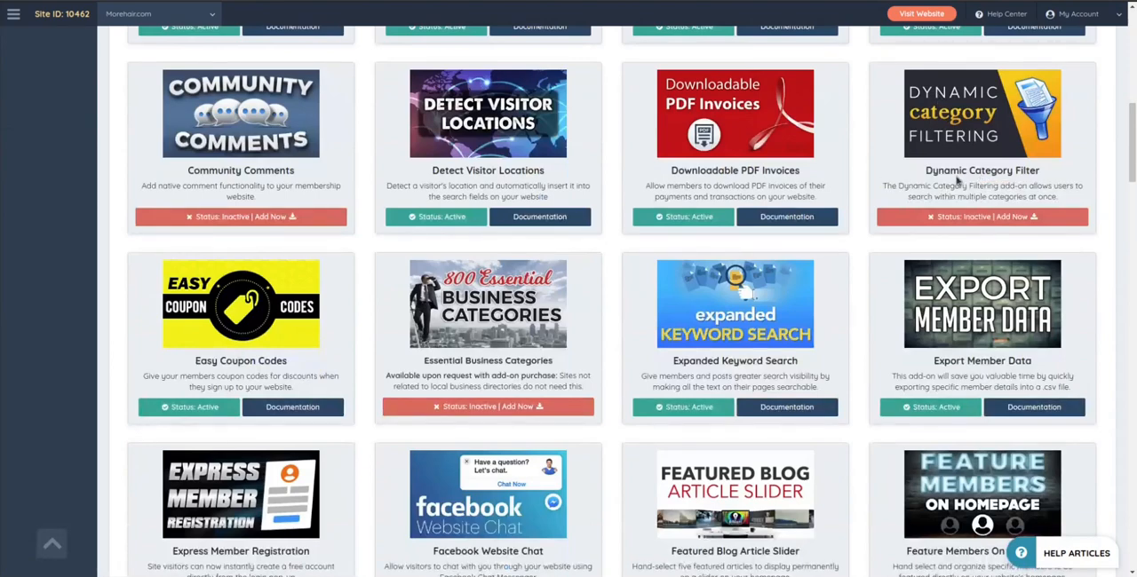
mouse_move(824, 373)
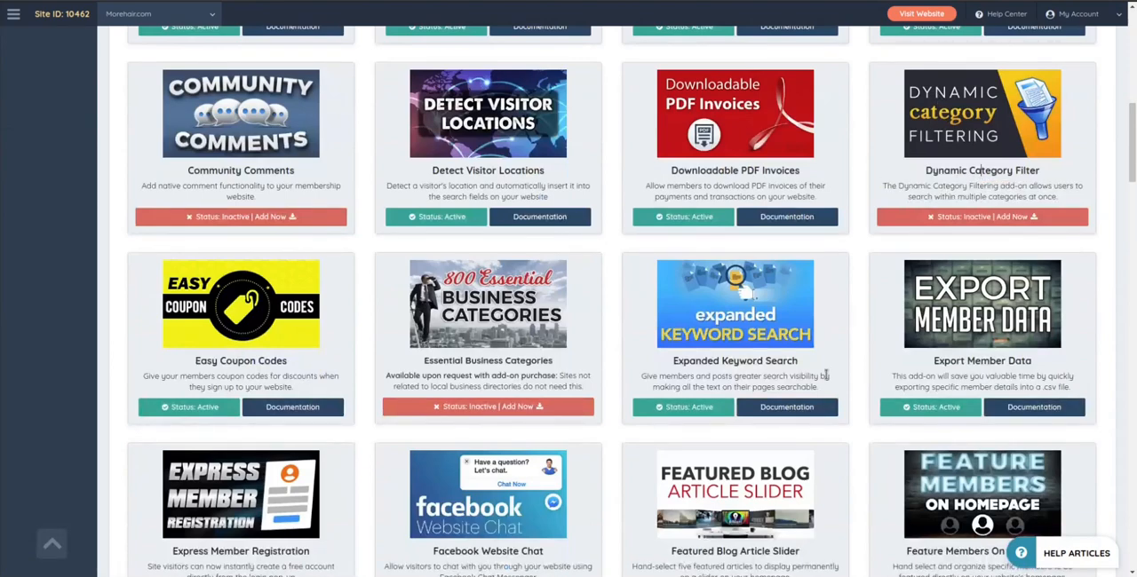
scroll("down", 3)
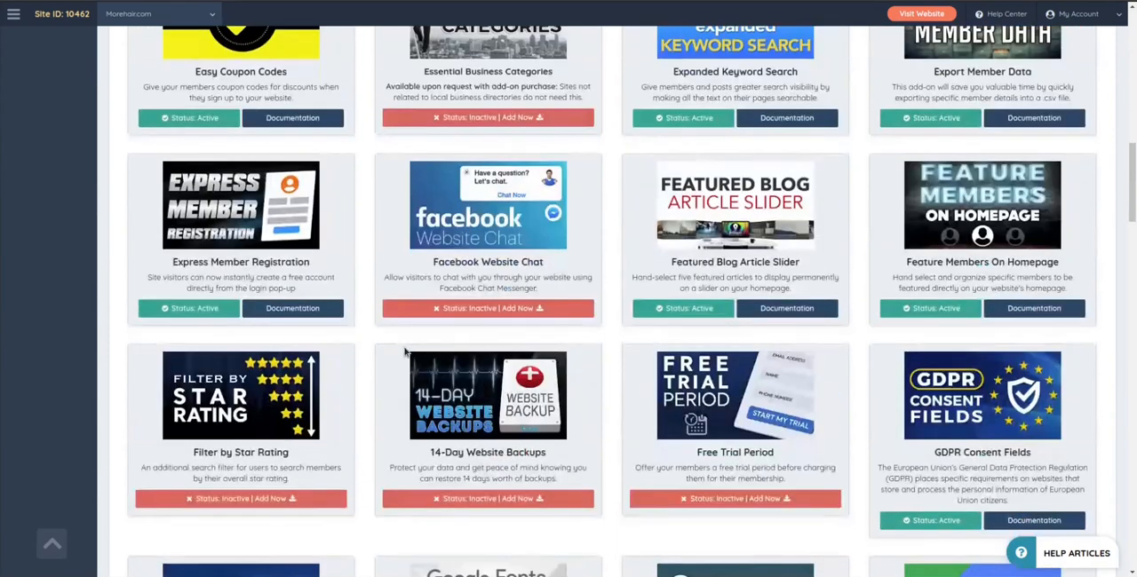
mouse_move(629, 240)
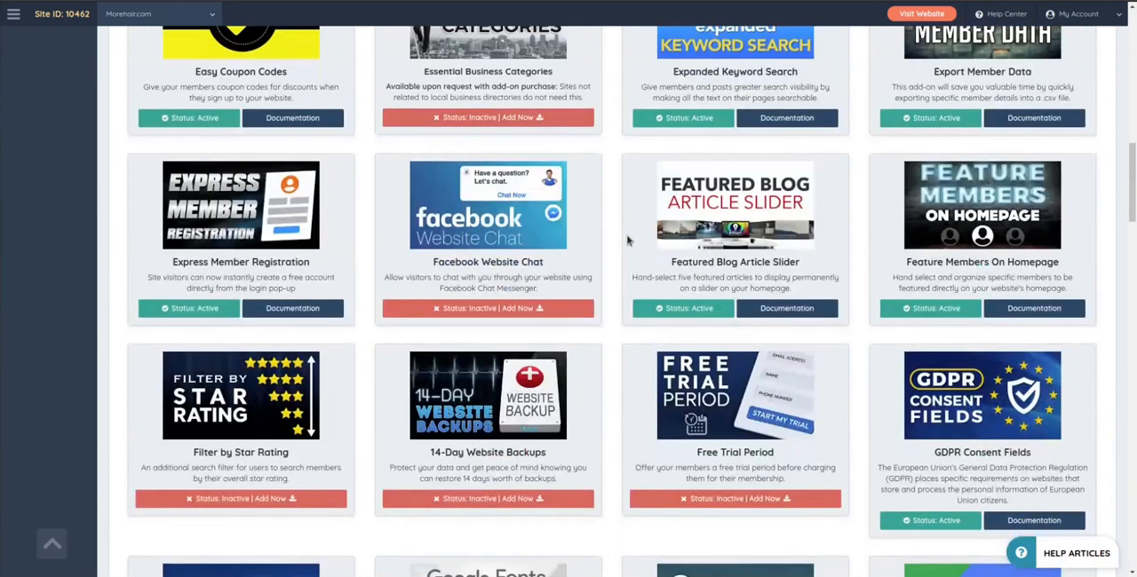
scroll("down", 3)
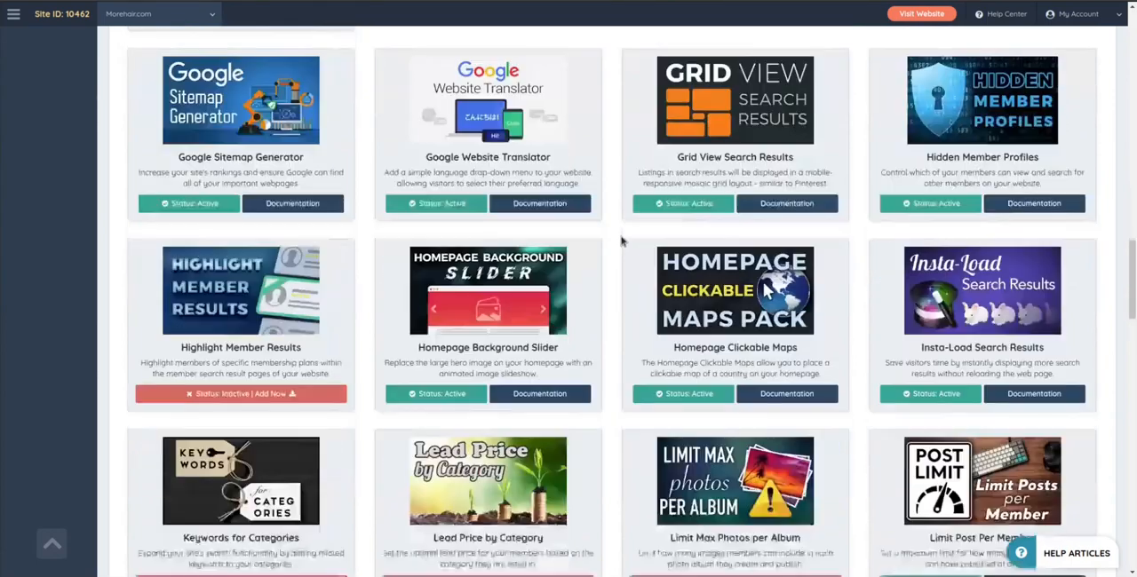
scroll("down", 3)
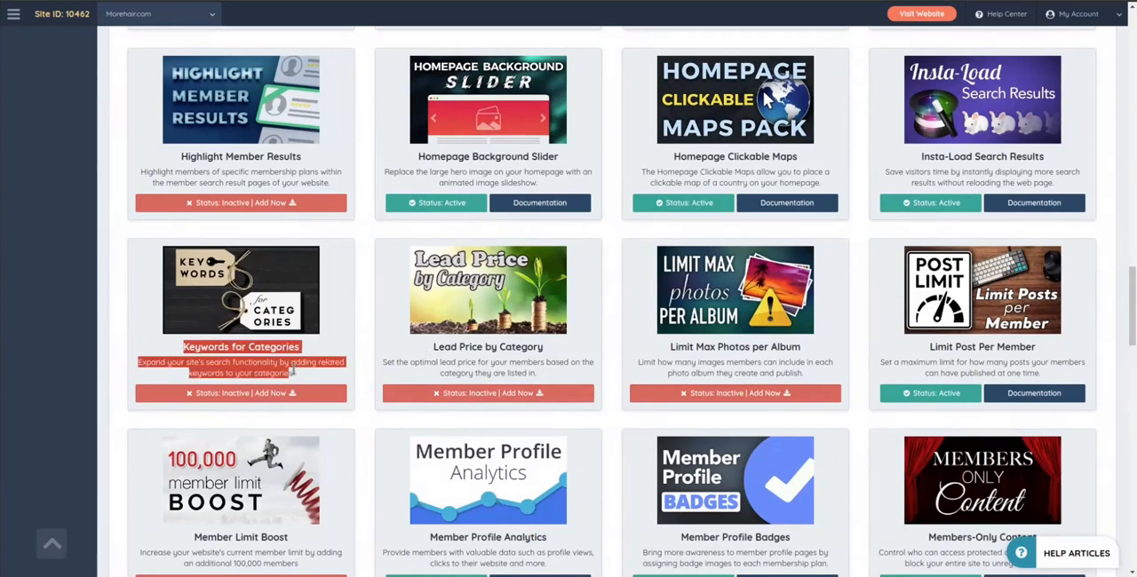
scroll("down", 3)
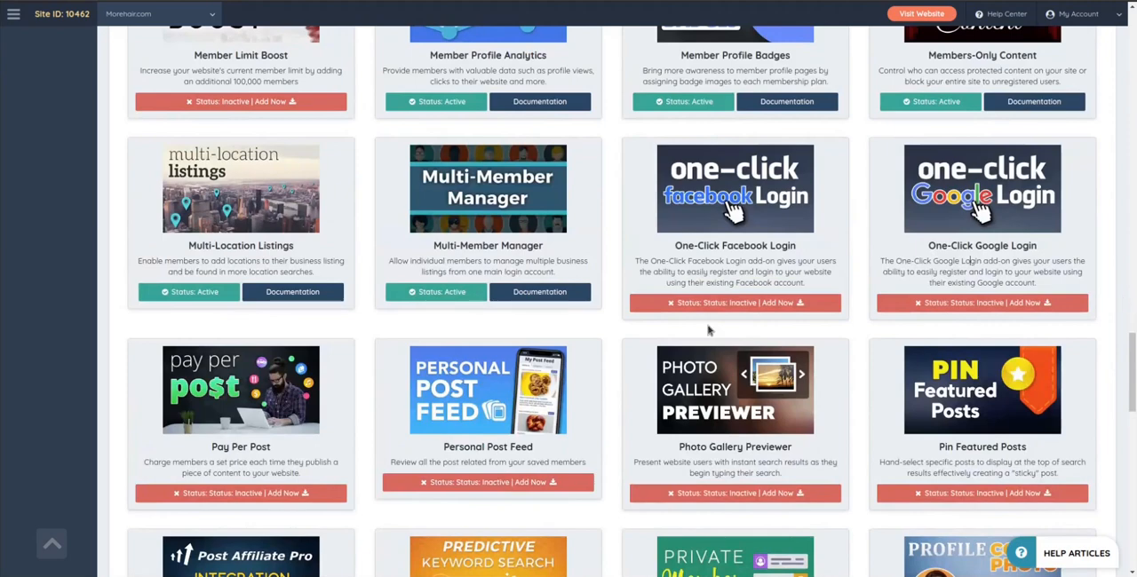
scroll("down", 3)
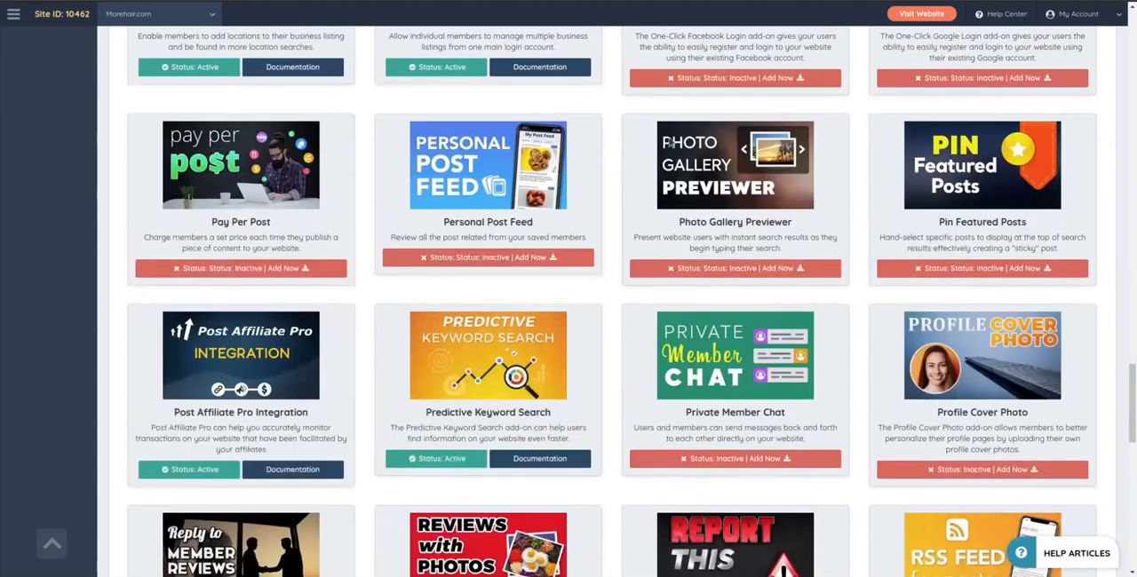
scroll("down", 3)
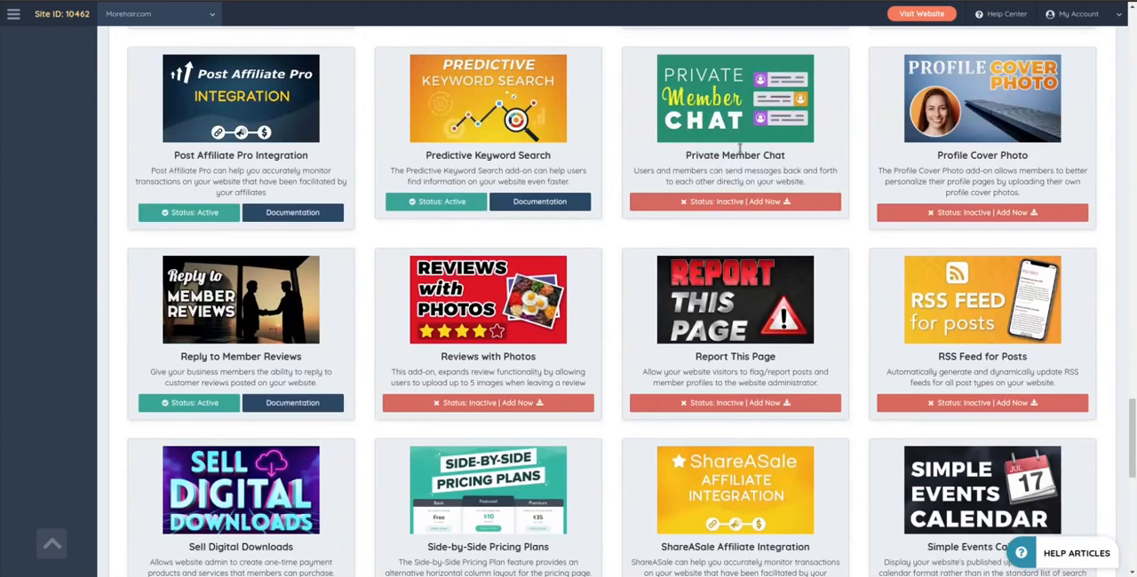
mouse_move(923, 172)
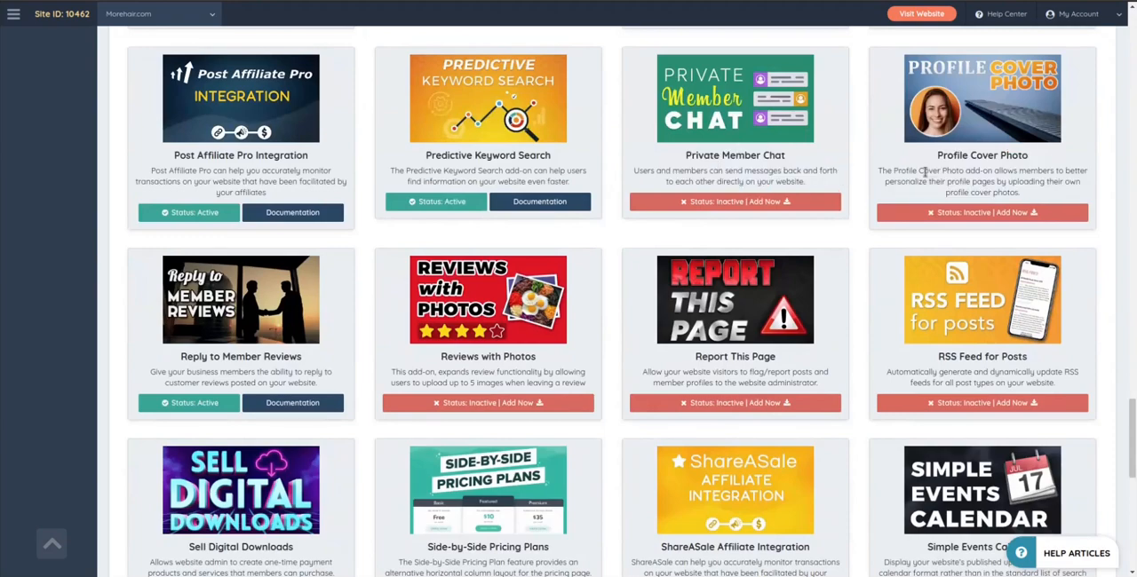
scroll("down", 3)
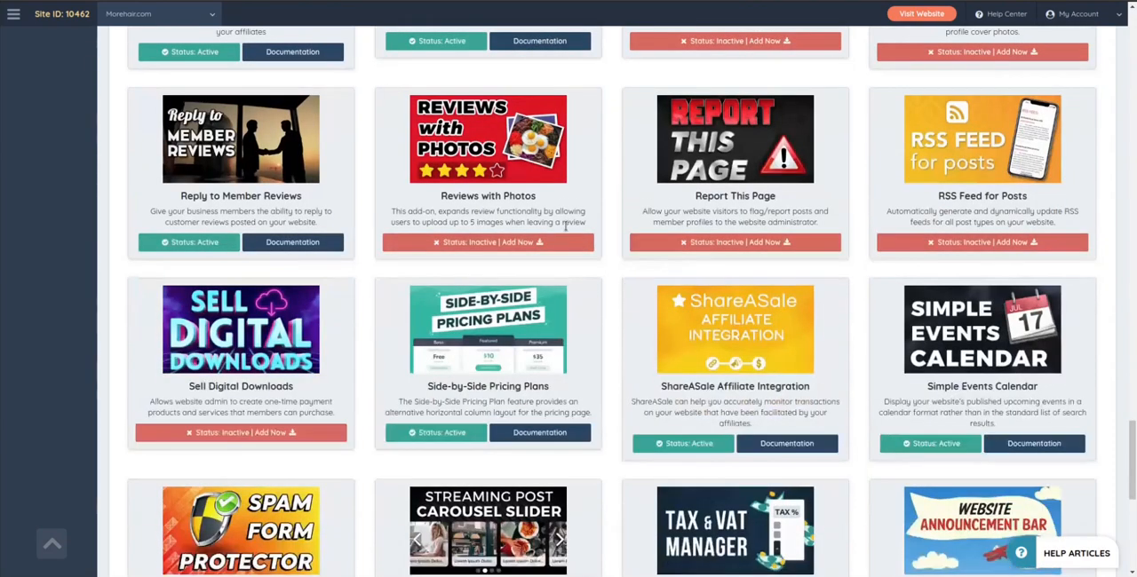
scroll("down", 3)
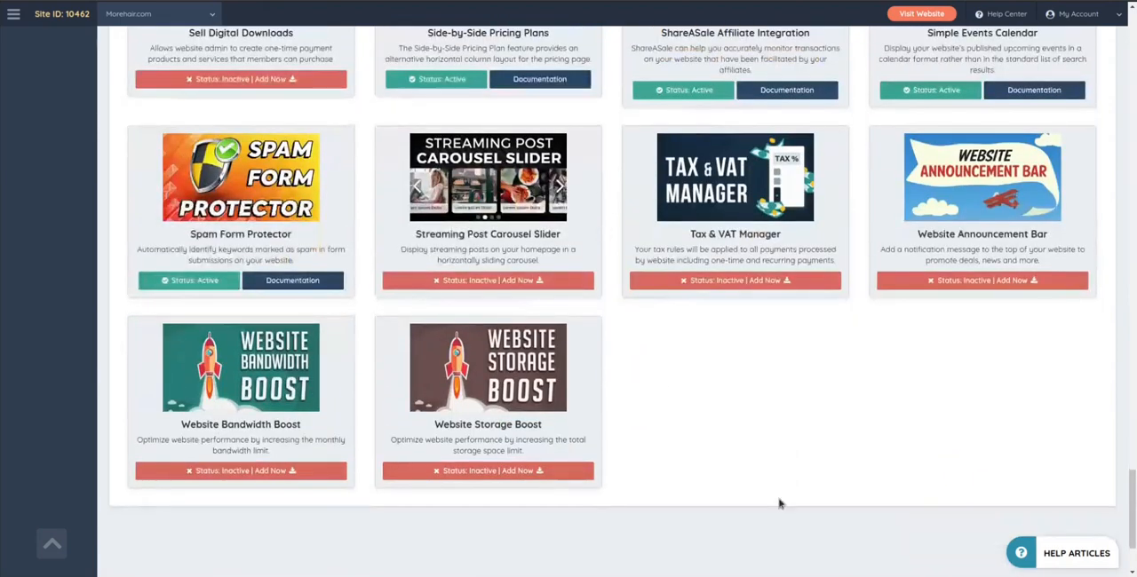
scroll("up", 3)
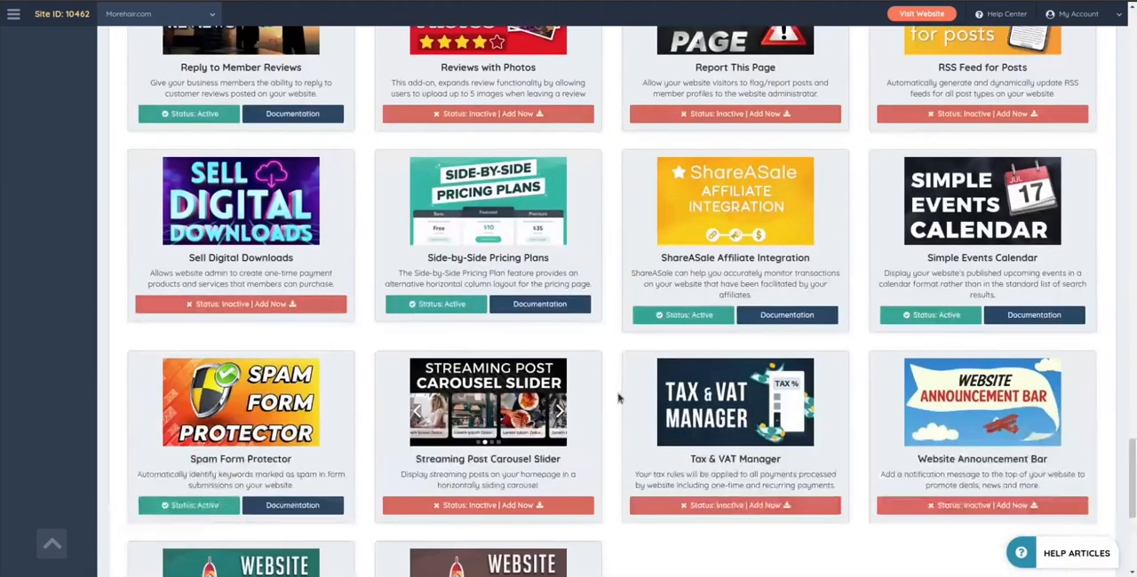
scroll("down", 3)
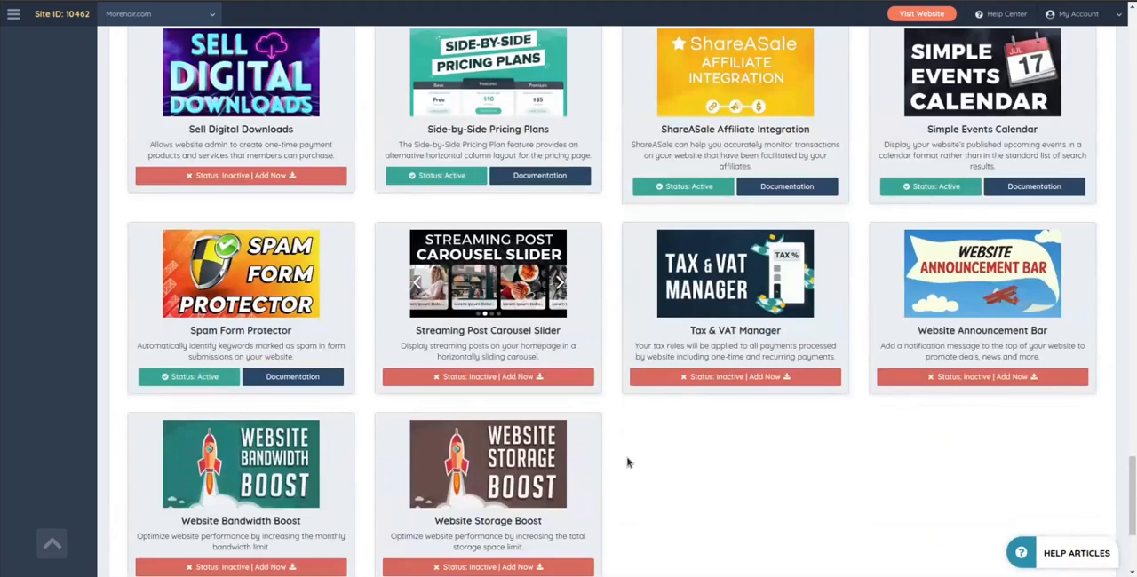
scroll("down", 3)
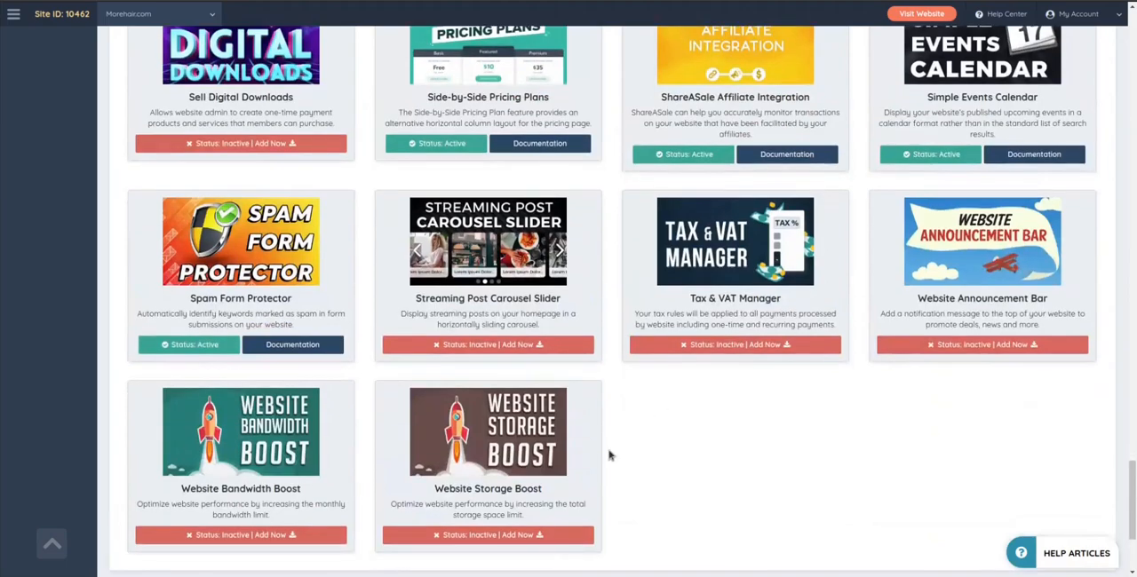
scroll("up", 3)
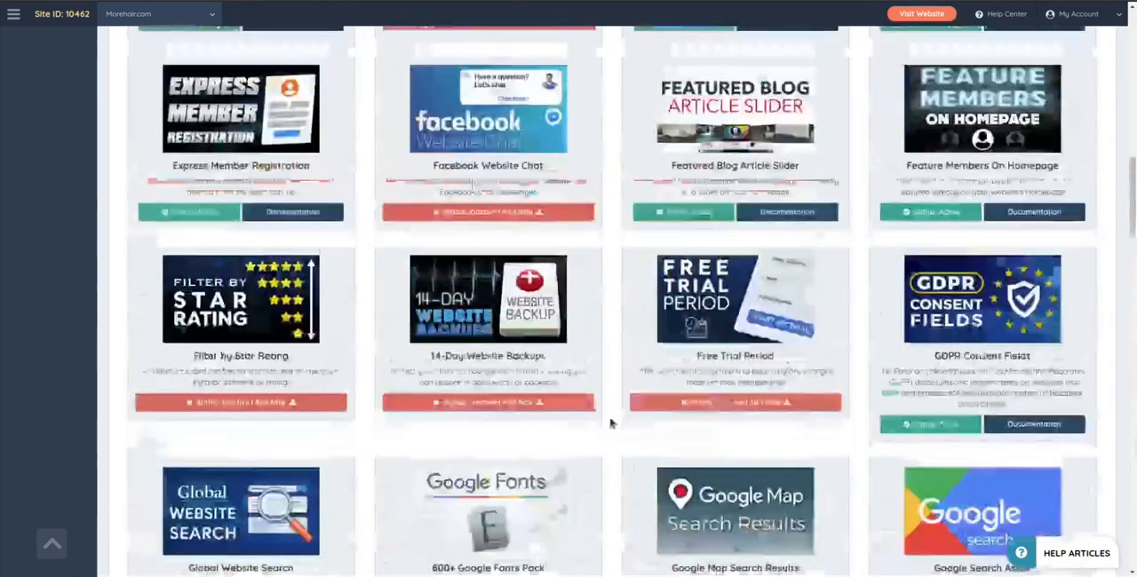
- Return the add-on status list to its top showing SSL Secure Website and AdBlock Detector
scroll("up", 3)
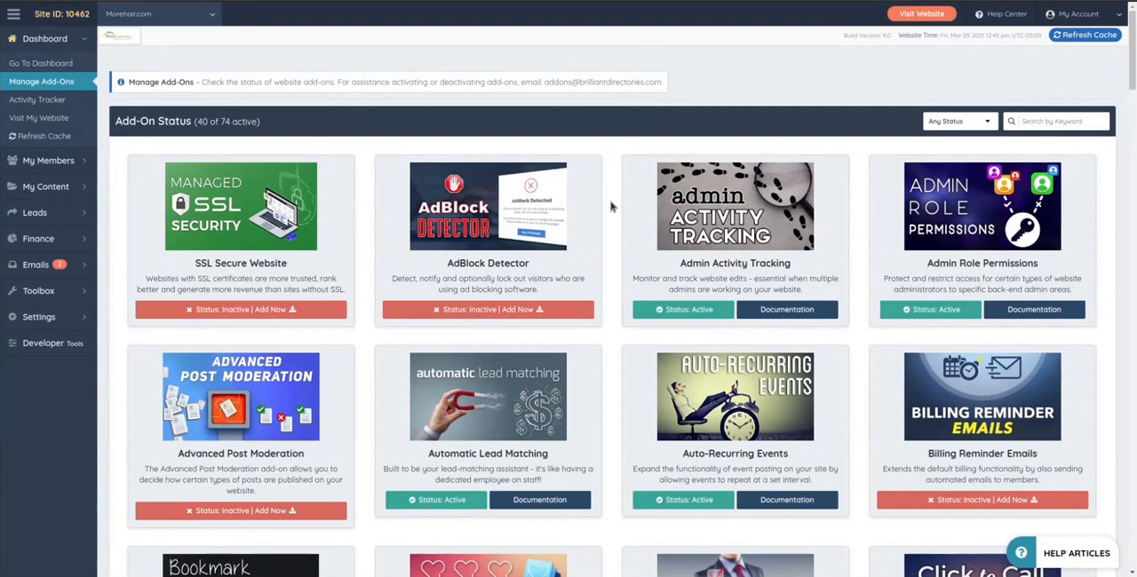
mouse_move(147, 144)
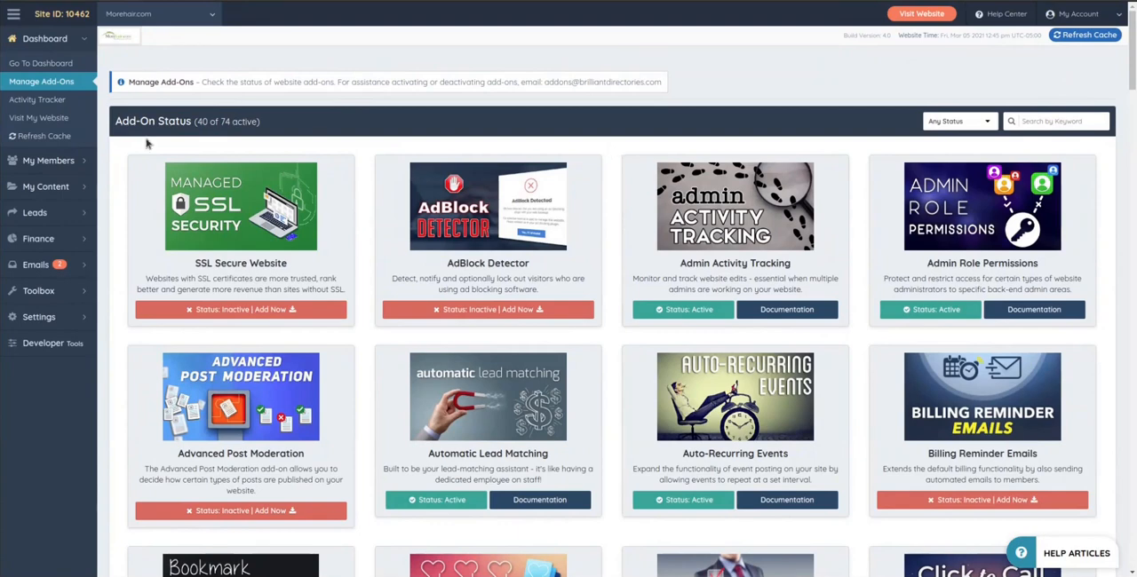
mouse_move(313, 160)
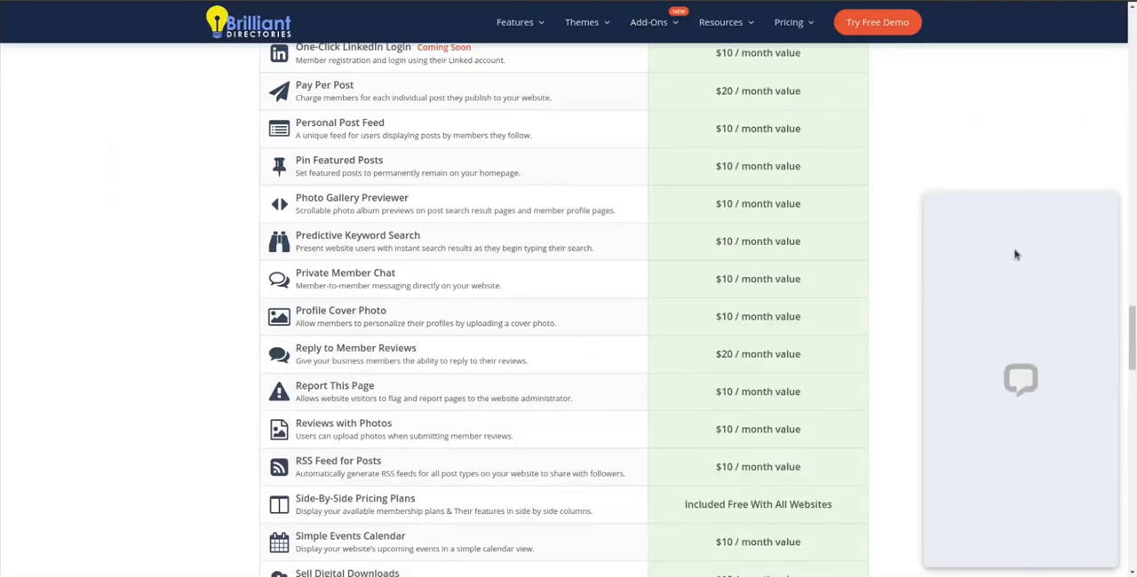
- Review the website's add-on value table near Admin Activity Tracking and Advanced Post Moderation
left_click(1020, 380)
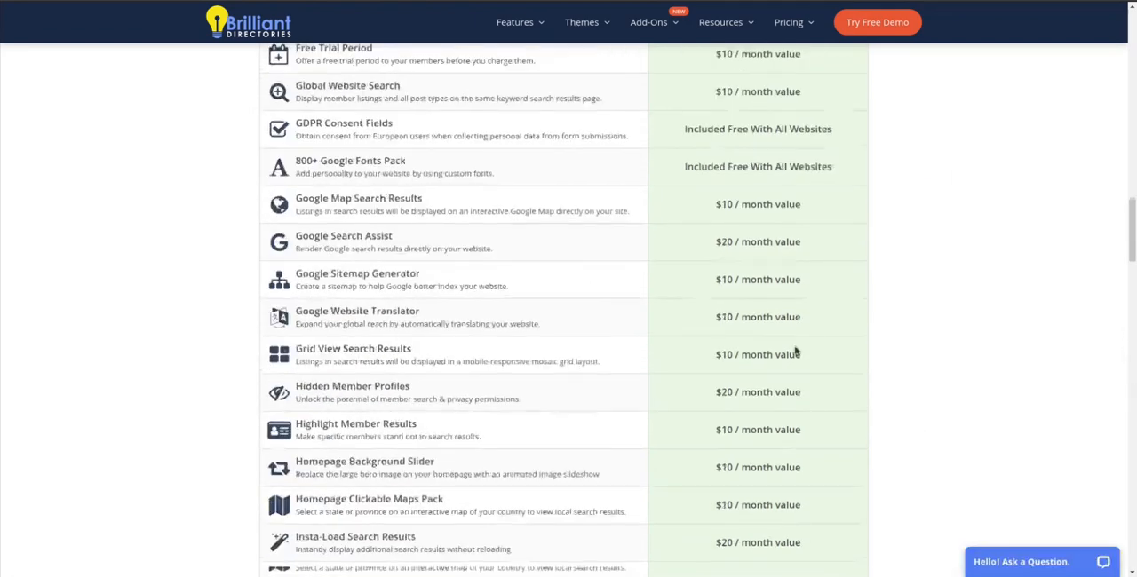
scroll("up", 3)
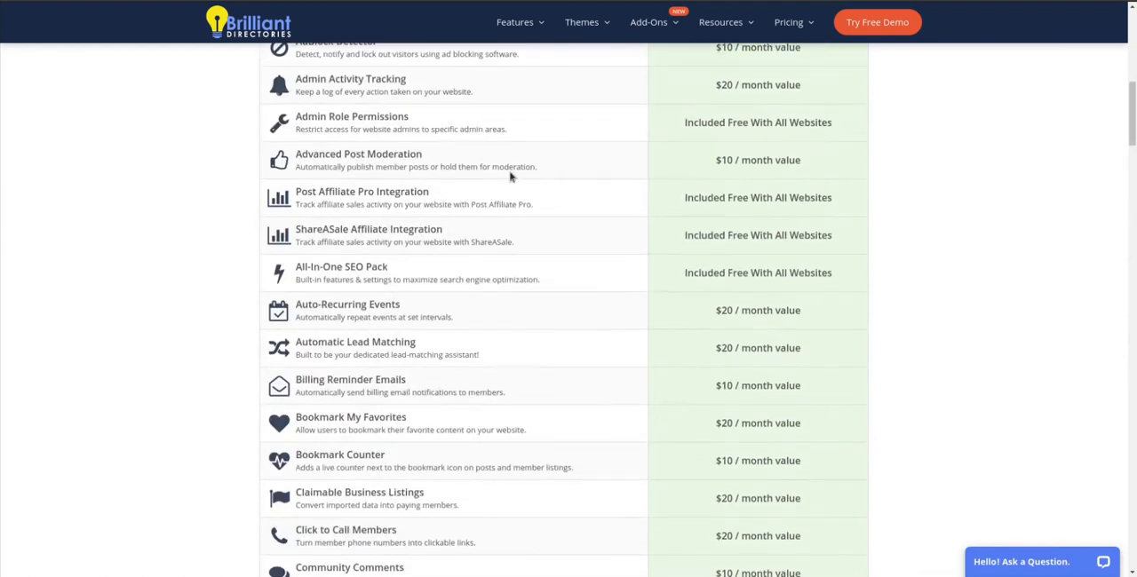
mouse_move(505, 4)
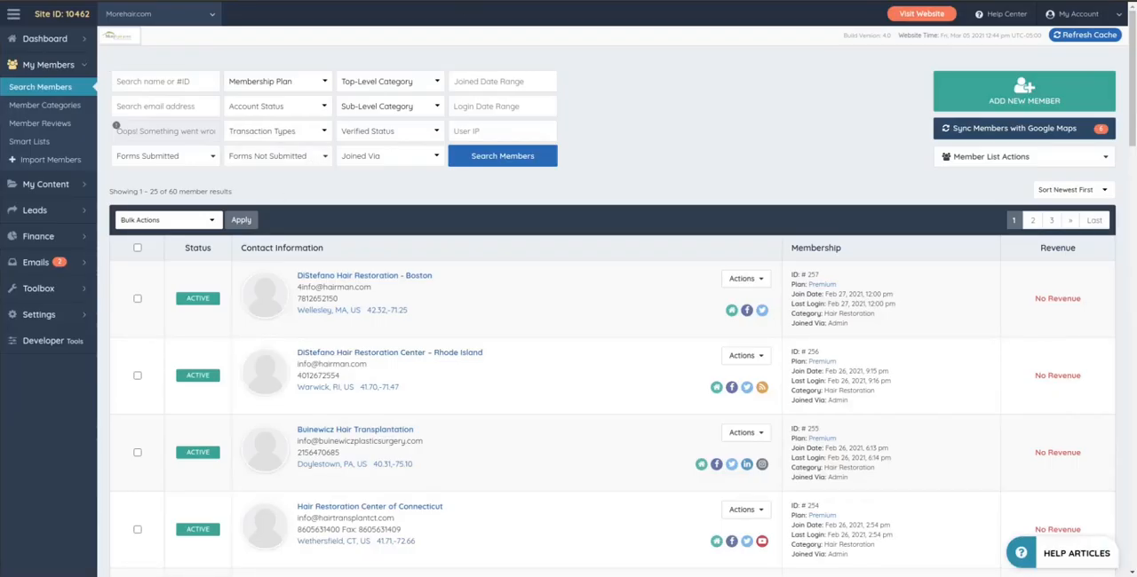
- Go back to the Manage Add-Ons status overview and expand the Settings submenu
left_click(39, 81)
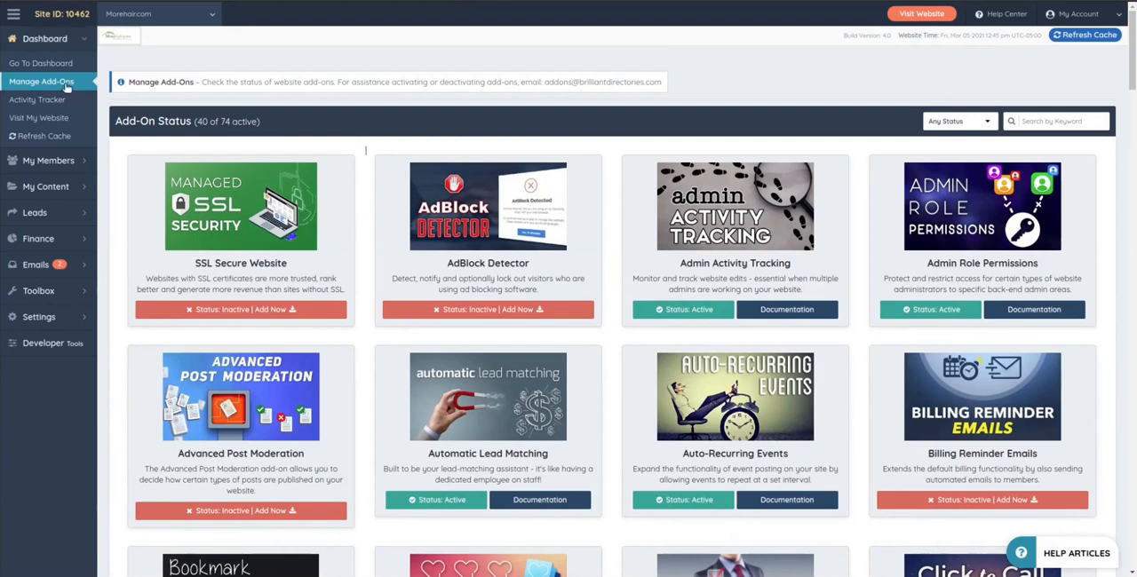
mouse_move(362, 231)
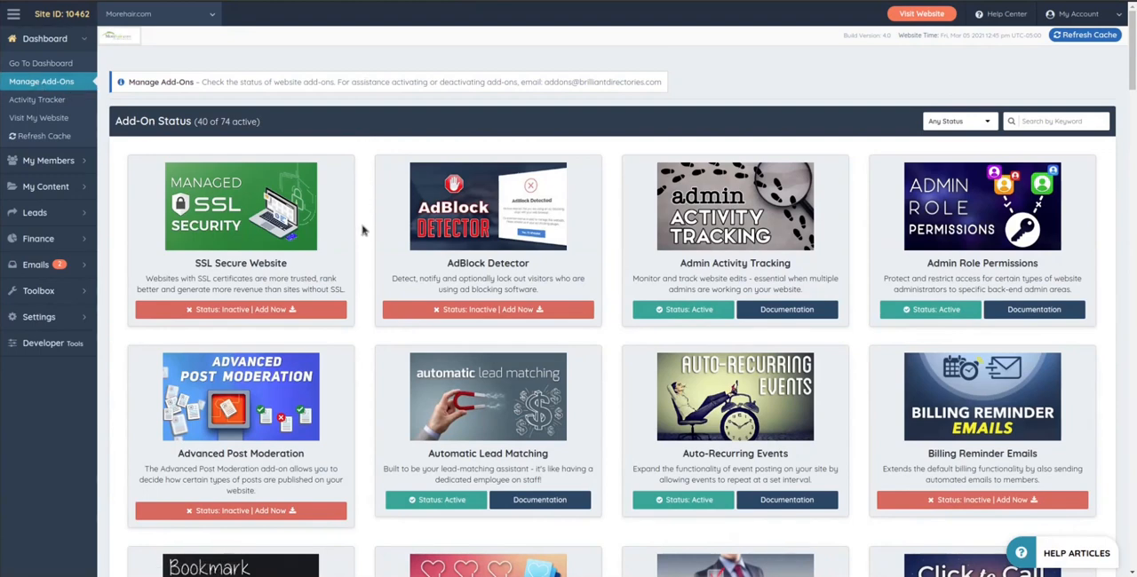
mouse_move(224, 96)
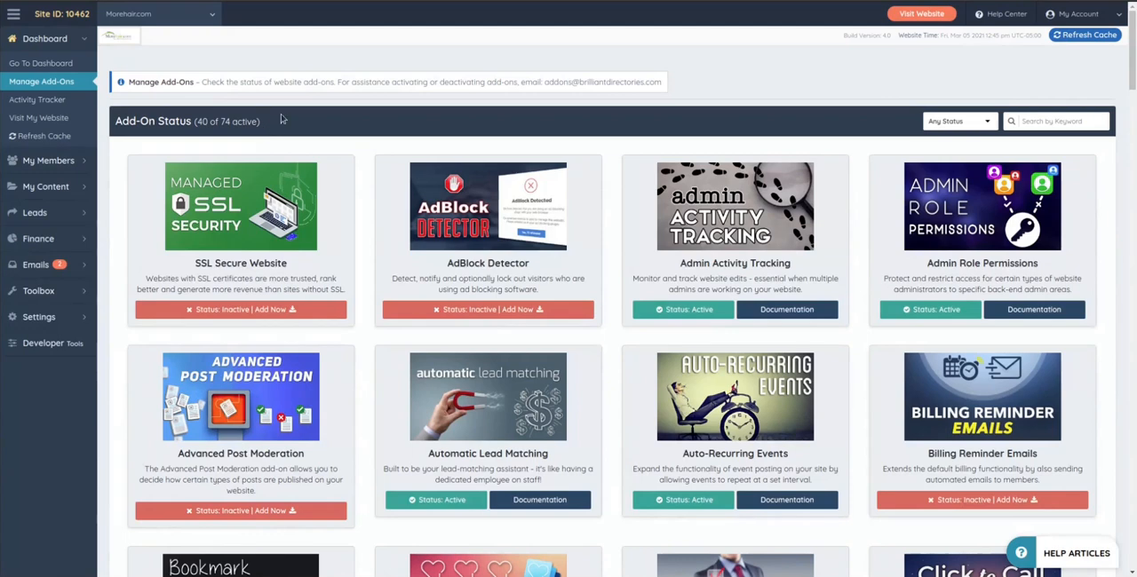
mouse_move(267, 121)
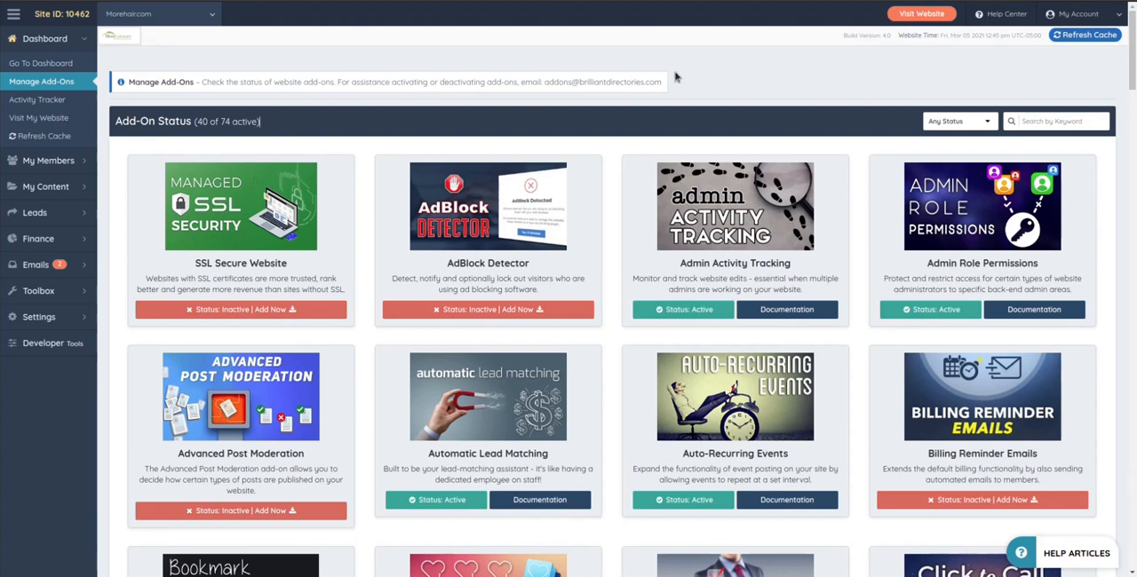
mouse_move(278, 123)
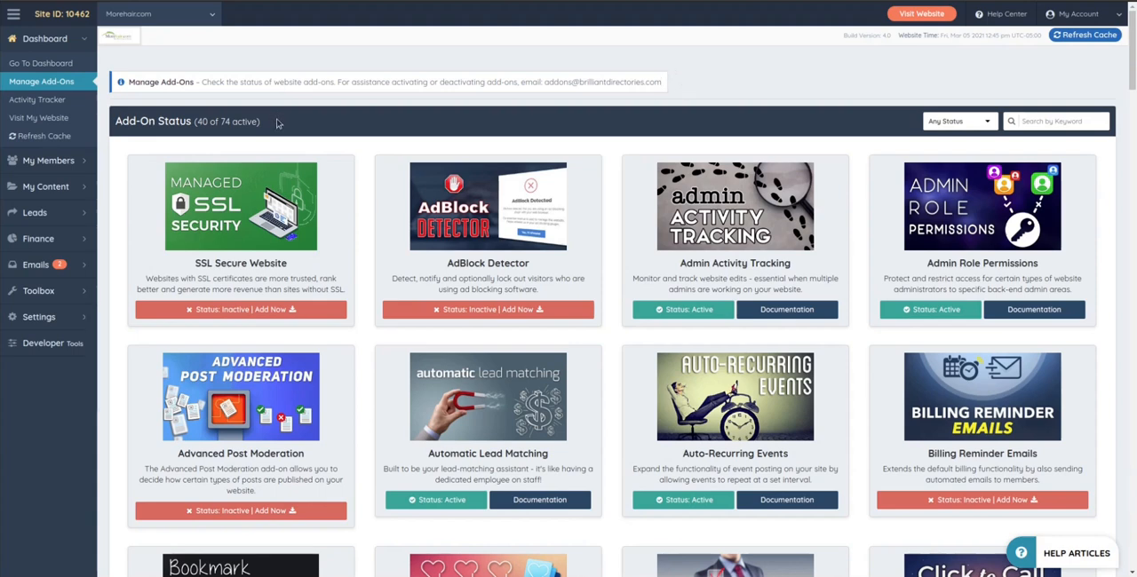
mouse_move(904, 178)
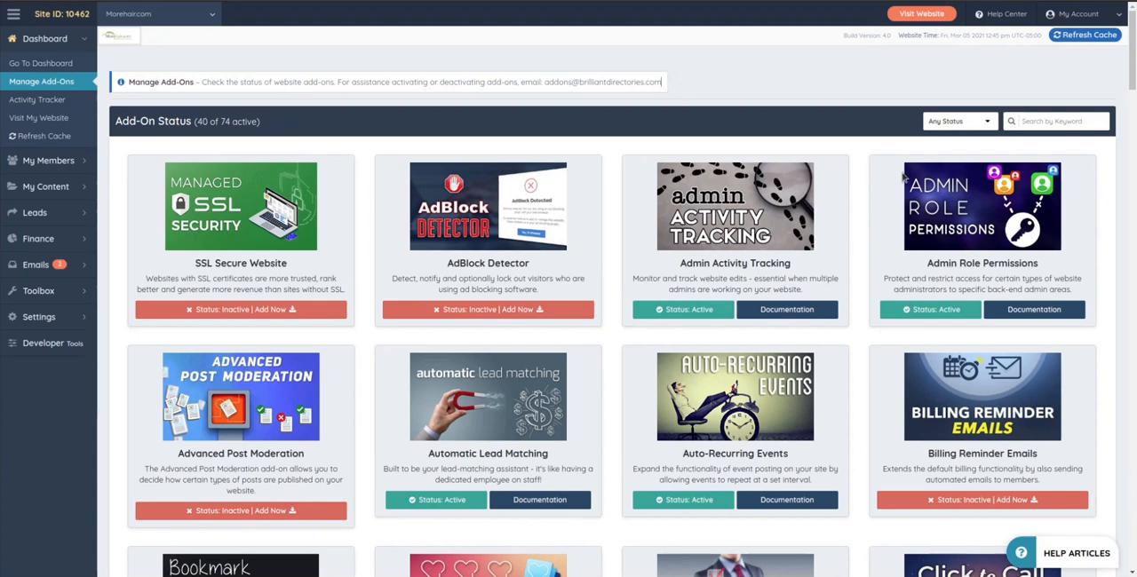
mouse_move(270, 121)
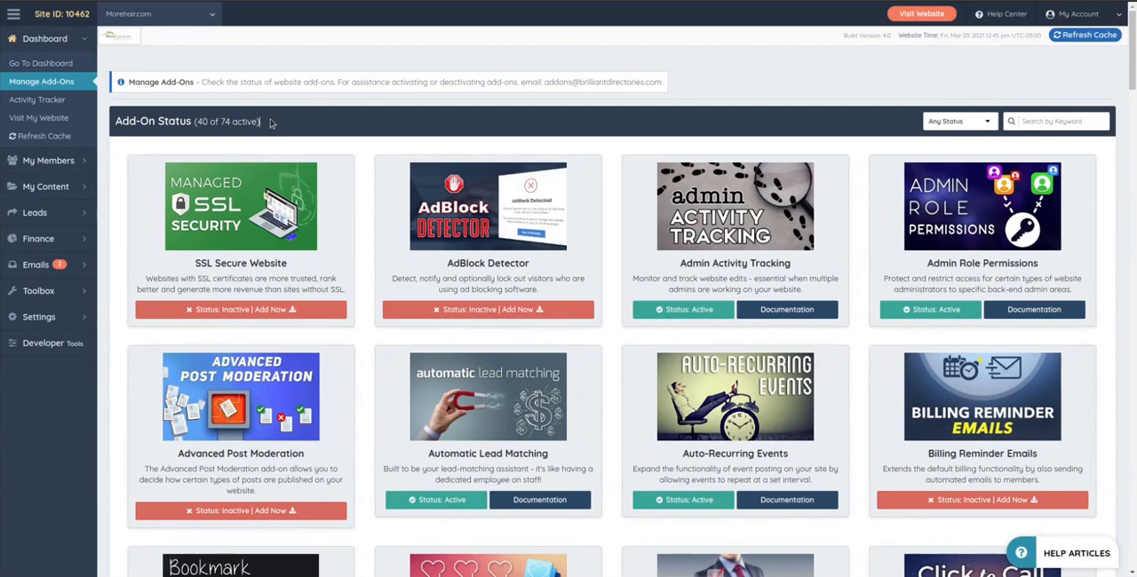
left_click(39, 316)
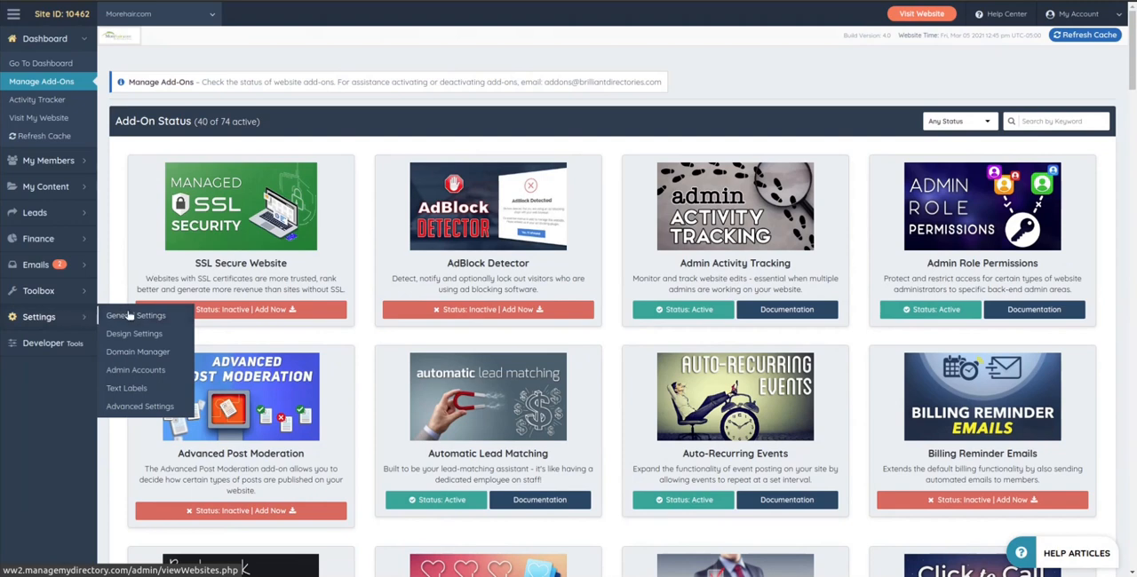
- Show General Settings Integrations with Google Analytics, Maps, reCAPTCHA and SendGrid fields, selecting the reCAPTCHA secret key
left_click(135, 315)
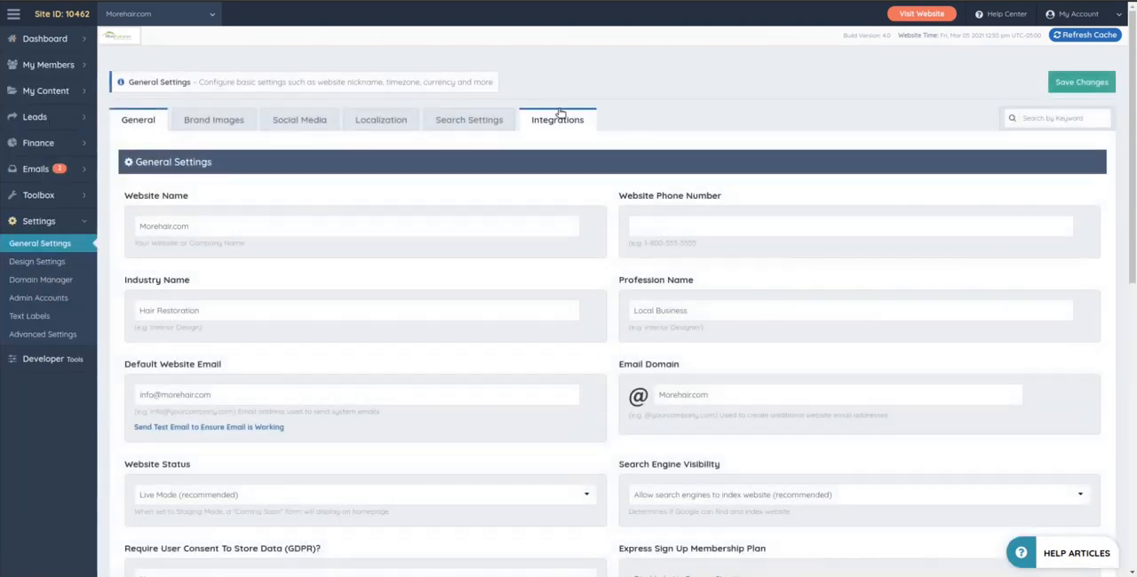
left_click(558, 120)
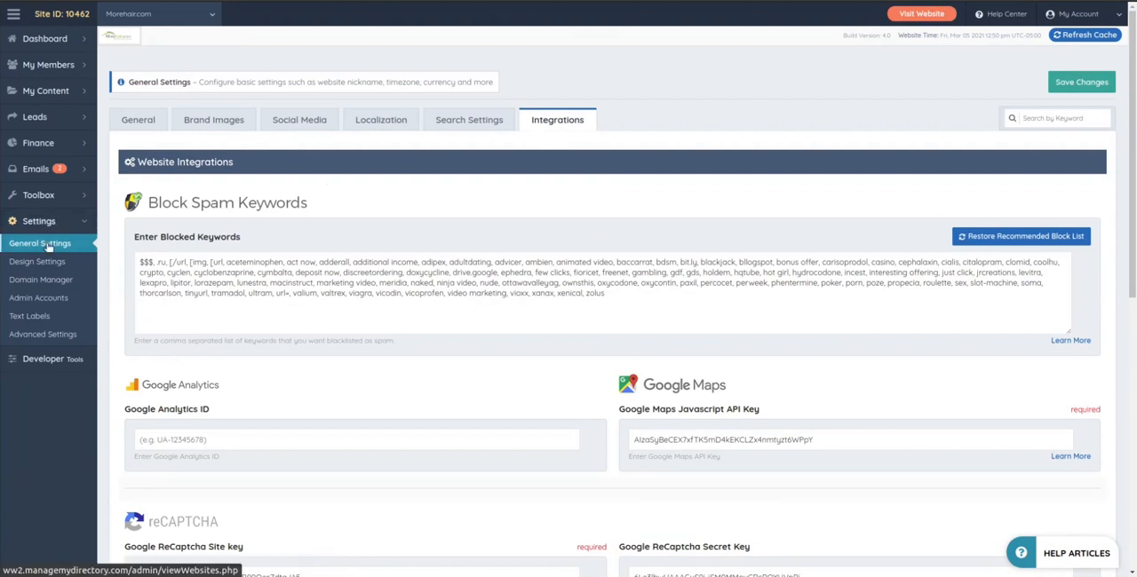
scroll("down", 3)
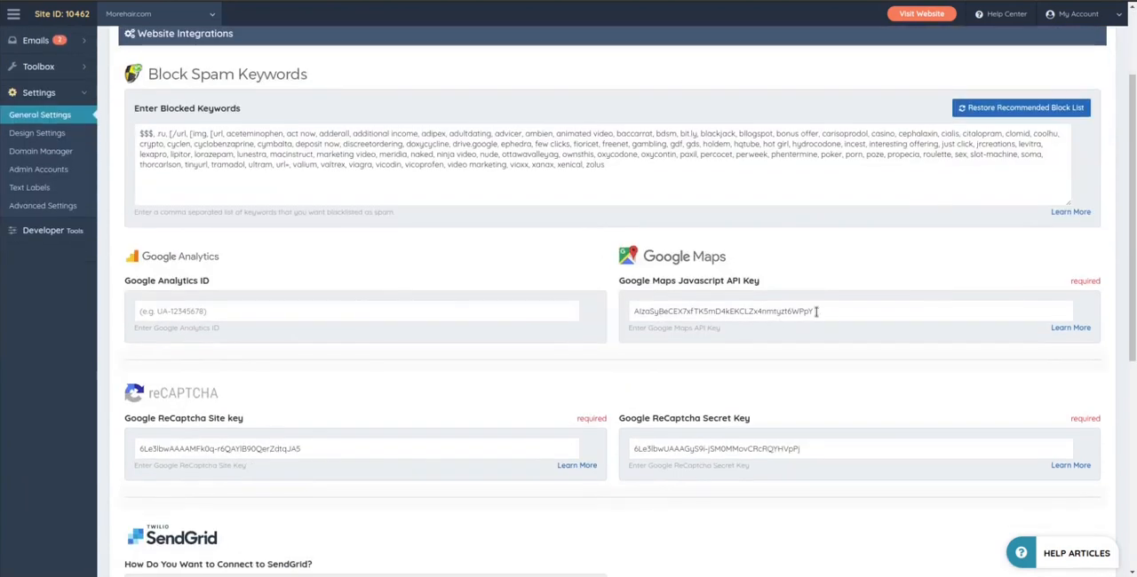
scroll("down", 3)
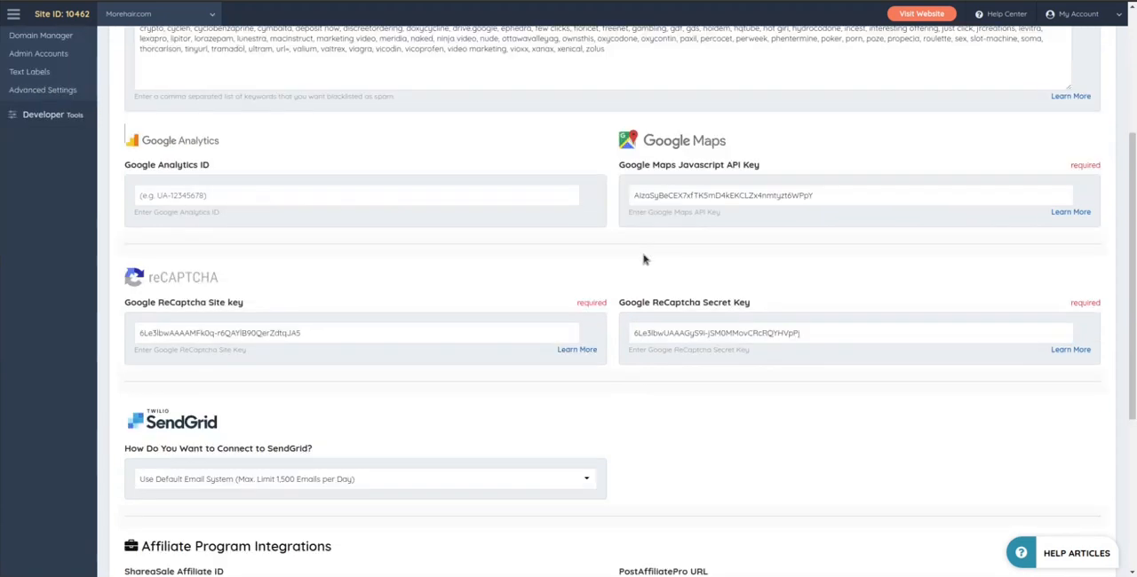
triple_click(849, 320)
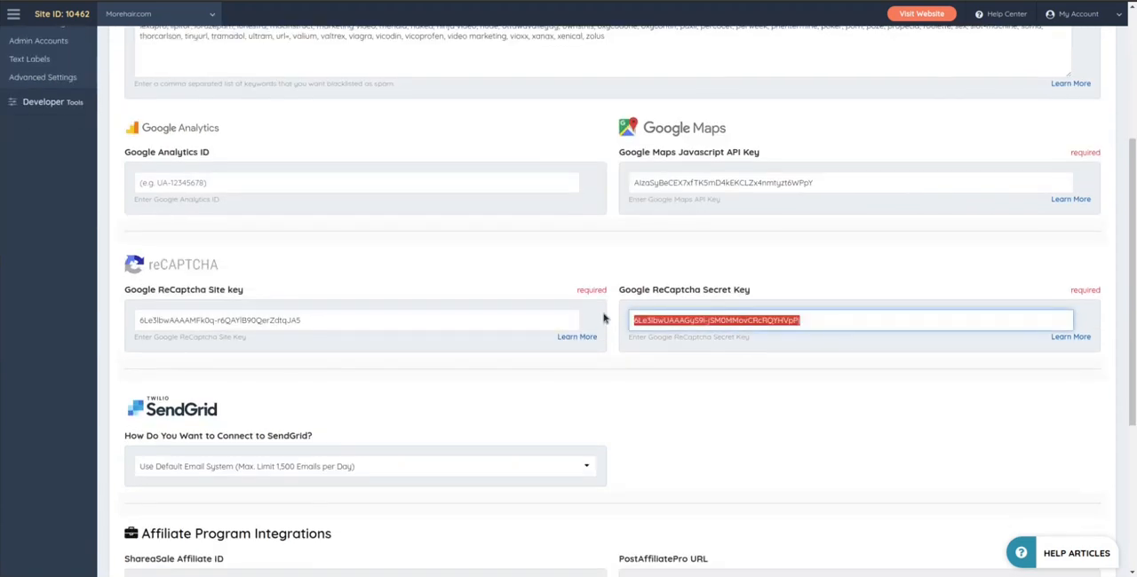
scroll("up", 3)
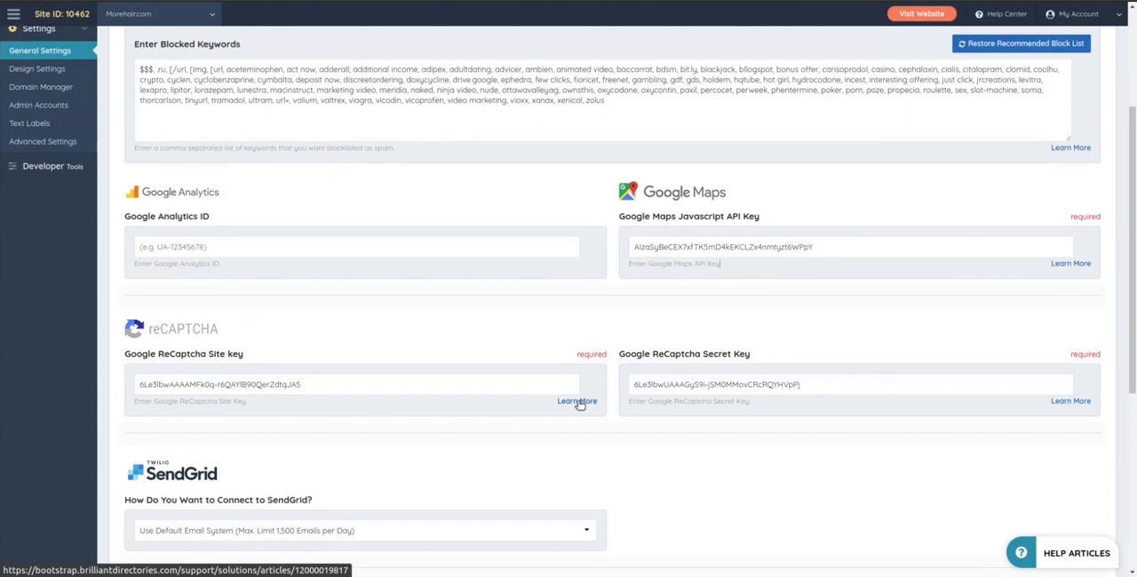
- Read the Support Center's Guide 9 on enabling Google reCAPTCHA form security
left_click(576, 402)
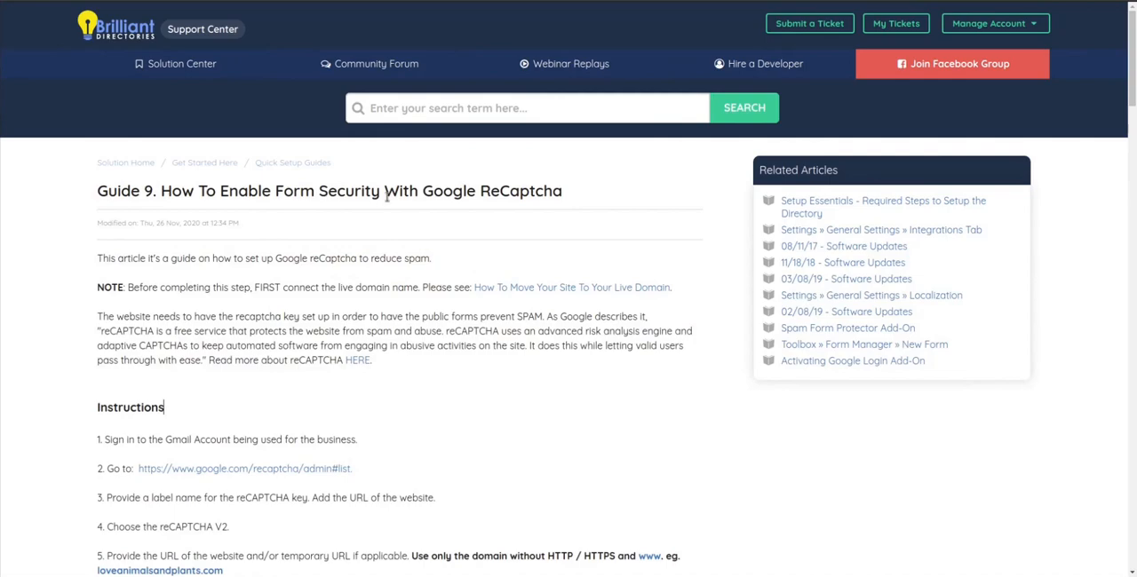
scroll("down", 3)
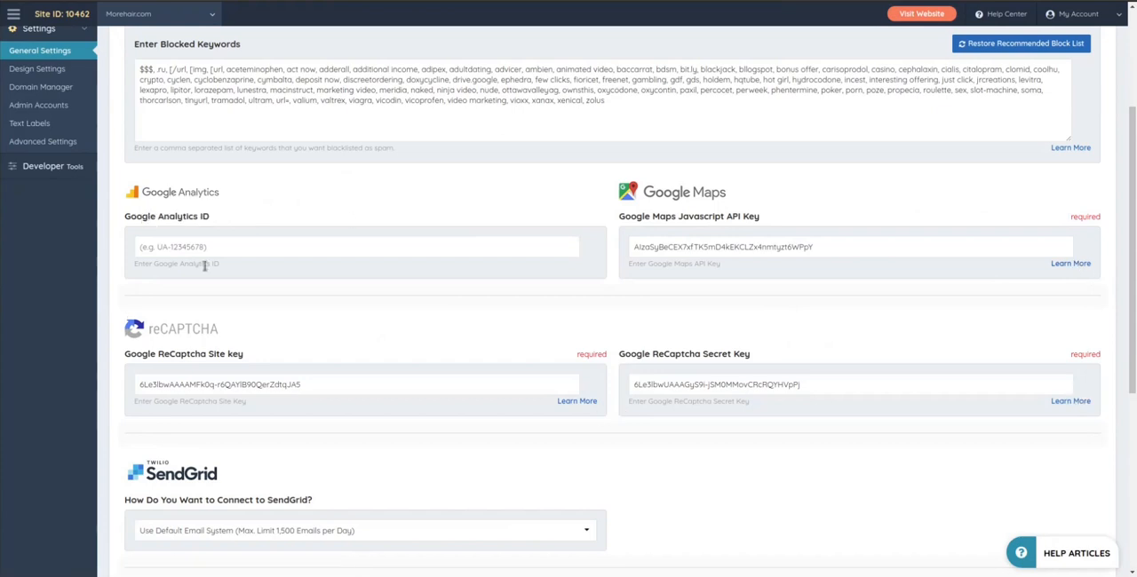
- Reach the affiliate fields and show SendGrid's choices: own API key or default email system
left_click(355, 247)
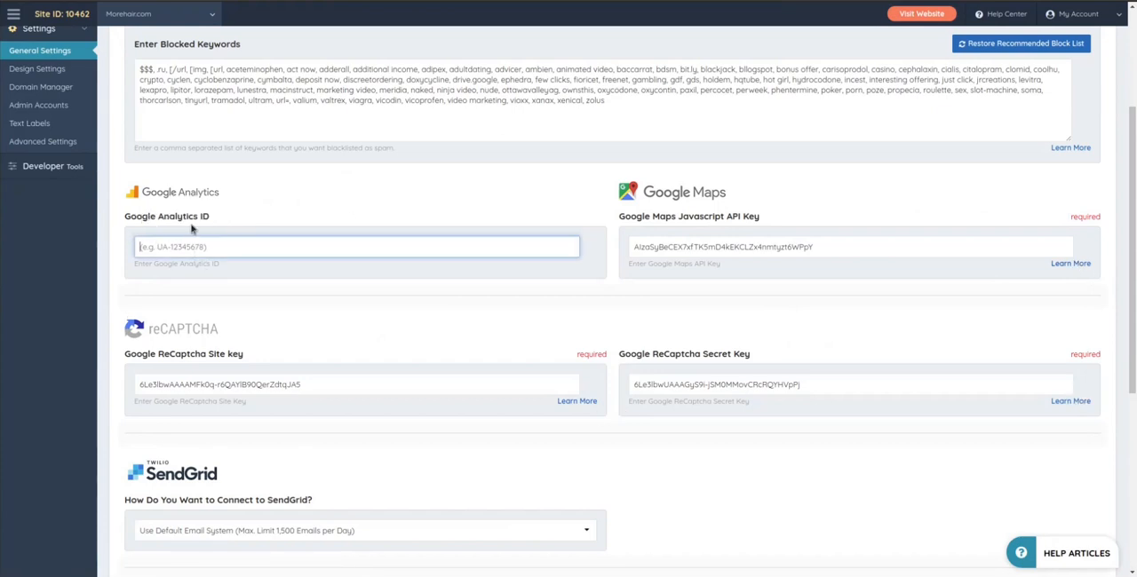
scroll("down", 3)
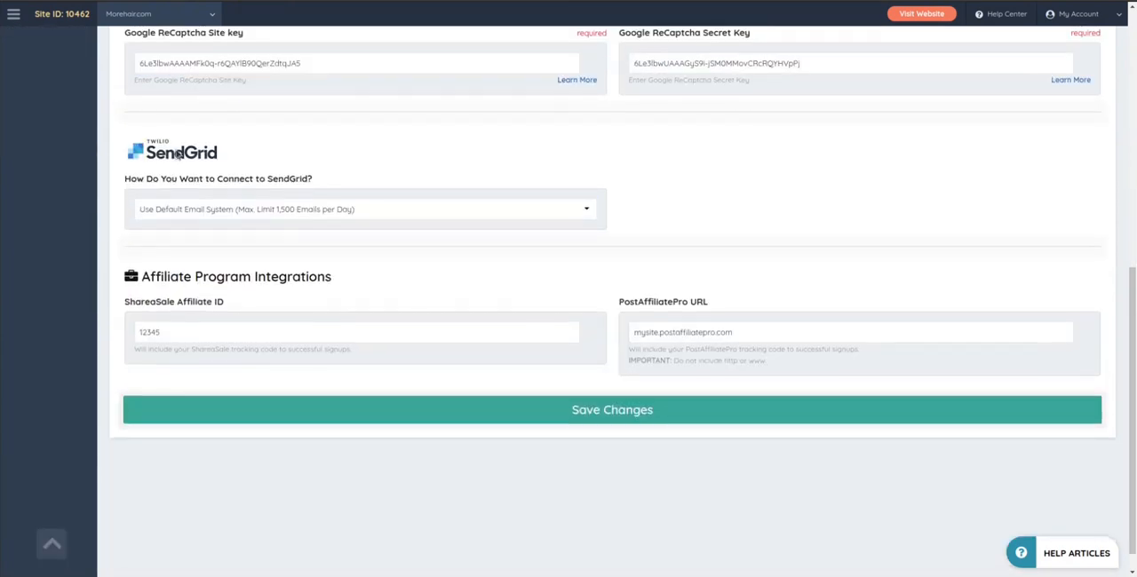
scroll("up", 3)
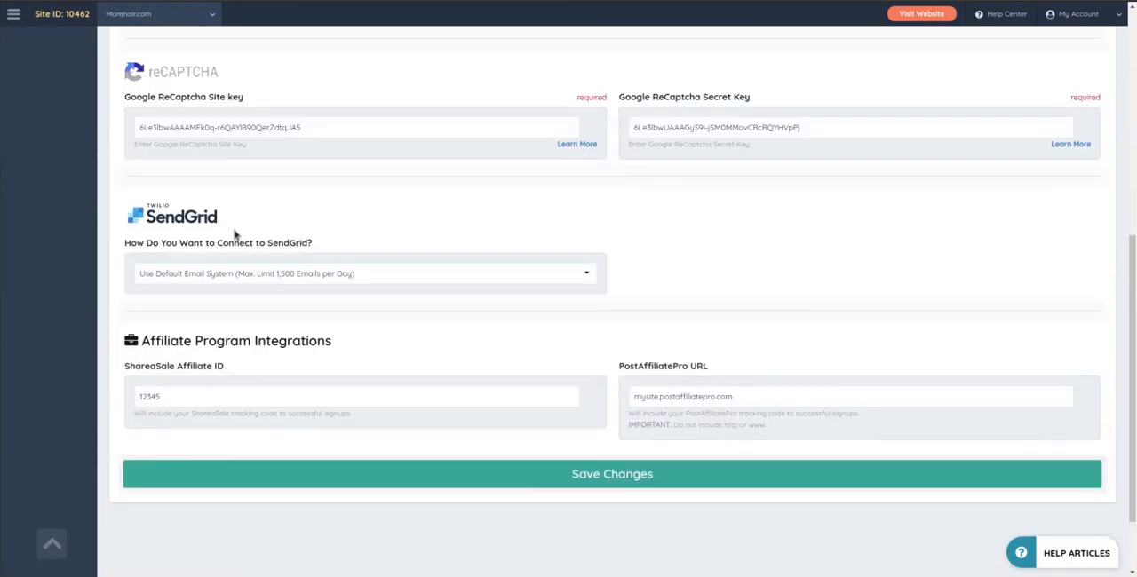
double_click(149, 366)
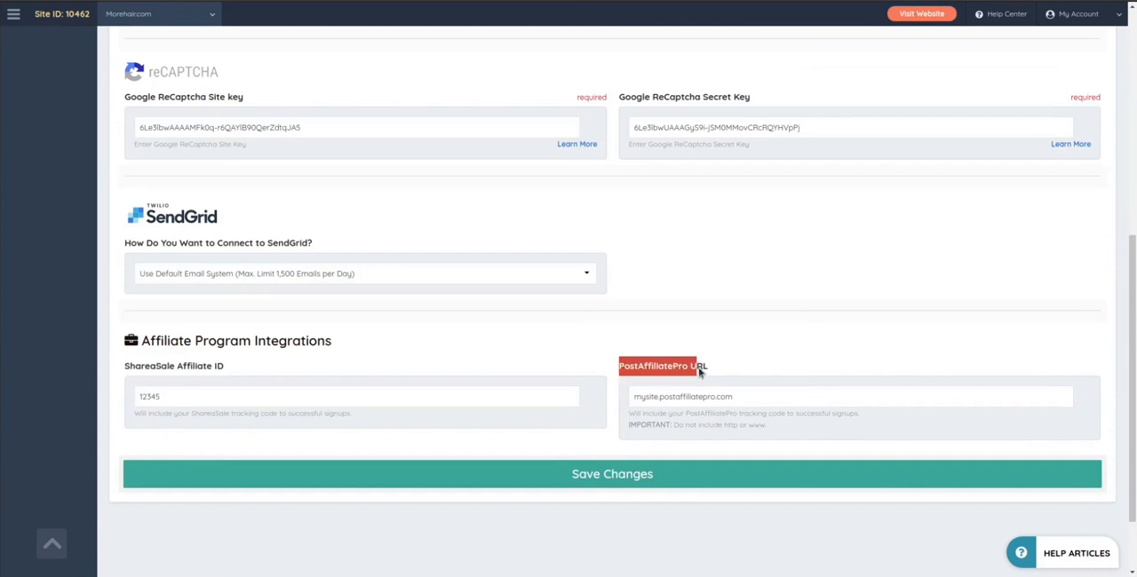
left_click(365, 274)
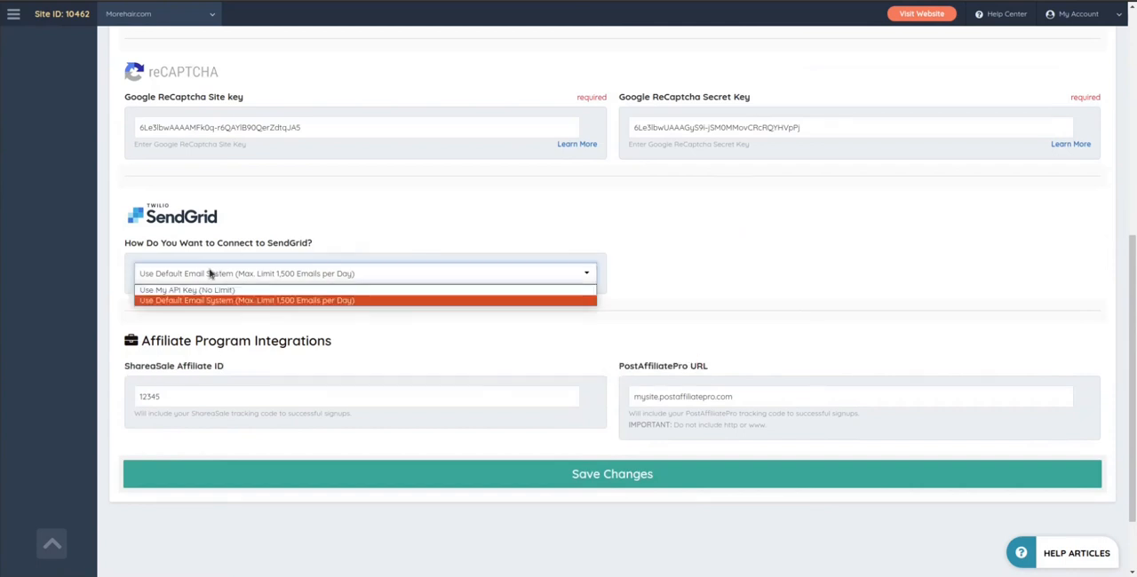